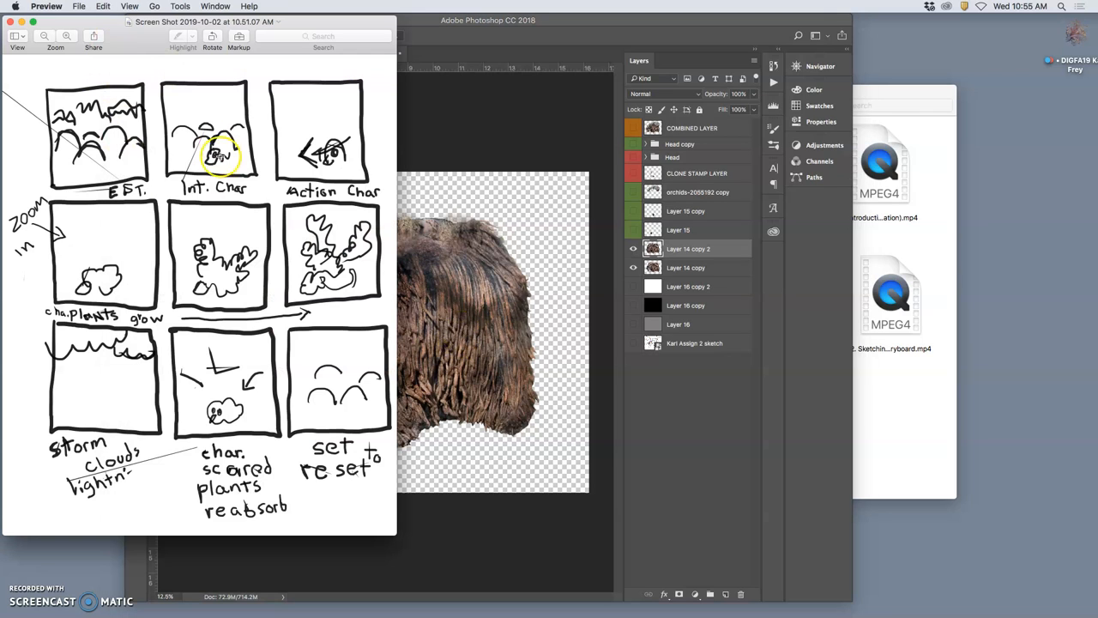
mouse_move(101, 259)
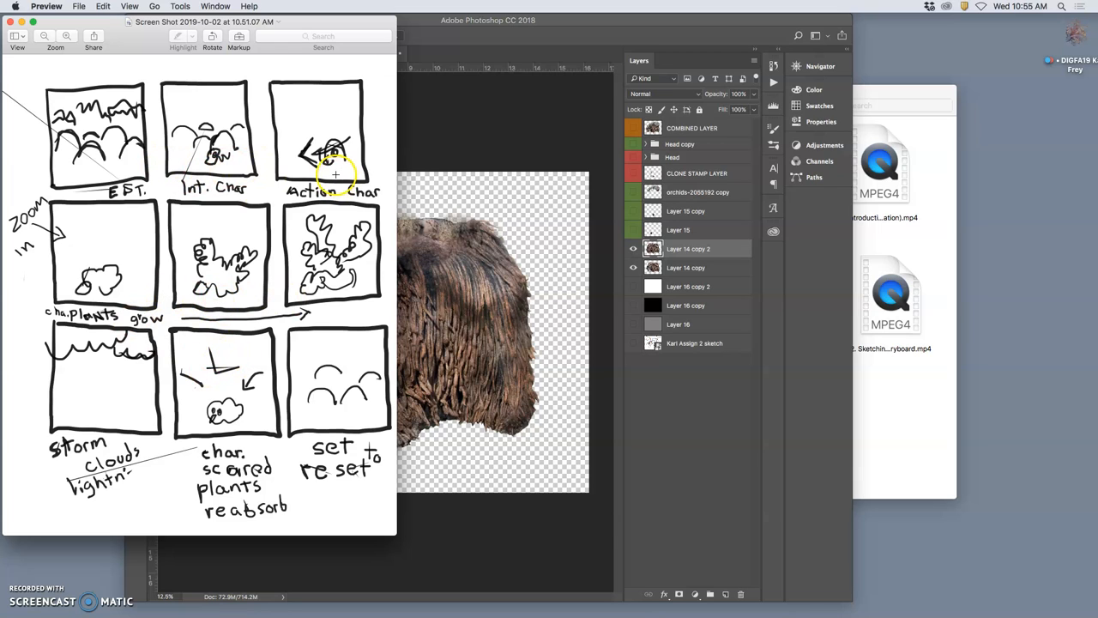
mouse_move(125, 139)
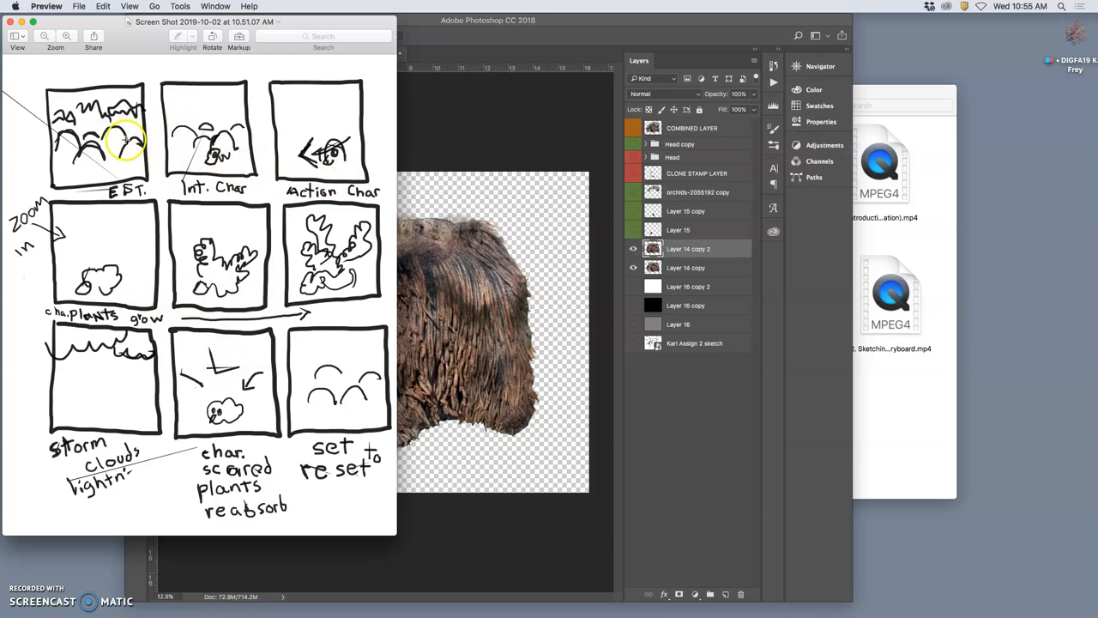
mouse_move(178, 165)
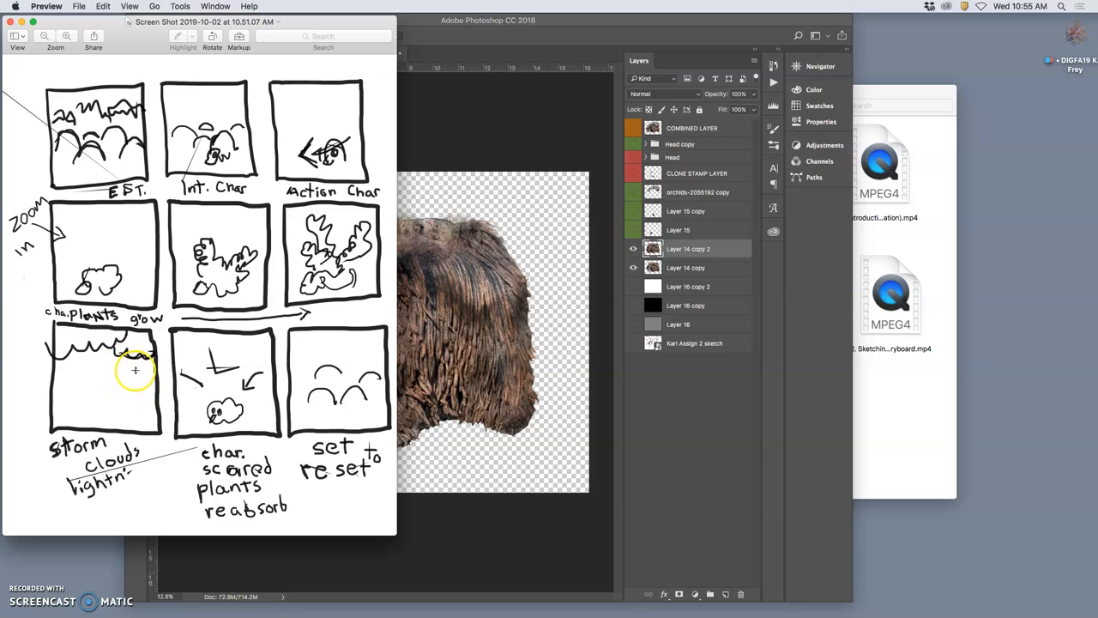
mouse_move(355, 401)
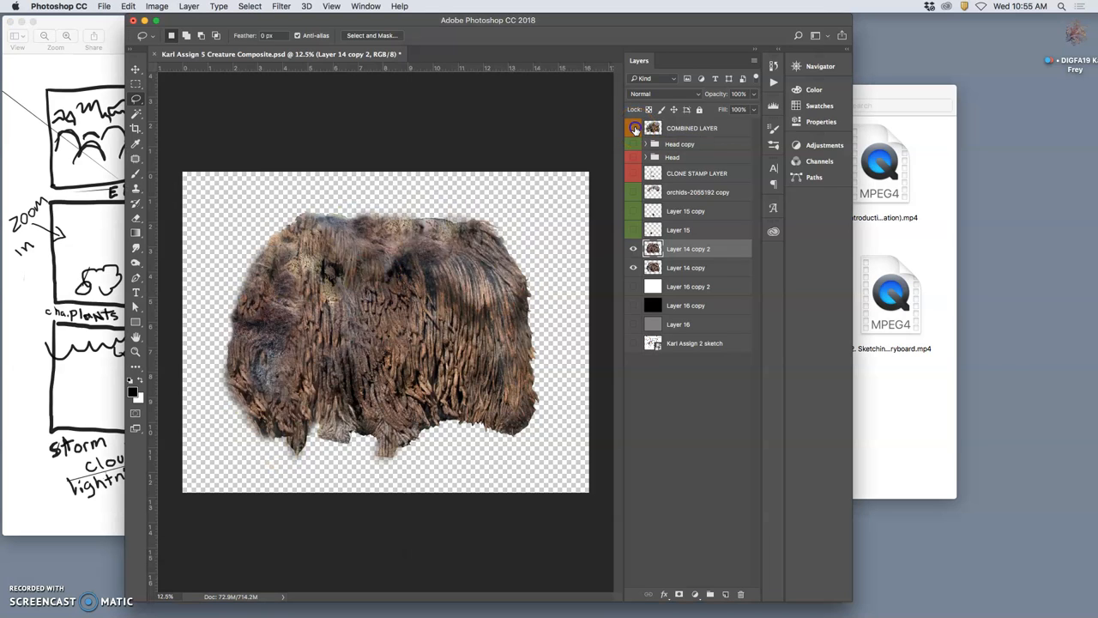
Step: Hide Layer 14 copy and warp Layer 14 copy 2's top corners inward into a dome
click(633, 267)
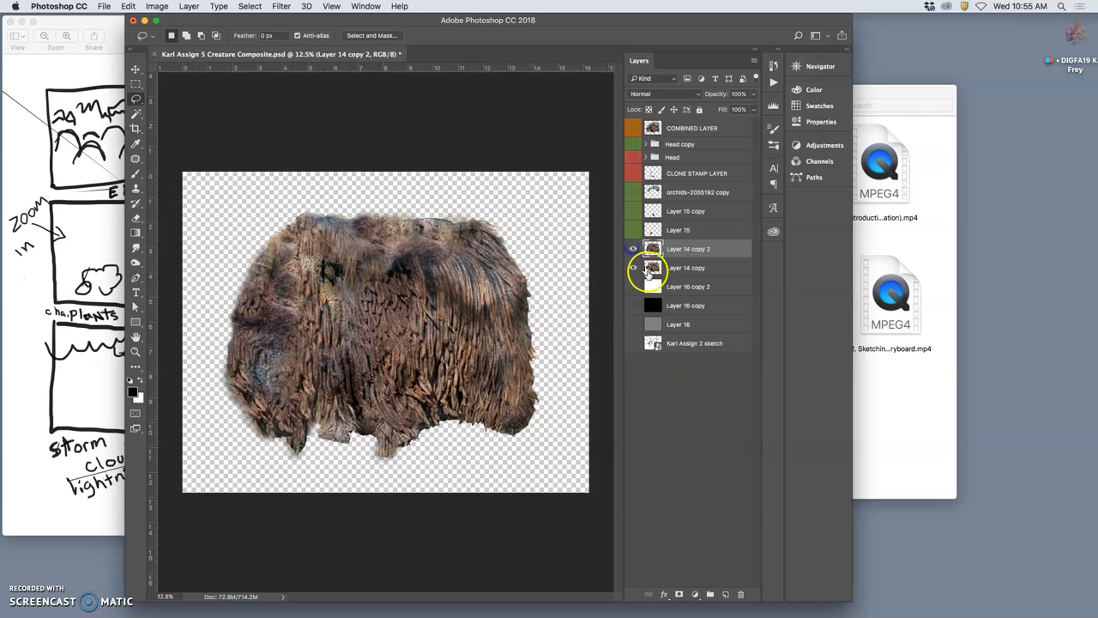
click(633, 267)
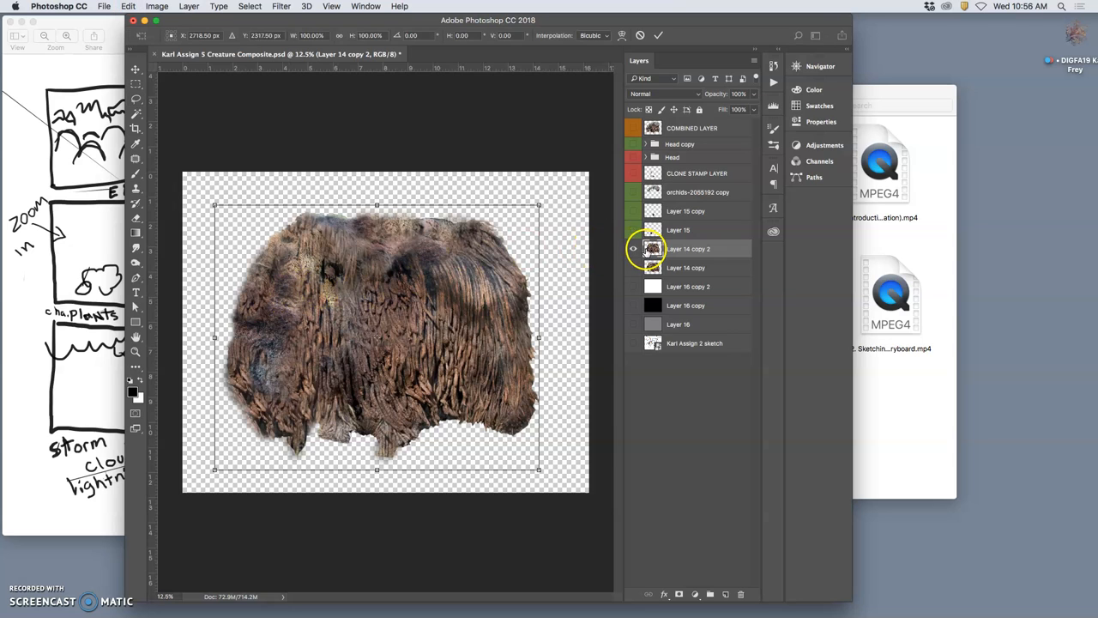
right_click(377, 335)
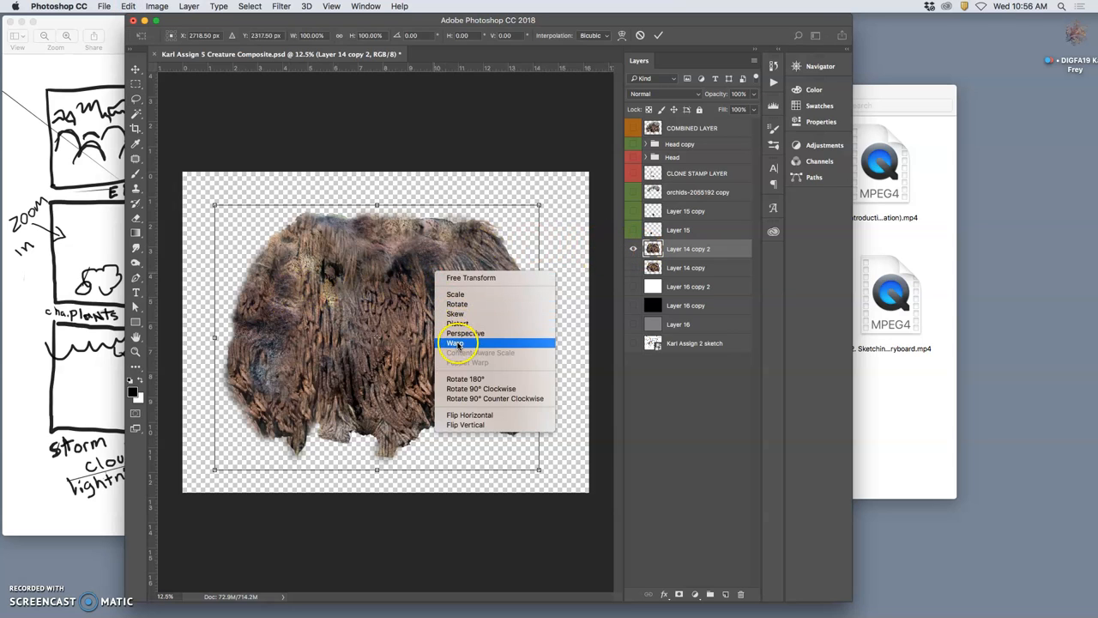
click(455, 343)
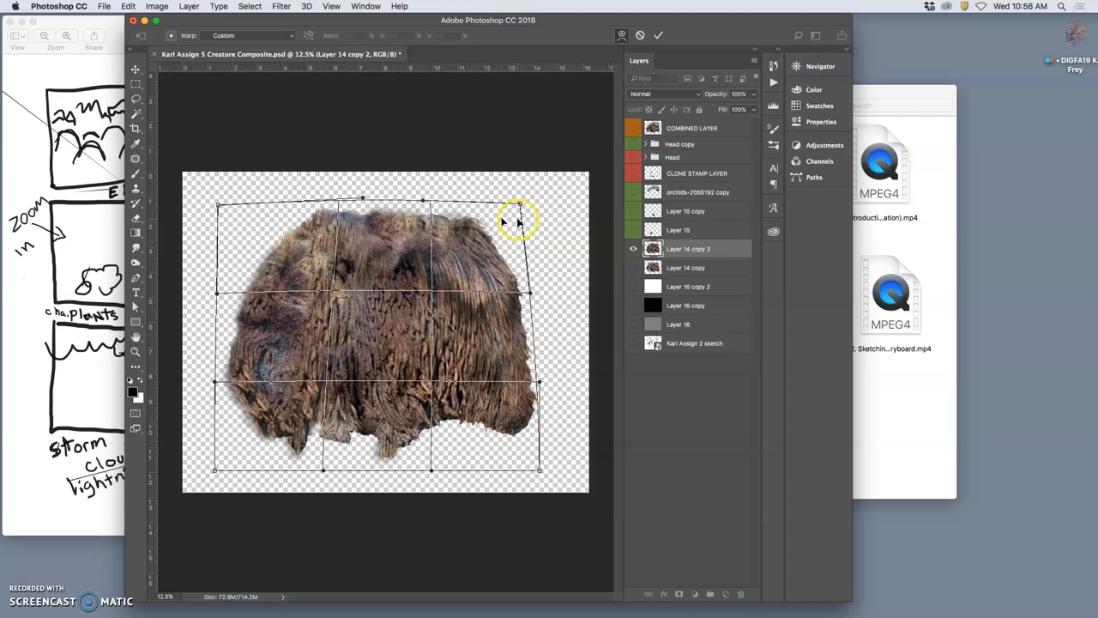
drag(519, 218, 446, 235)
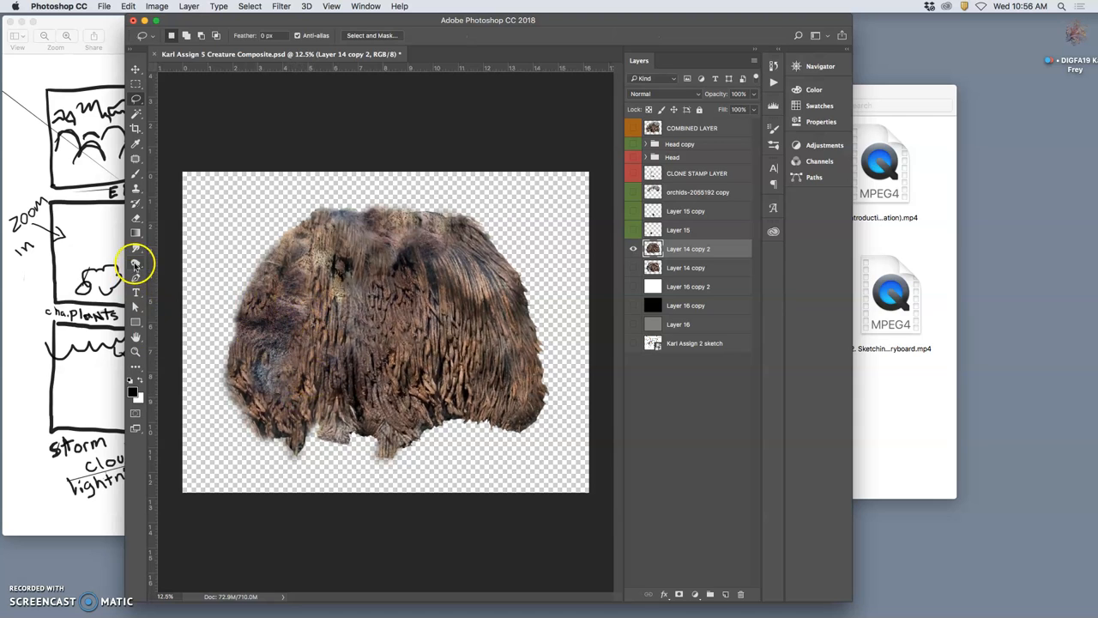
Step: Burn the mound's lower patches darker, then dodge its middle, top and left edges lighter
click(135, 263)
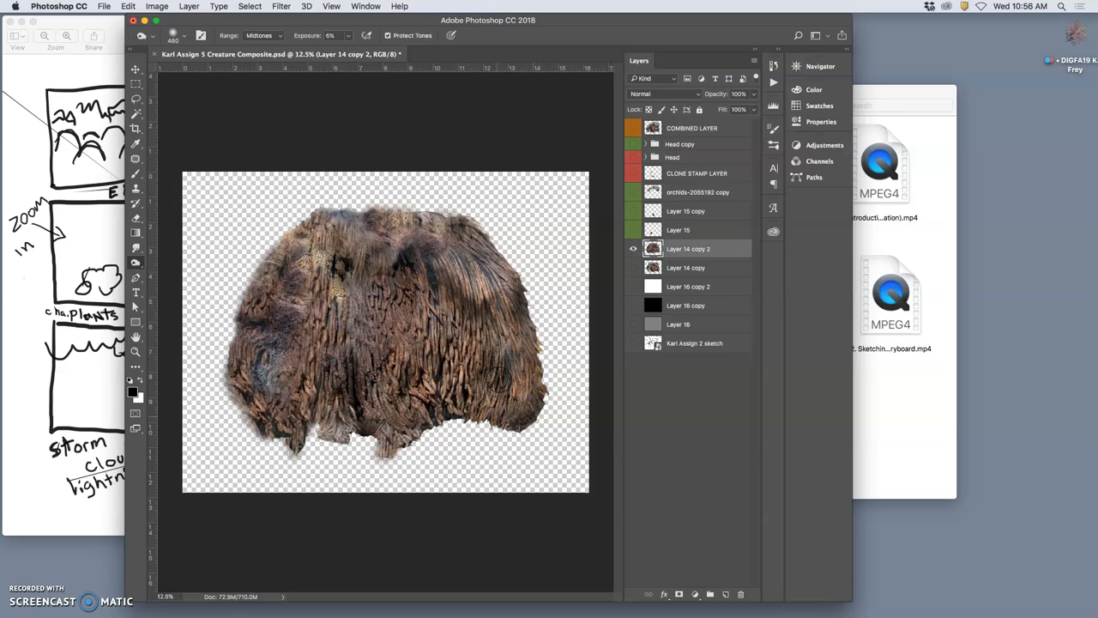
drag(498, 377, 391, 442)
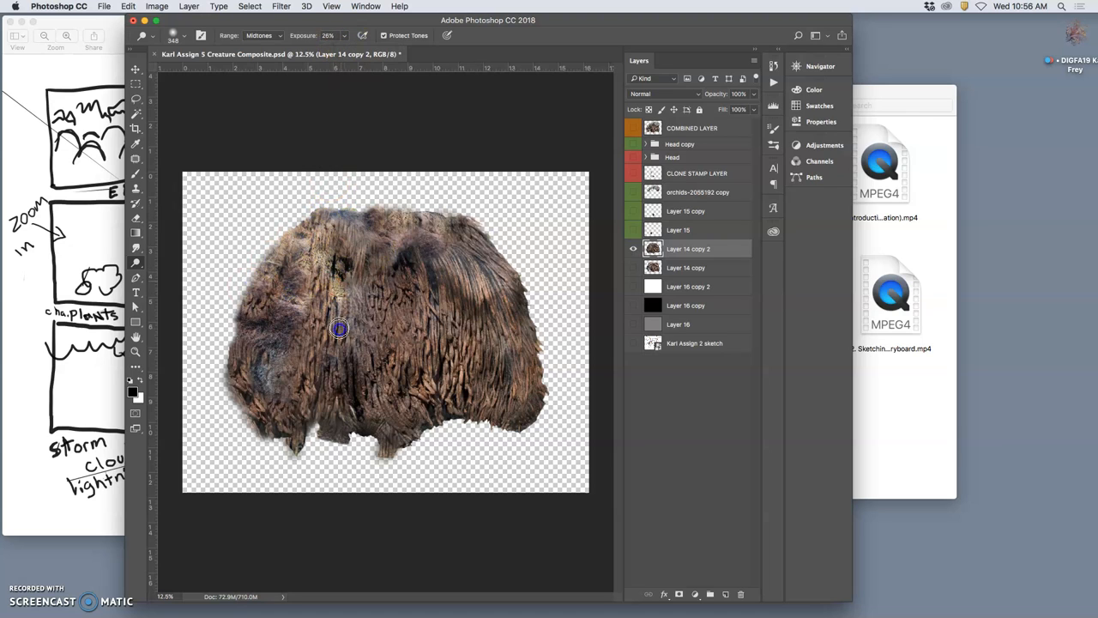
drag(339, 328, 479, 302)
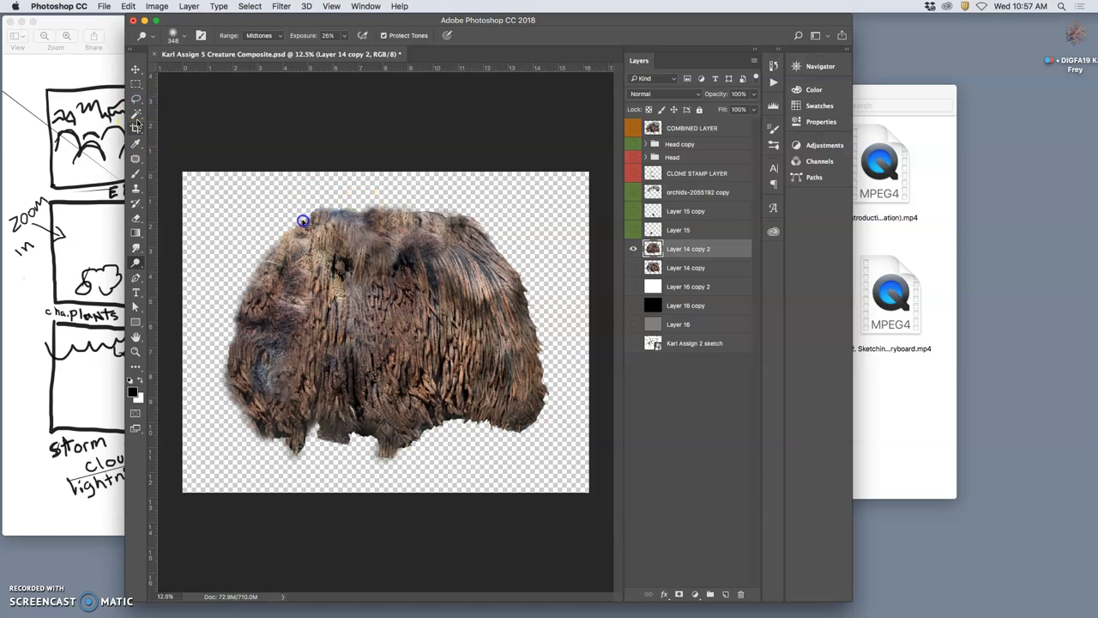
drag(302, 220, 245, 292)
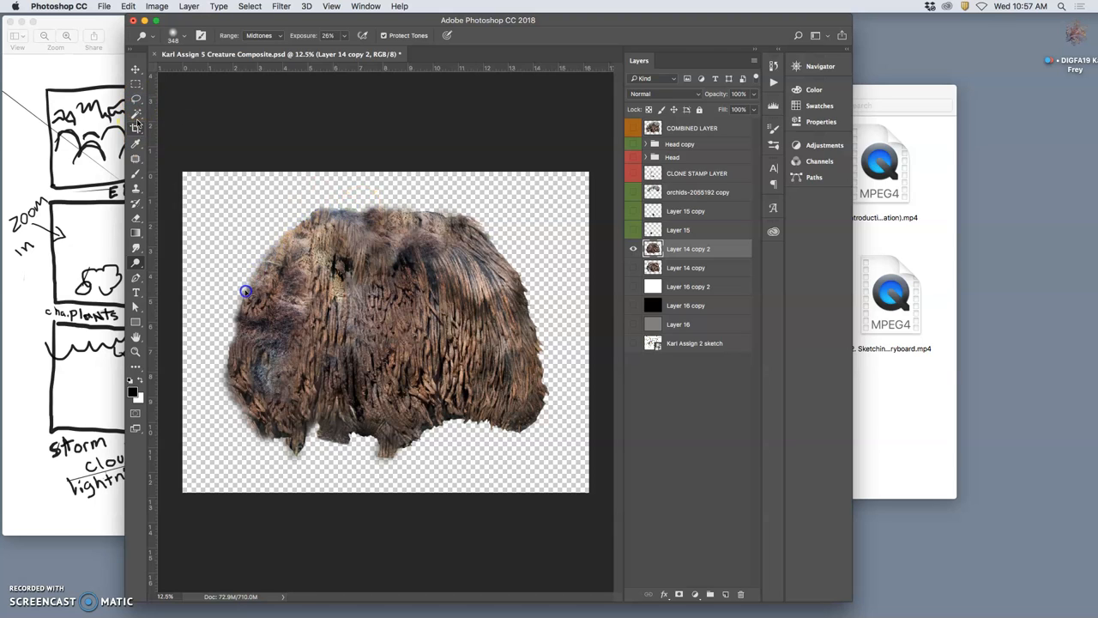
drag(246, 292, 234, 373)
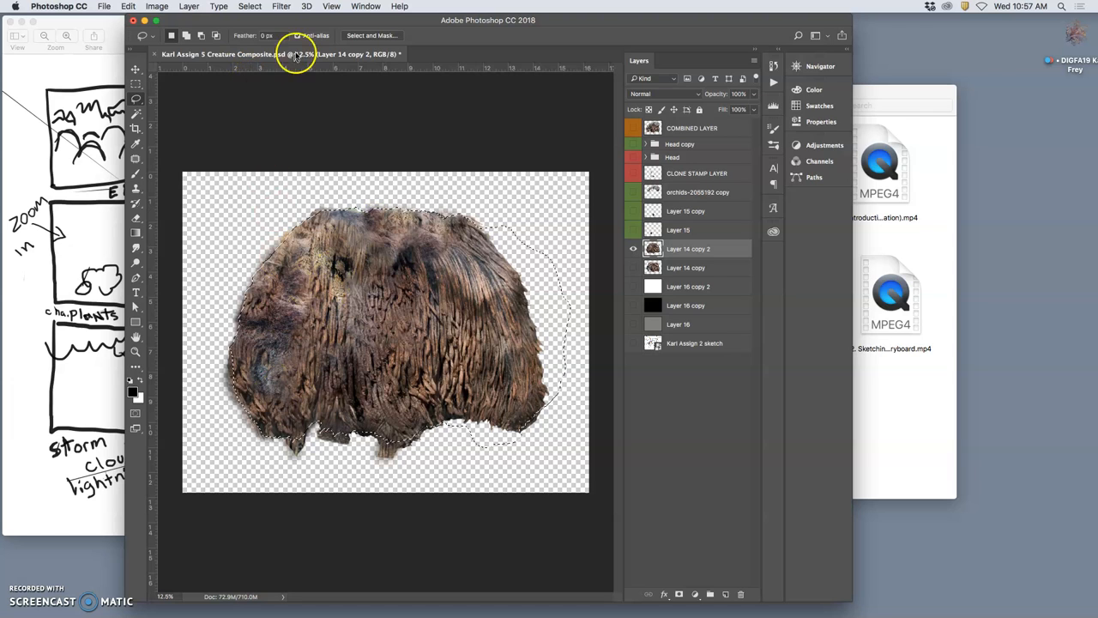
Step: Select all of the shaded fur, copy it to Layer 19, and hide Layer 14 copy 2
click(250, 6)
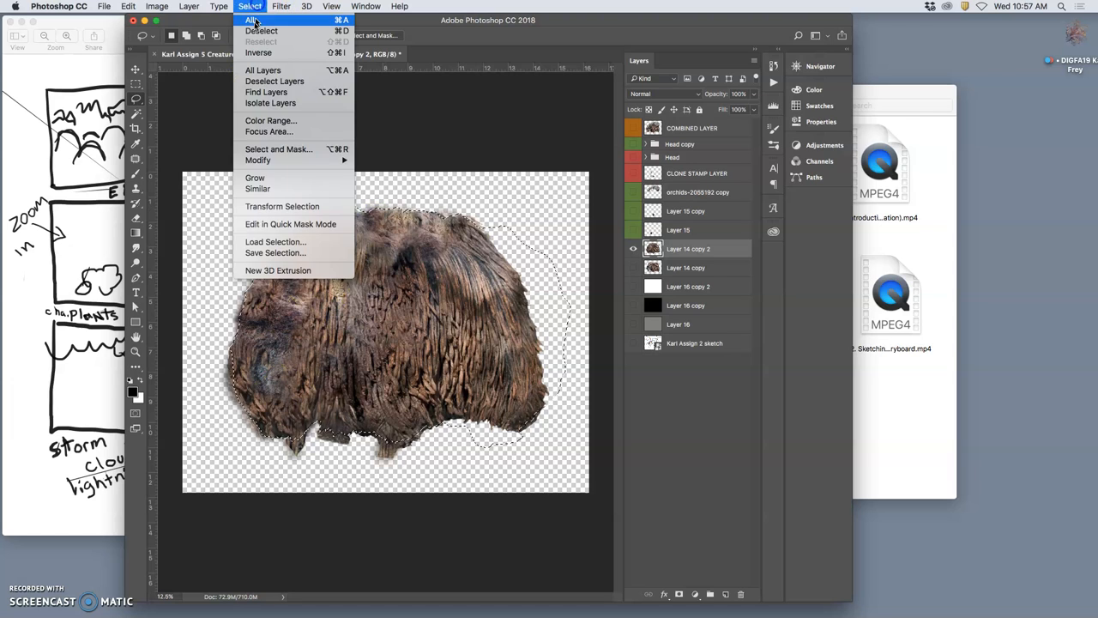
click(252, 19)
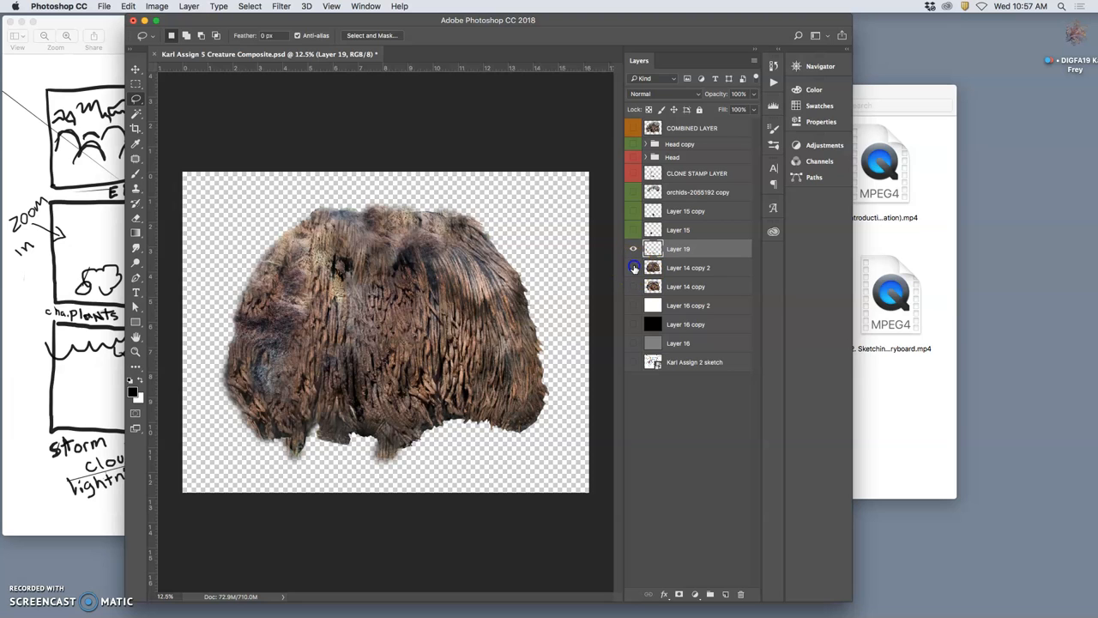
click(633, 268)
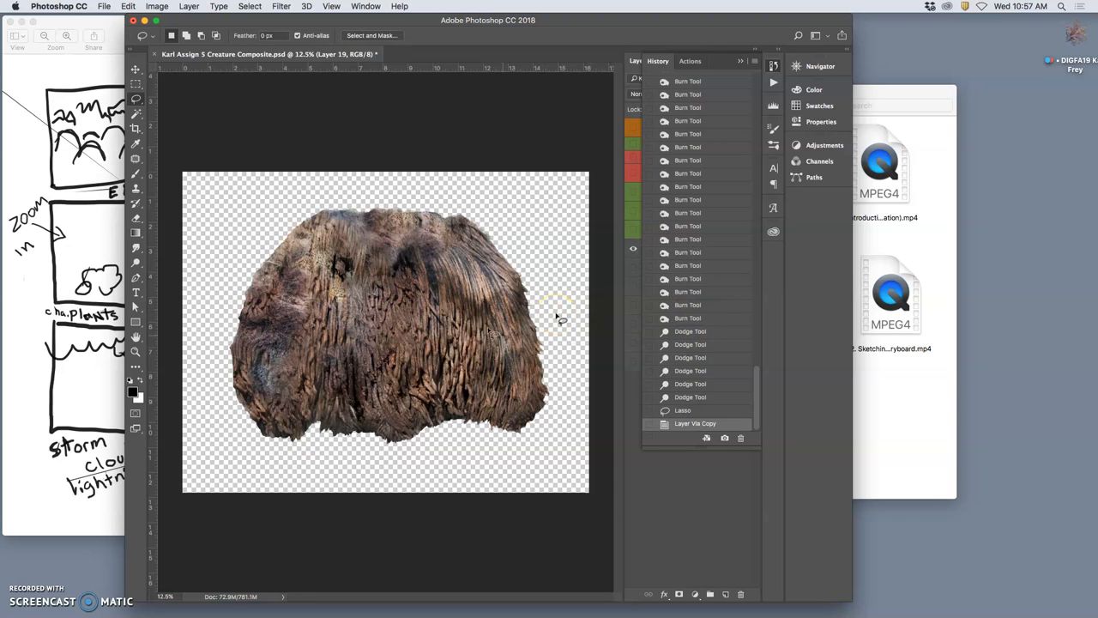
click(639, 60)
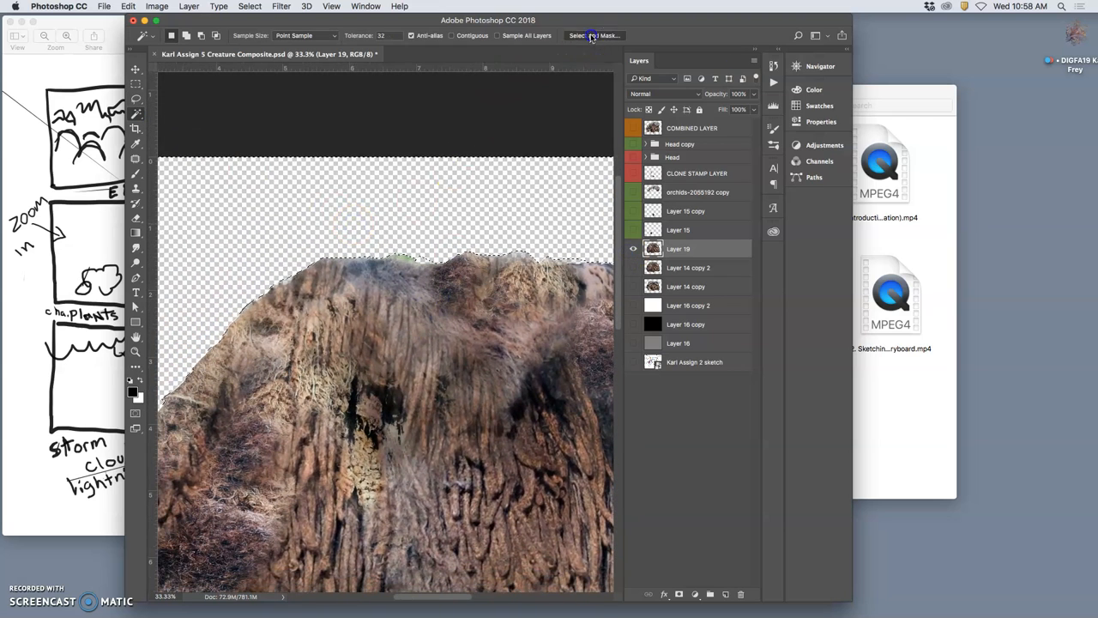
Step: Feather the fur selection's edges to about 5 px in Select and Mask
click(594, 35)
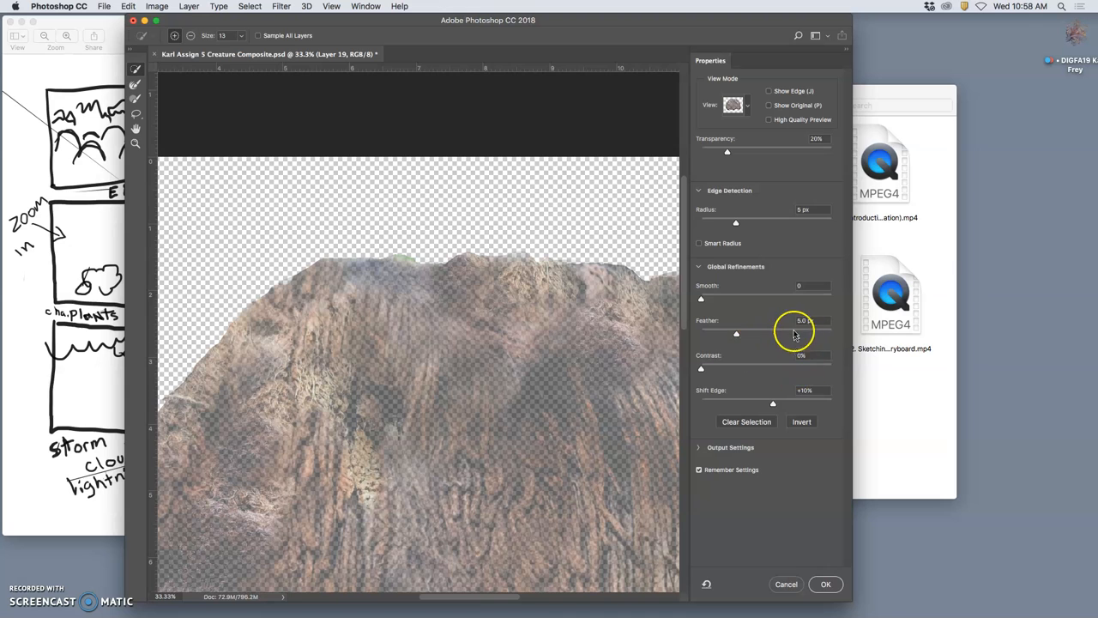
click(825, 585)
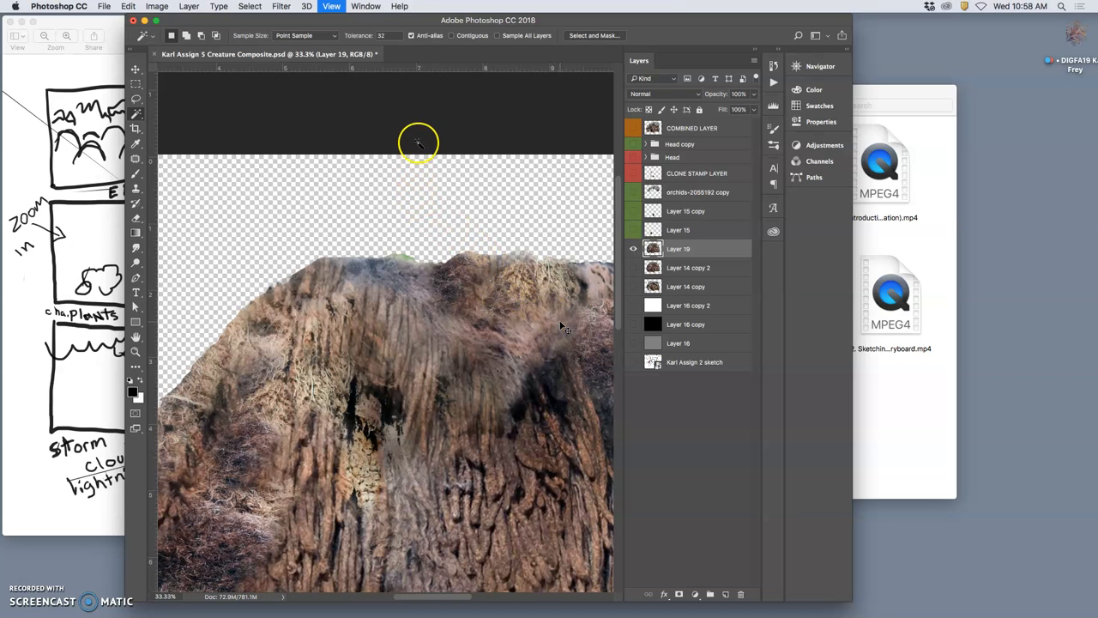
mouse_move(434, 122)
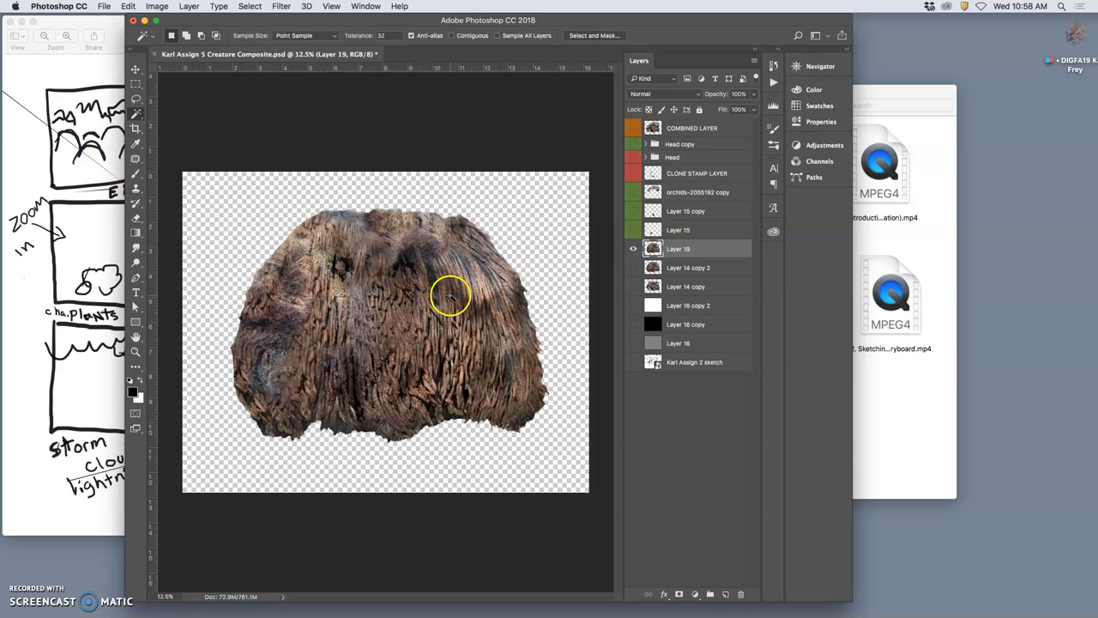
mouse_move(1070, 162)
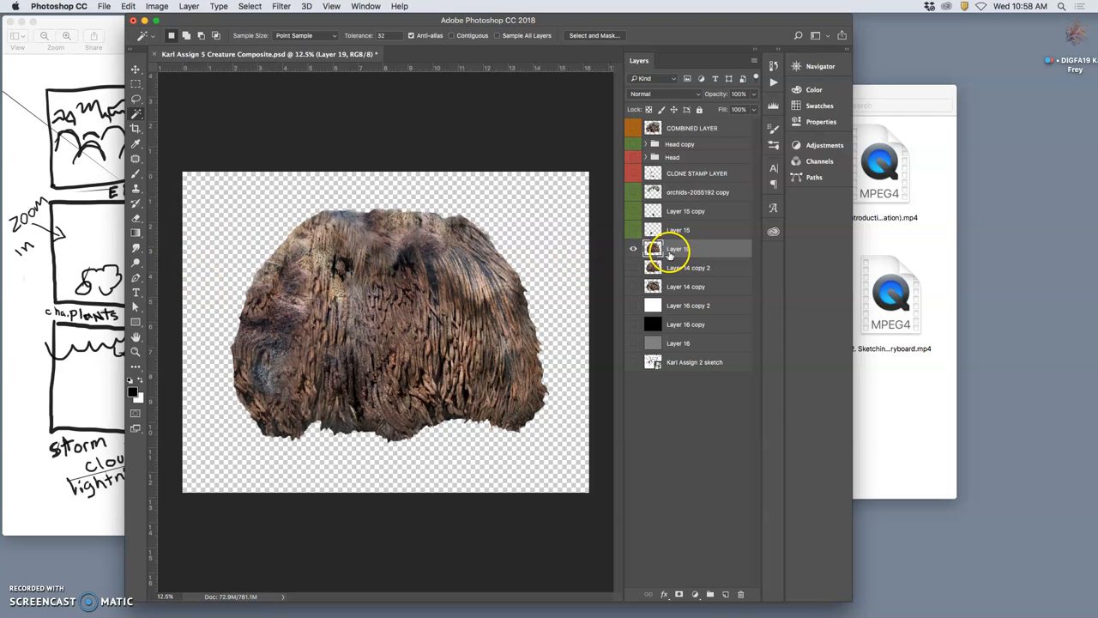
mouse_move(667, 251)
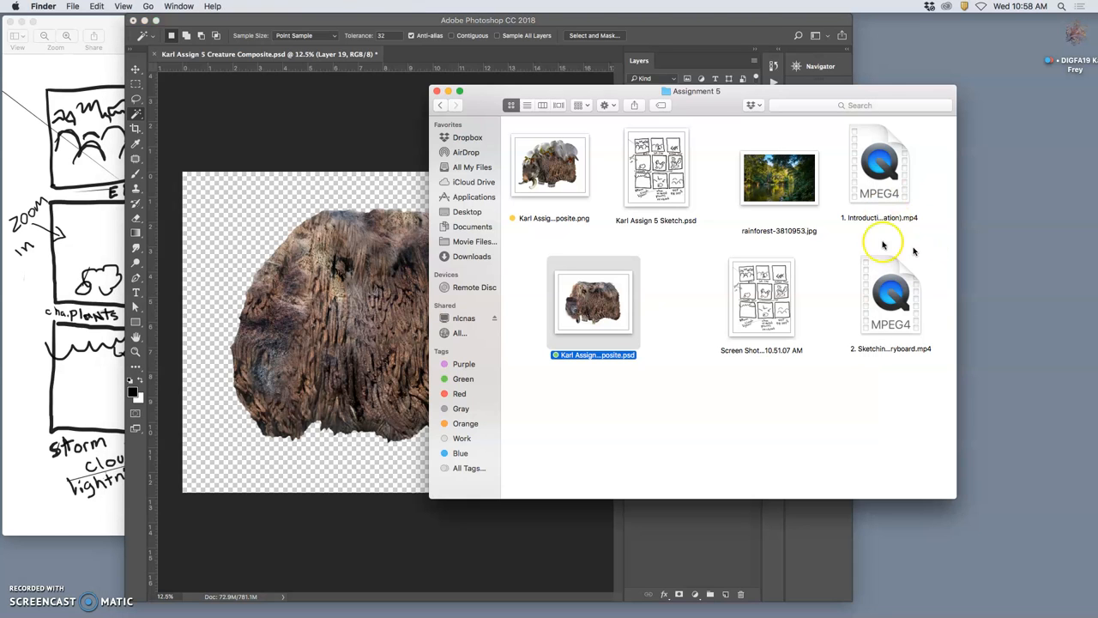
Step: Open rainforest-3810953.jpg with Adobe Photoshop CC 2018 from the Assignment 5 folder
right_click(778, 178)
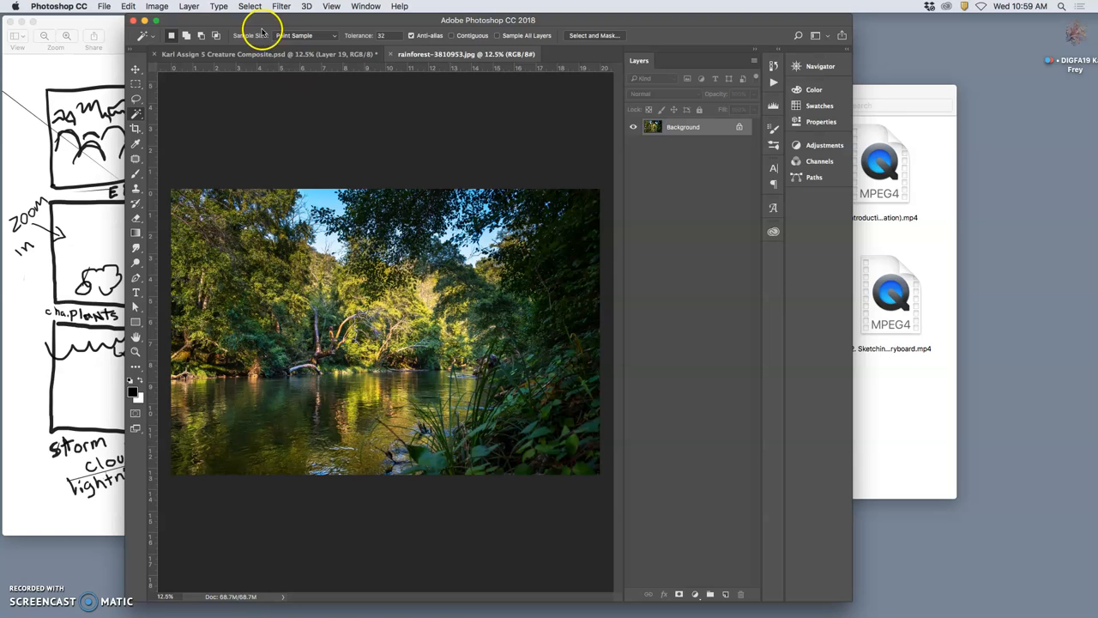
Step: Set Image Size to 12 inches wide (8 high) at 350 pixels/inch
click(157, 6)
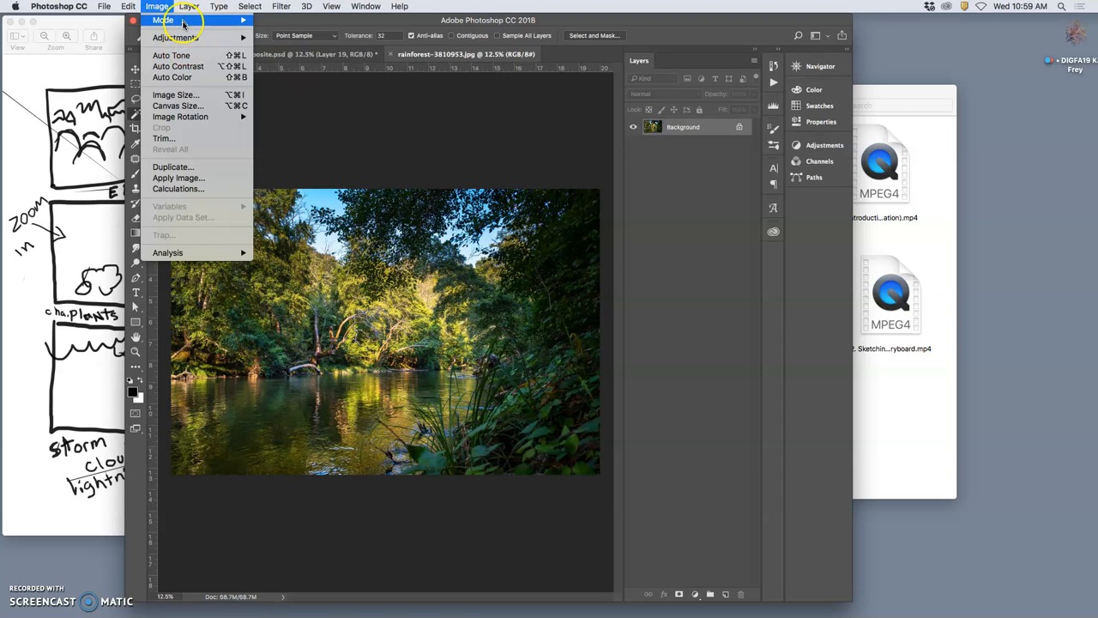
mouse_move(175, 38)
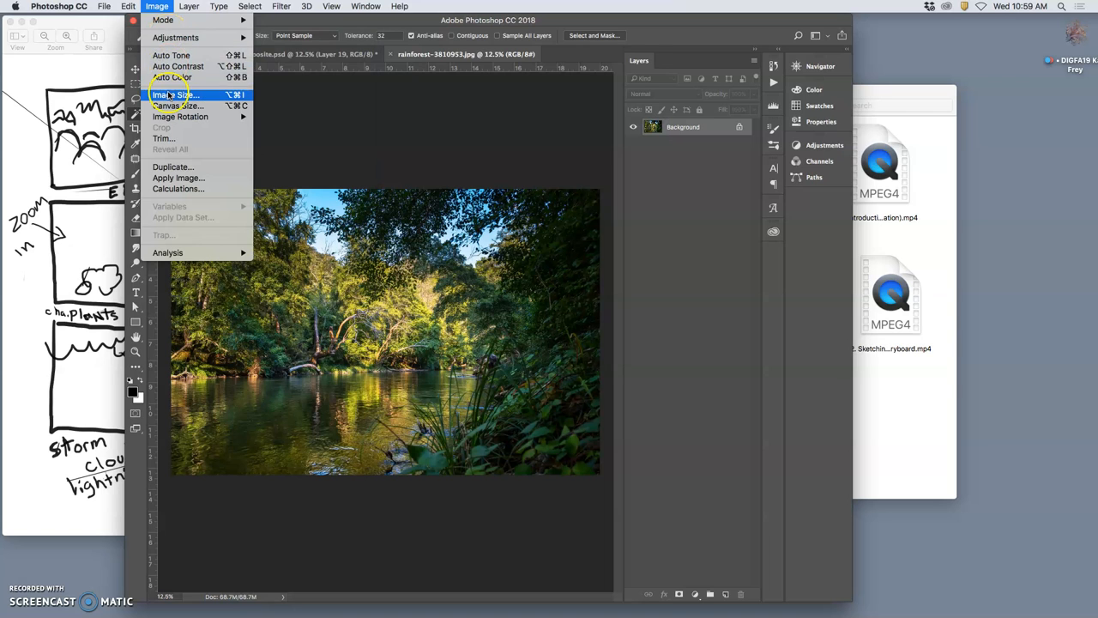
click(175, 94)
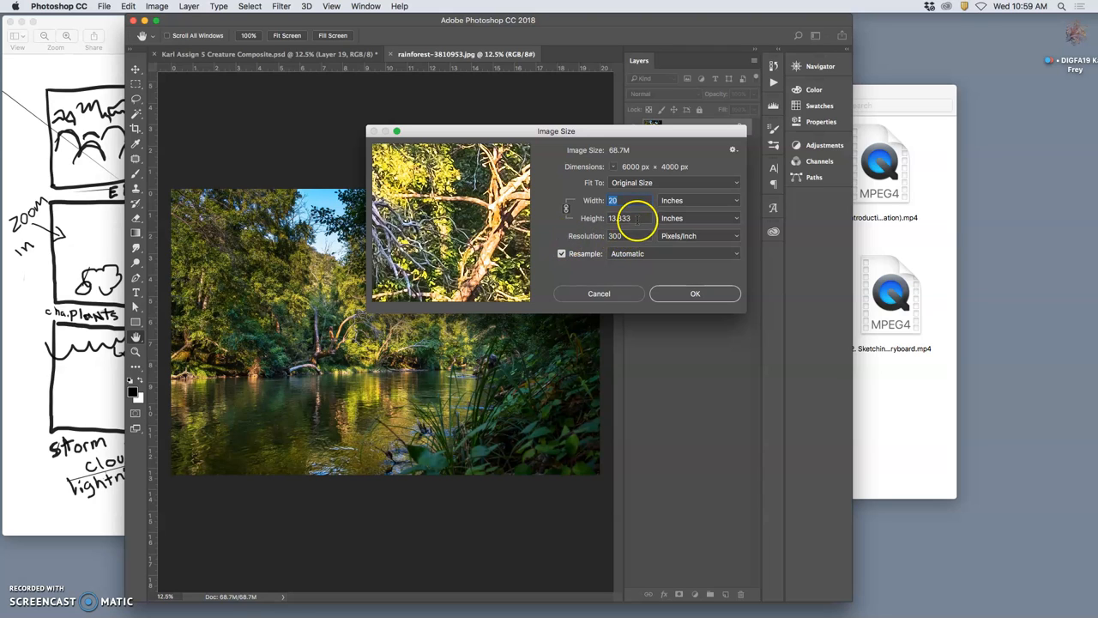
click(620, 217)
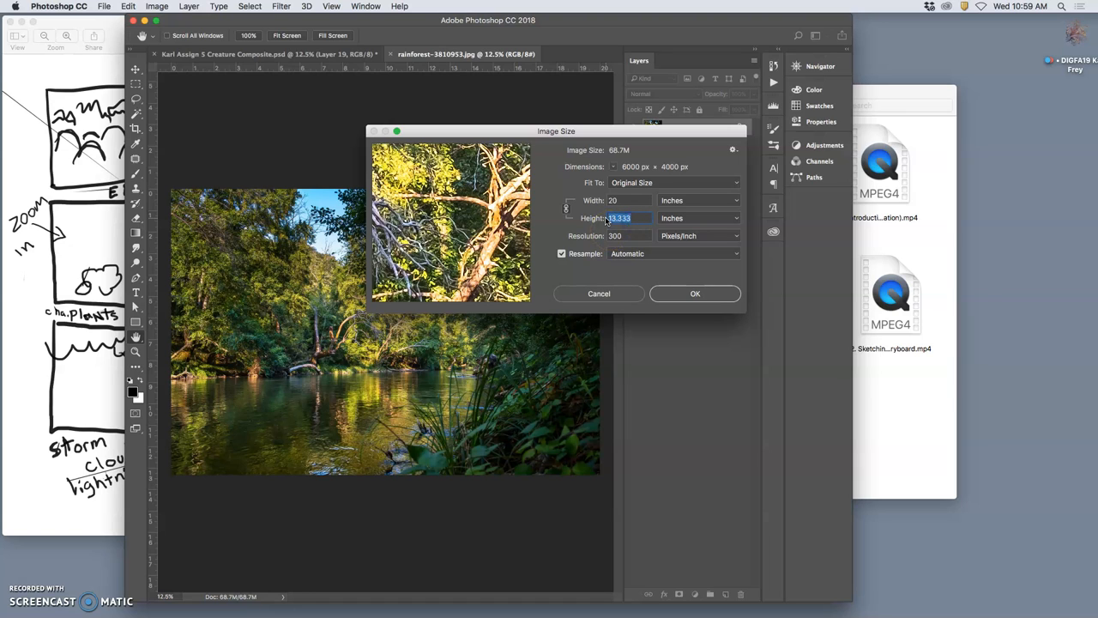
text(12)
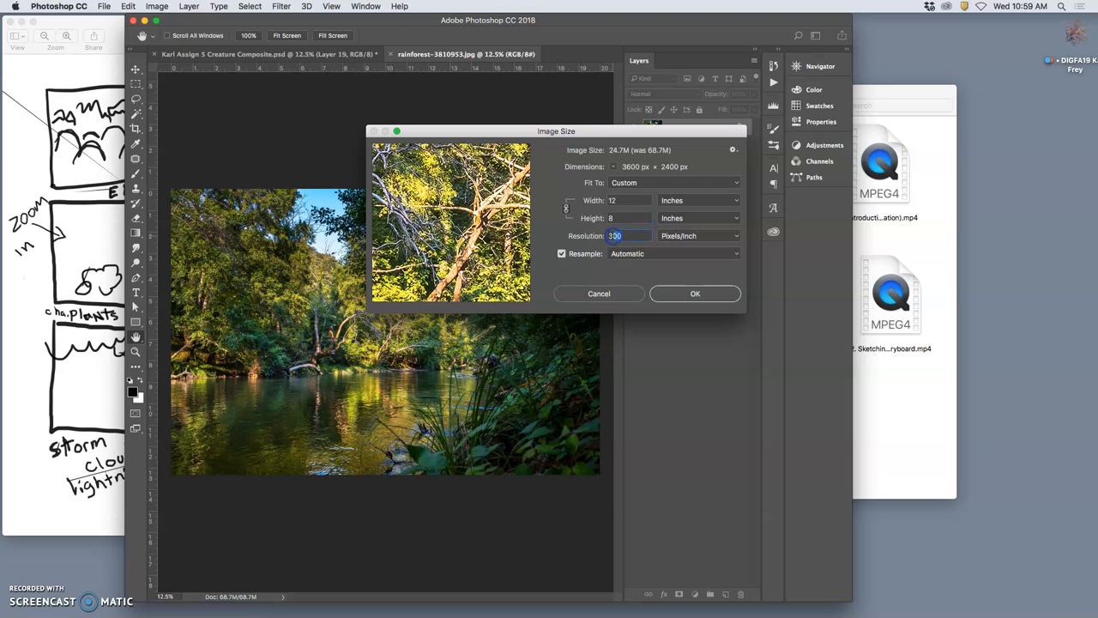
text(350)
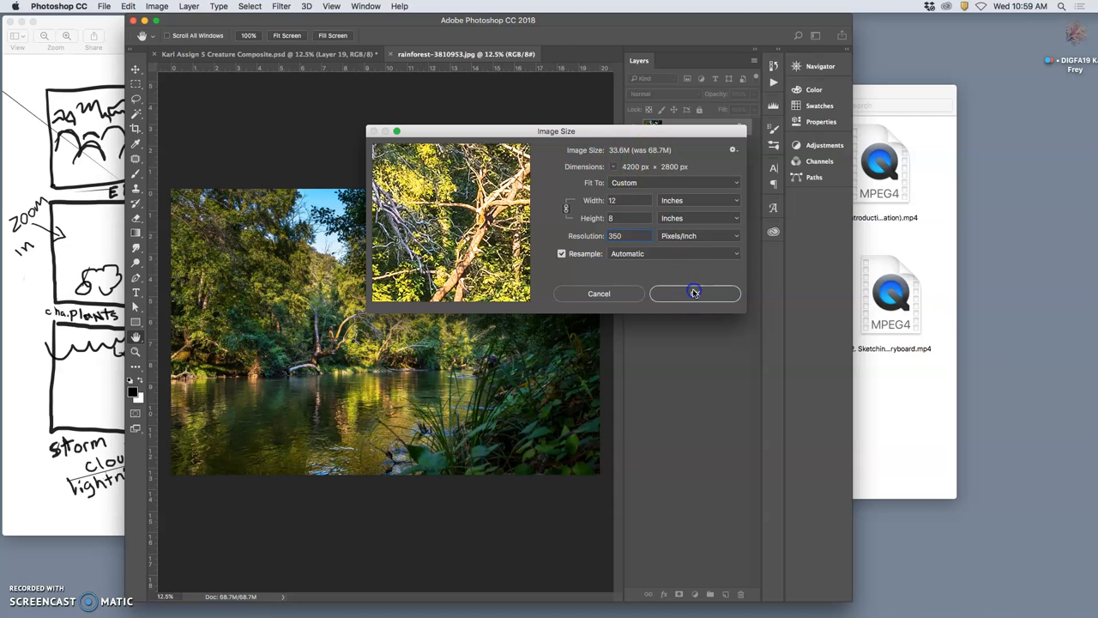
click(695, 293)
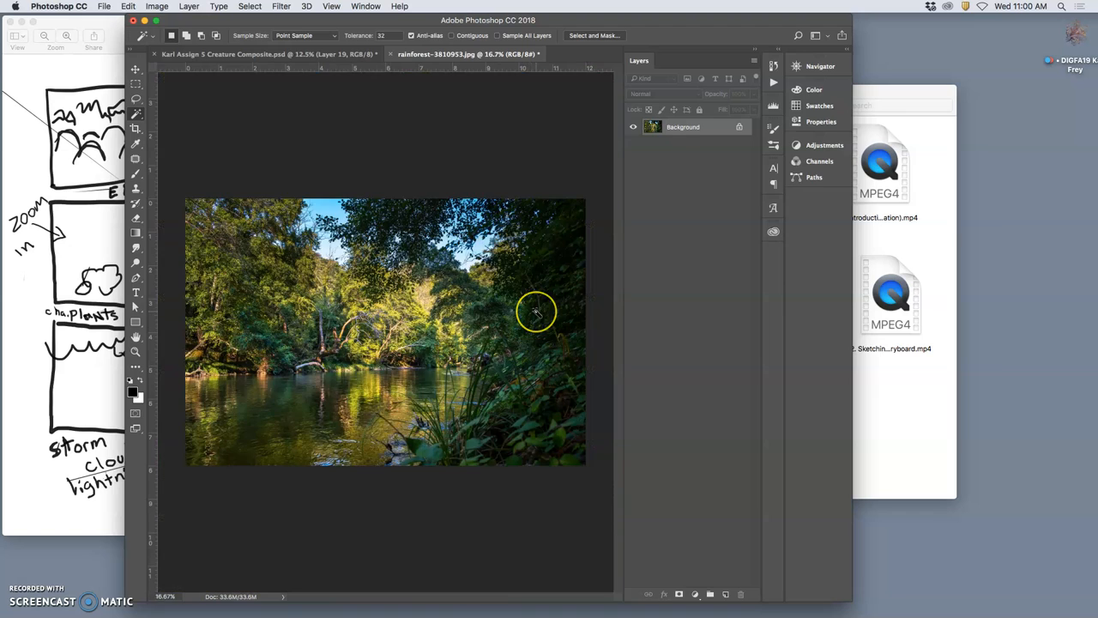
mouse_move(110, 107)
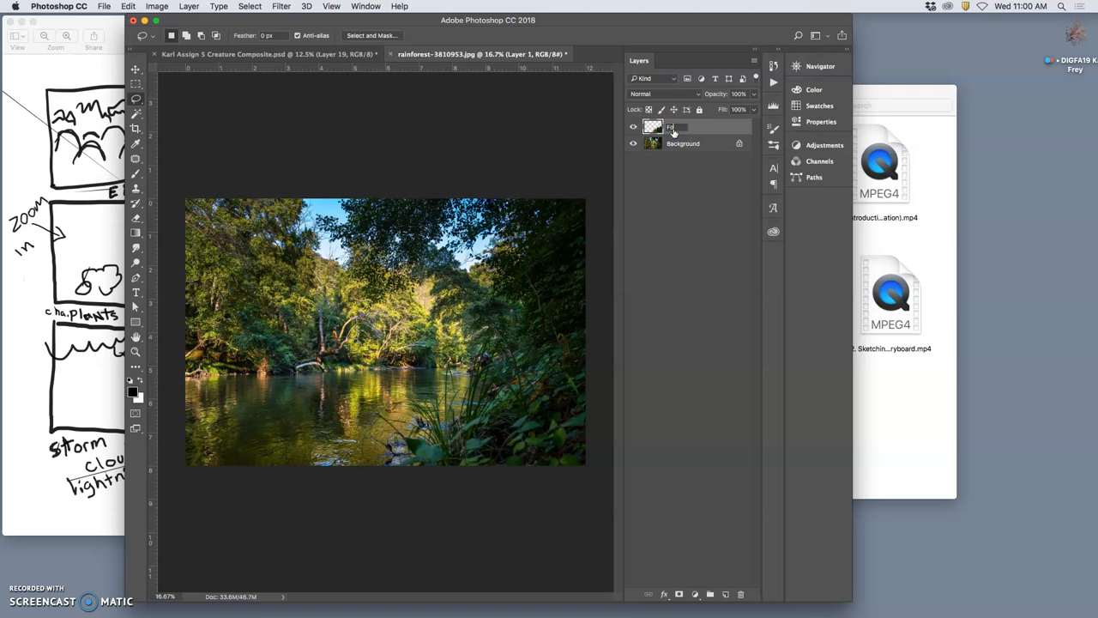
Step: Name the grass cutout layer 'Foreground Grass' and verify it by toggling the background
text(Foreground Grass)
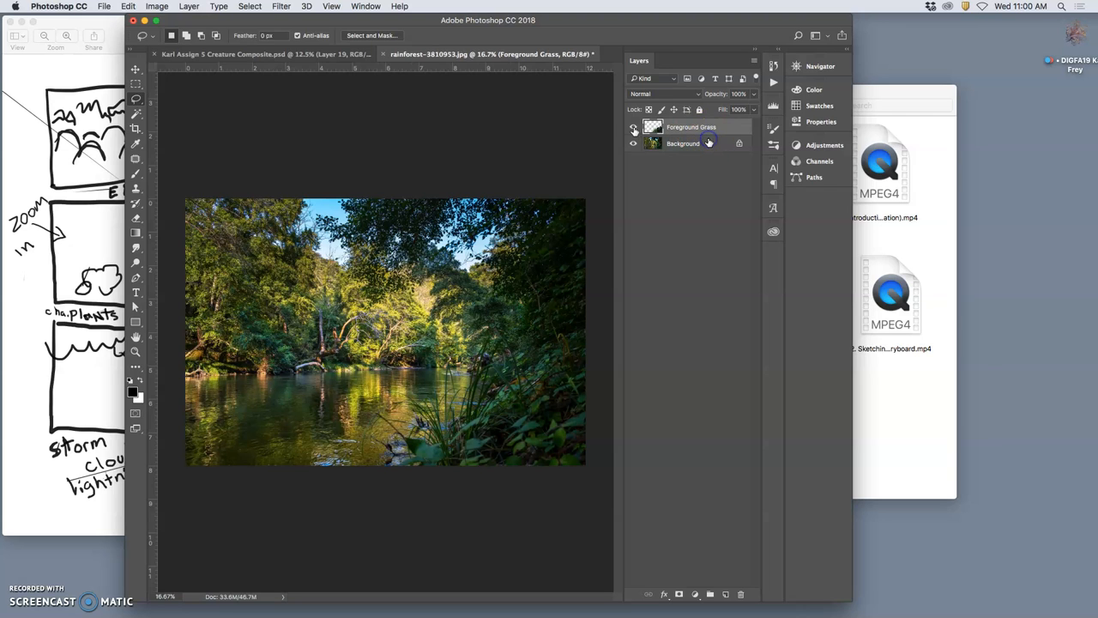
click(633, 143)
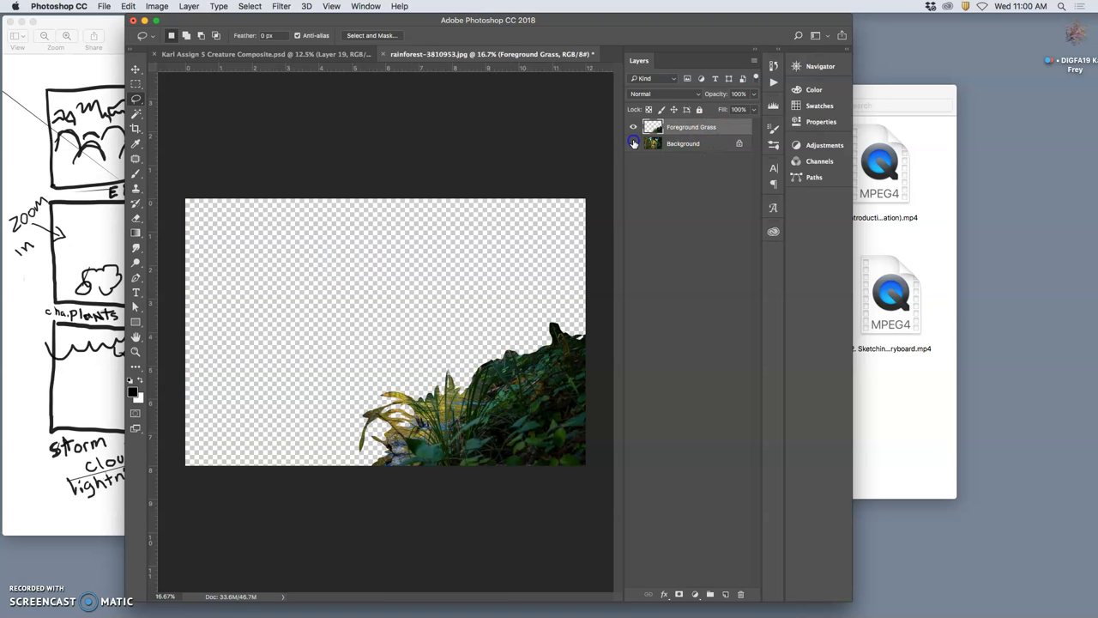
click(633, 143)
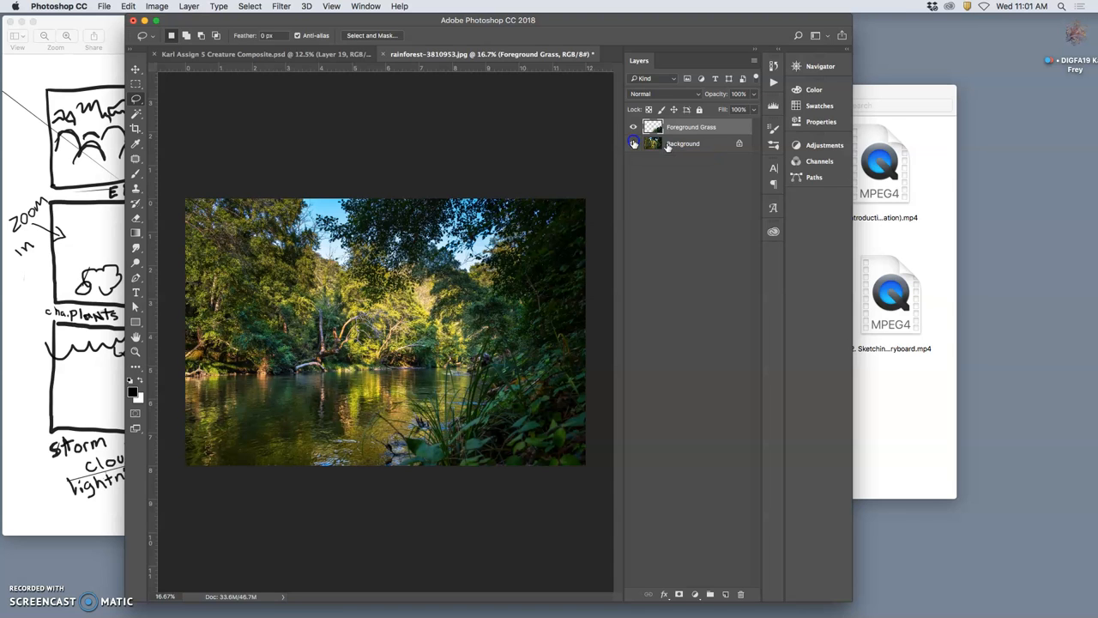
Step: Lasso the right-hand foliage and river from Background onto Layer 1 and check it
click(683, 144)
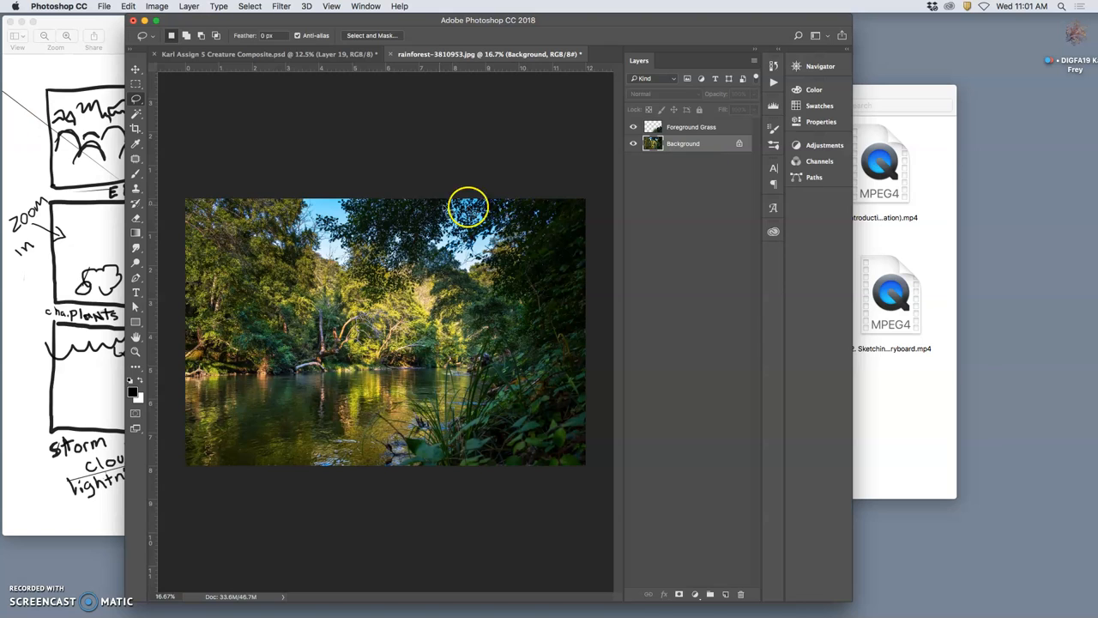
mouse_move(577, 354)
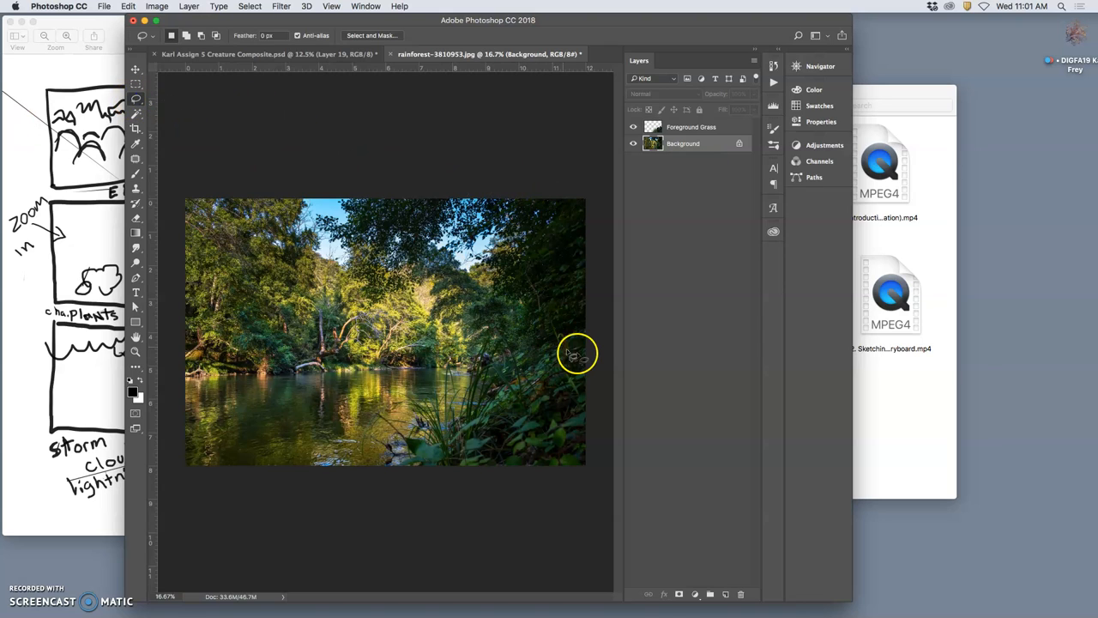
drag(451, 367, 592, 343)
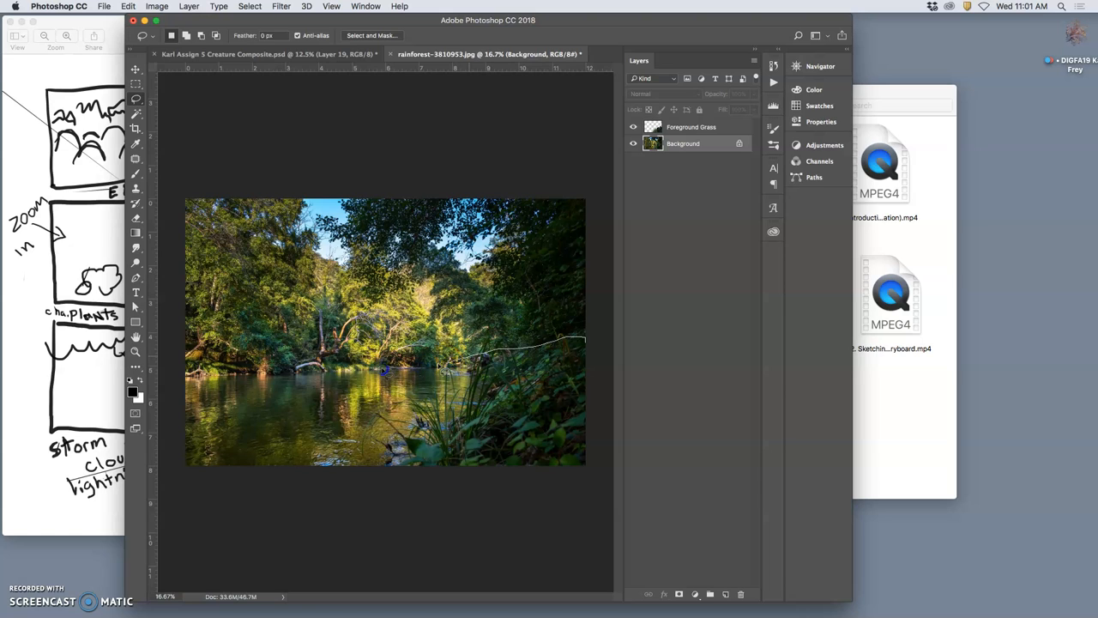
mouse_move(545, 532)
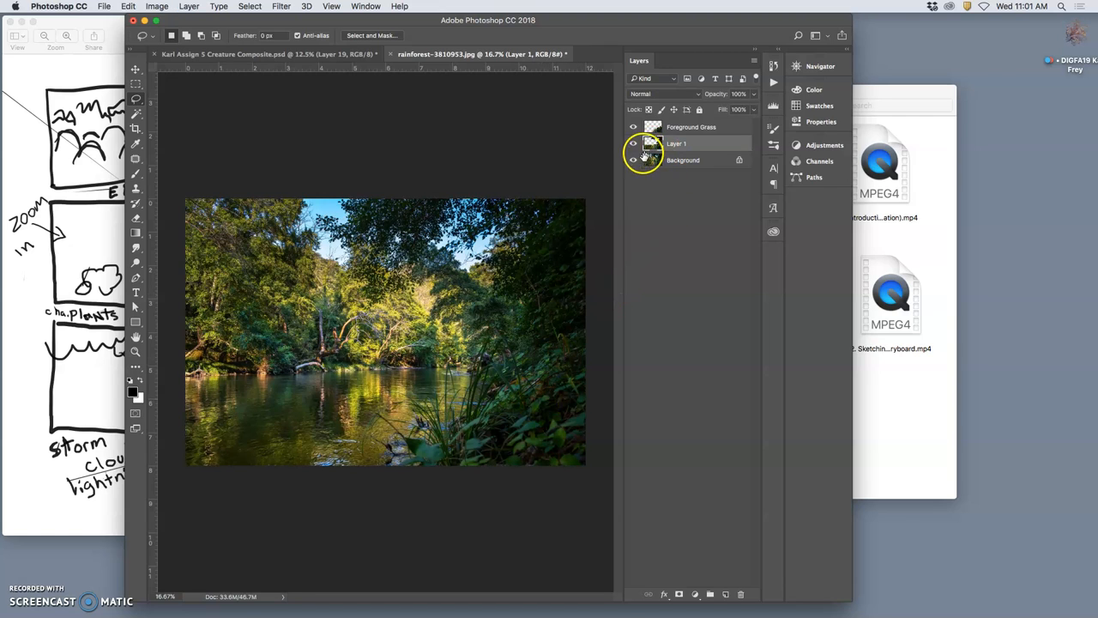
click(634, 160)
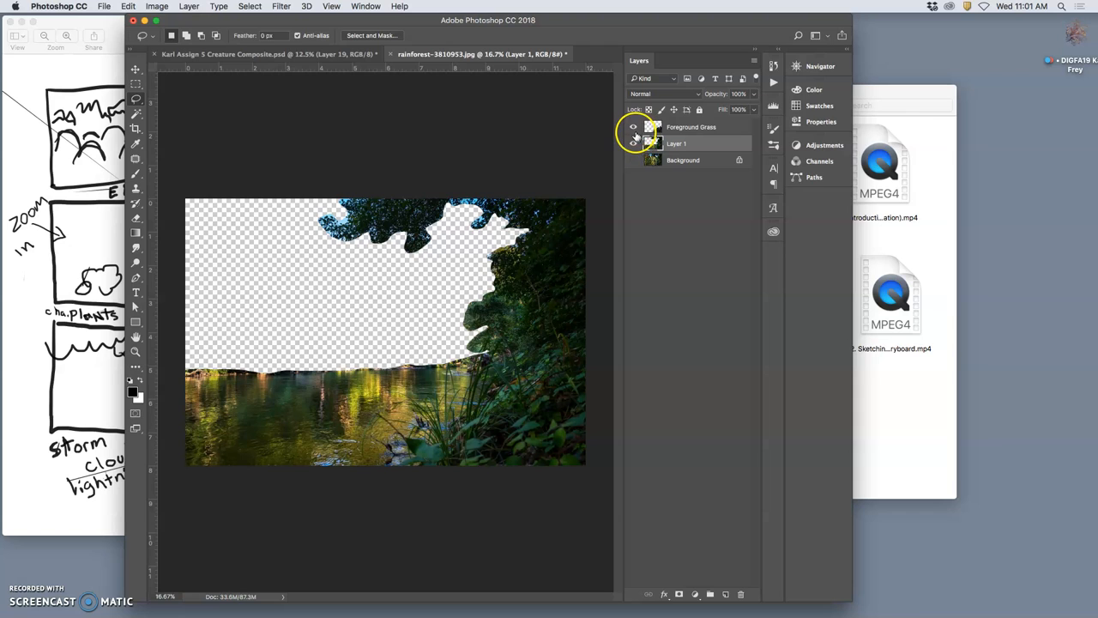
click(633, 127)
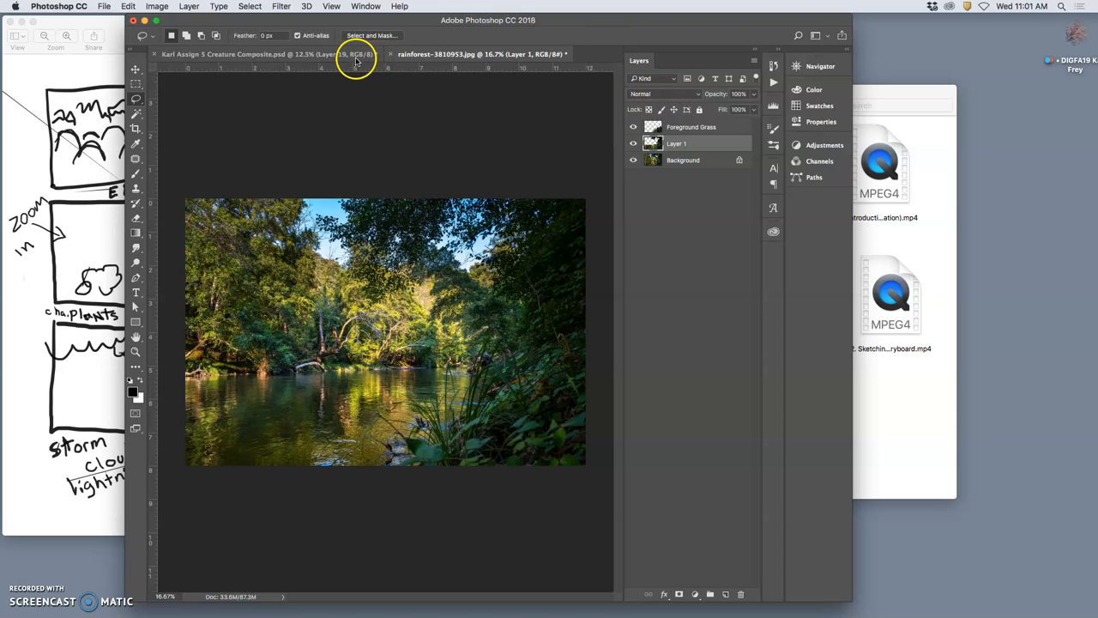
Step: Copy the fur mound from Creature Composite into the rainforest photo and scale it down
click(223, 54)
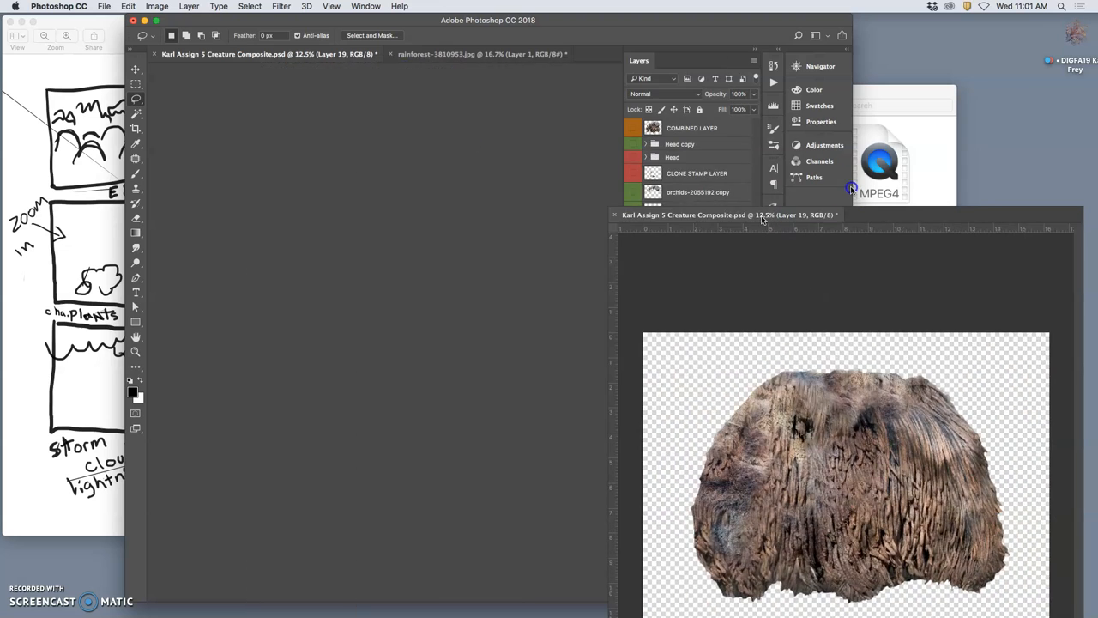
click(480, 54)
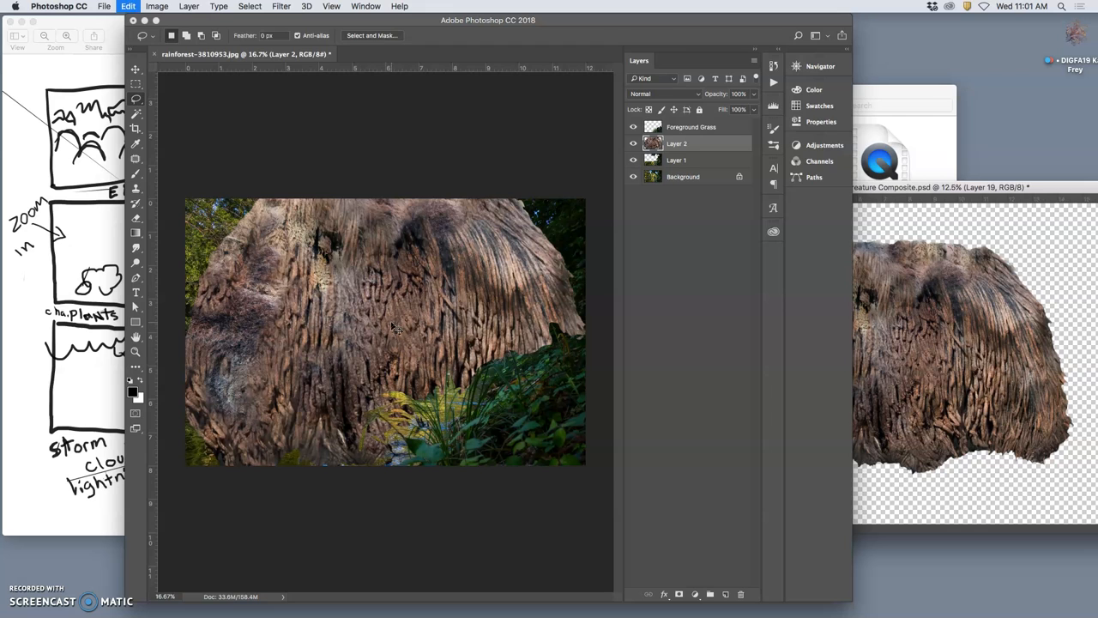
key(cmd+t)
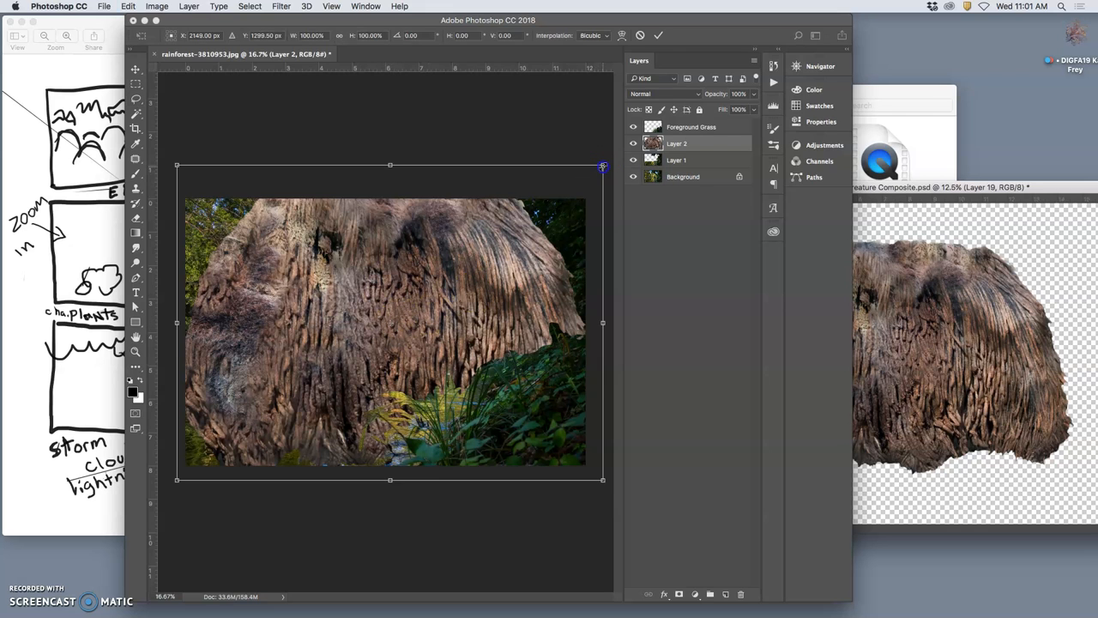
drag(603, 164, 545, 206)
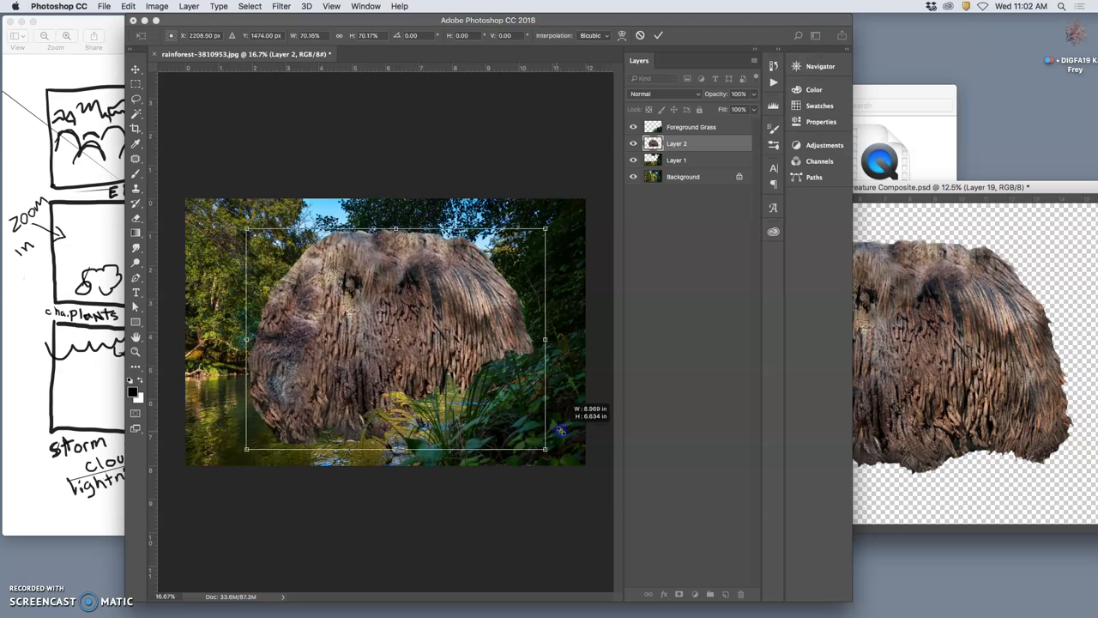
drag(545, 448, 523, 434)
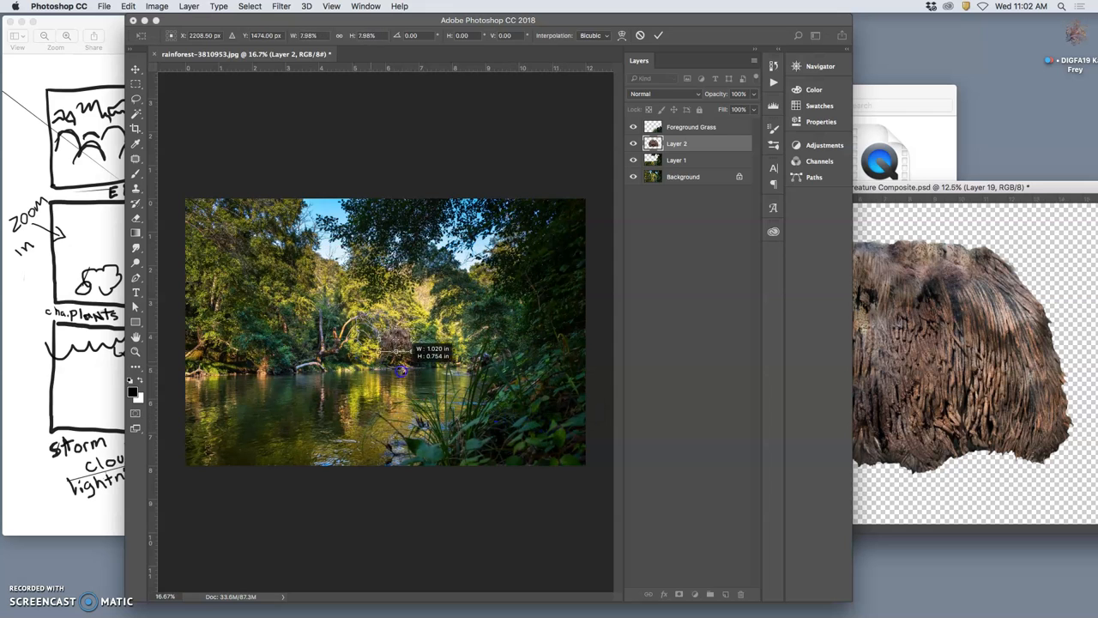
drag(402, 371, 470, 395)
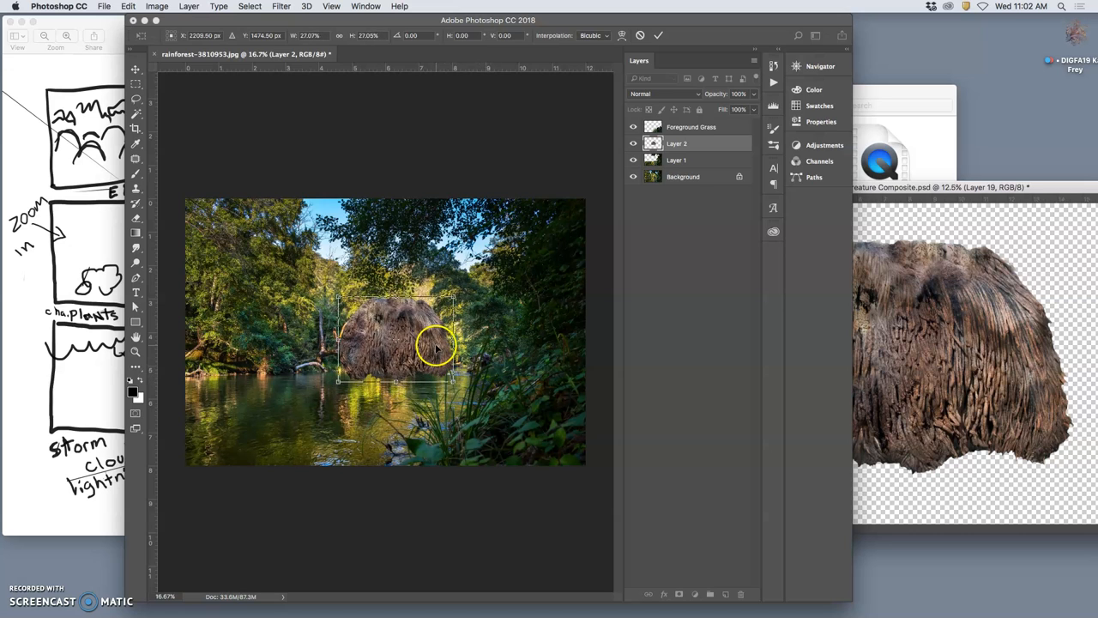
drag(420, 343, 261, 357)
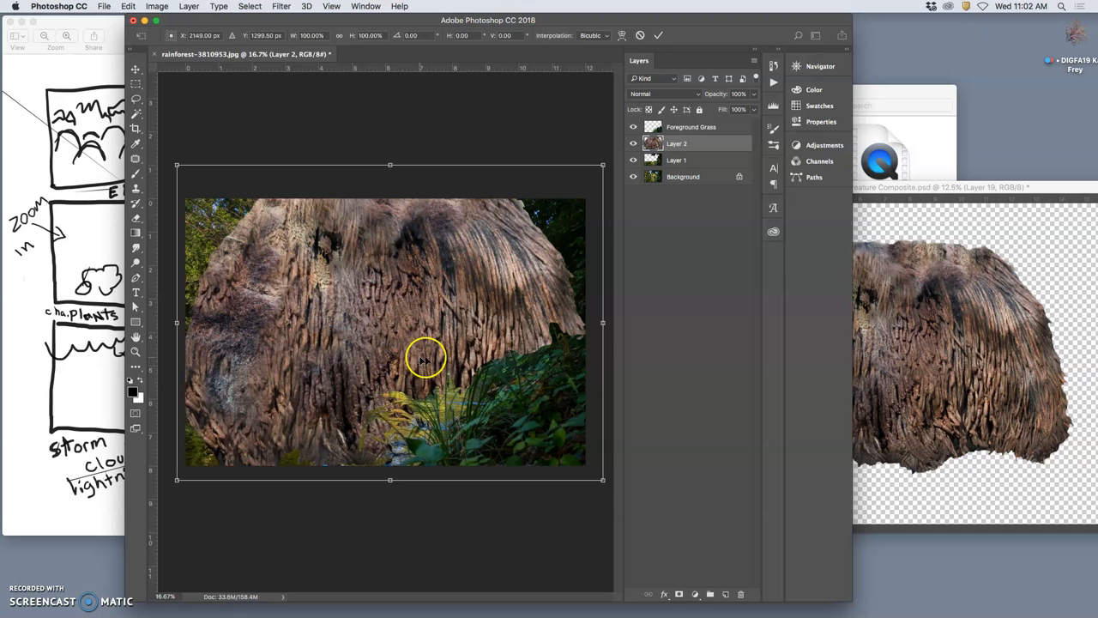
drag(602, 165, 555, 201)
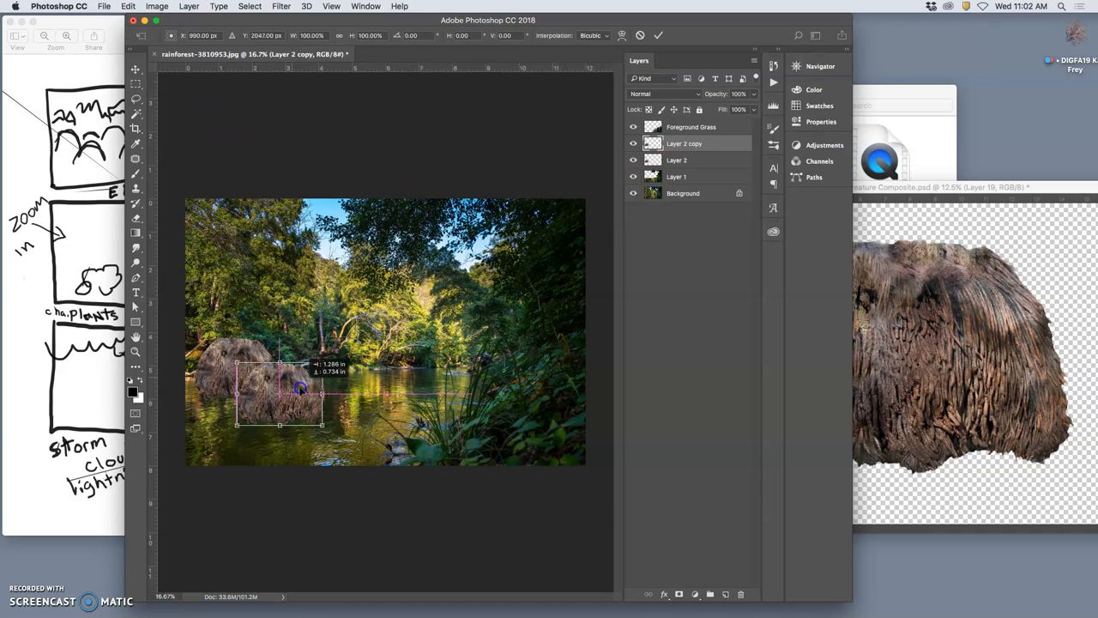
Step: Move the Layer 2 copy into the river beside the original and shrink it
drag(301, 388, 330, 375)
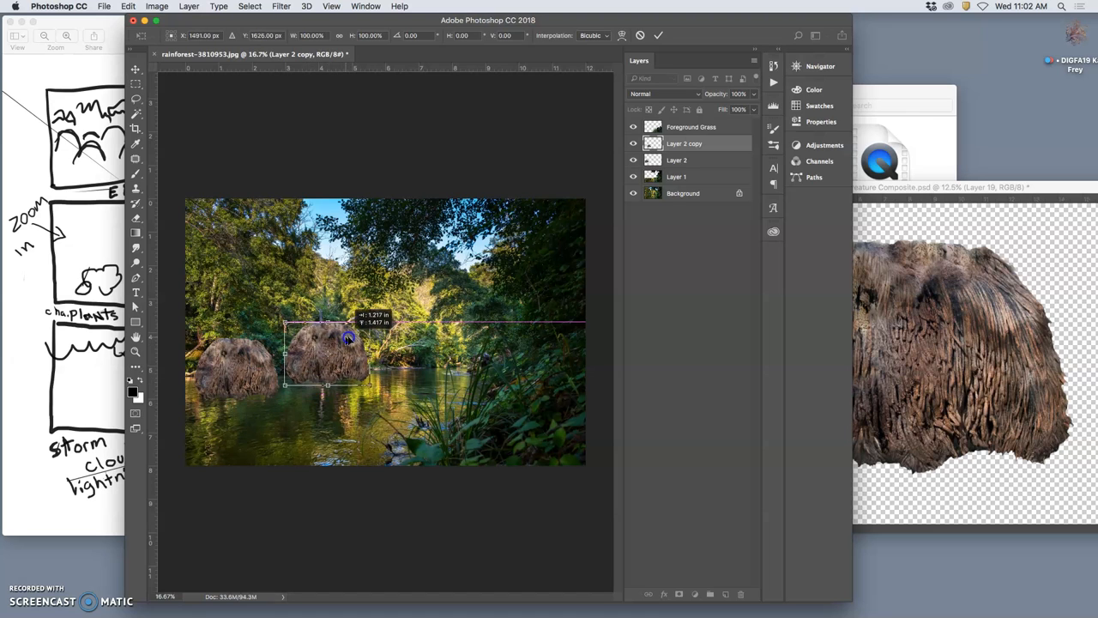
drag(349, 324, 360, 330)
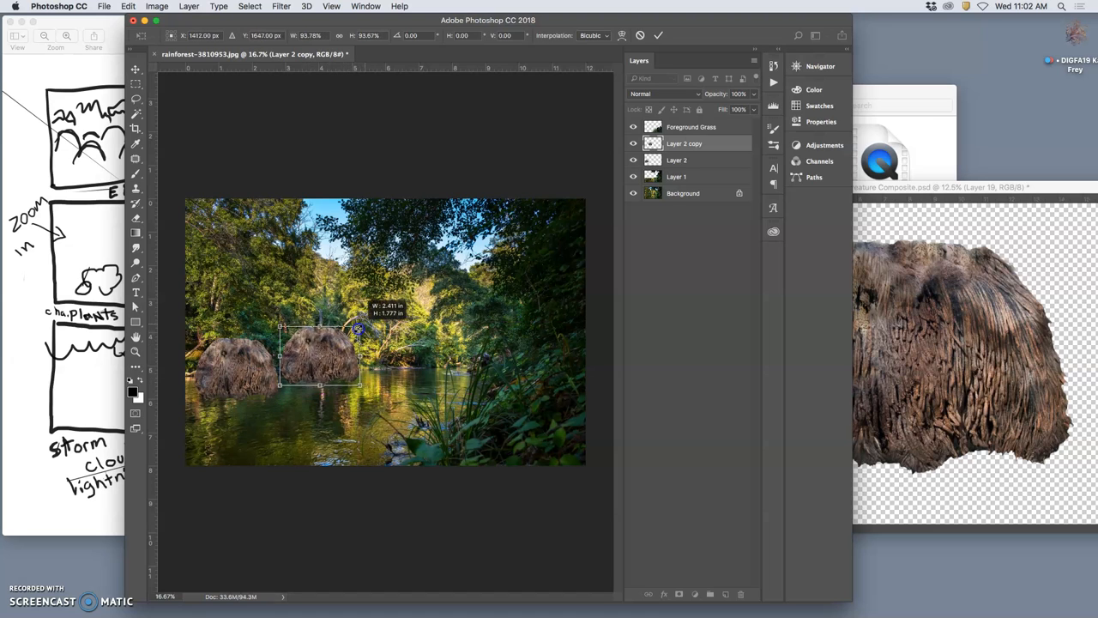
drag(358, 328, 332, 338)
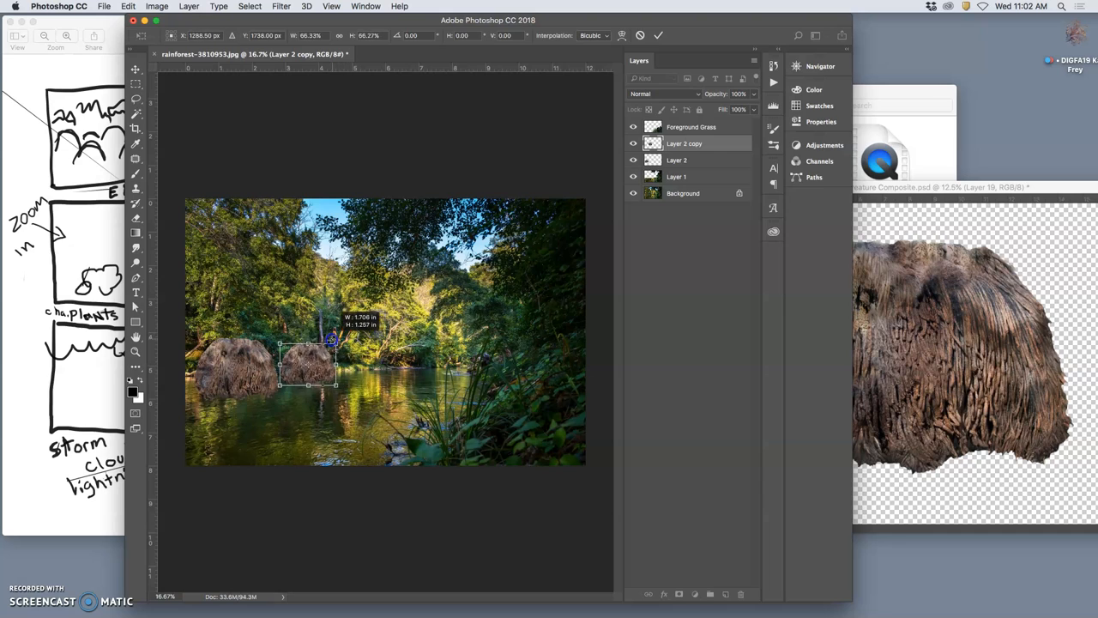
drag(330, 359, 310, 359)
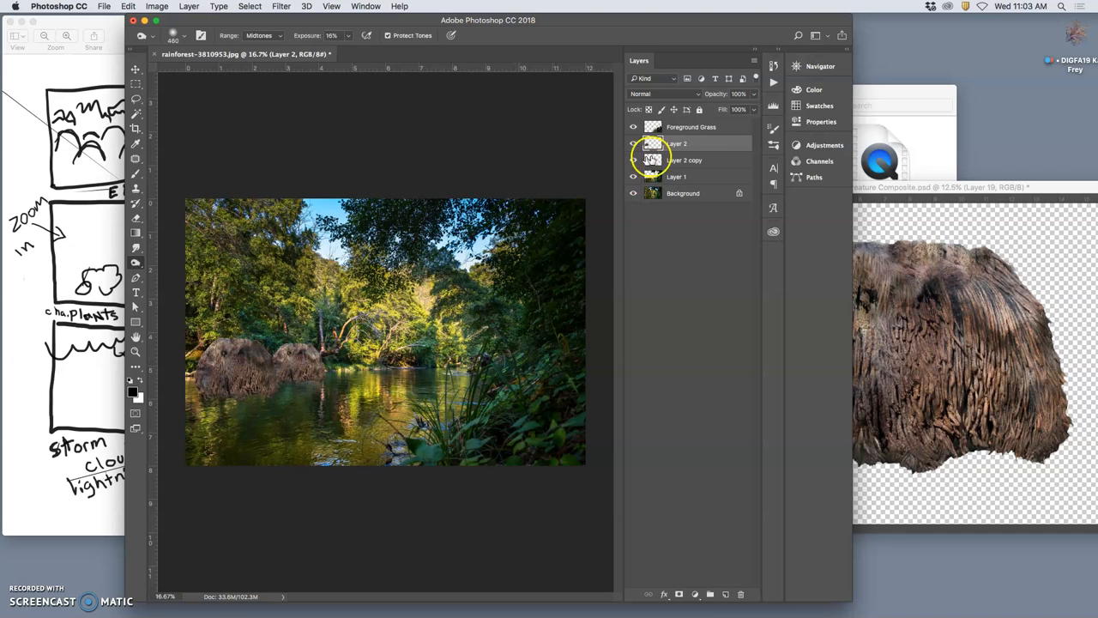
Step: Select Layer 2 copy and try the Scale, then Distort, transform options on it
click(685, 160)
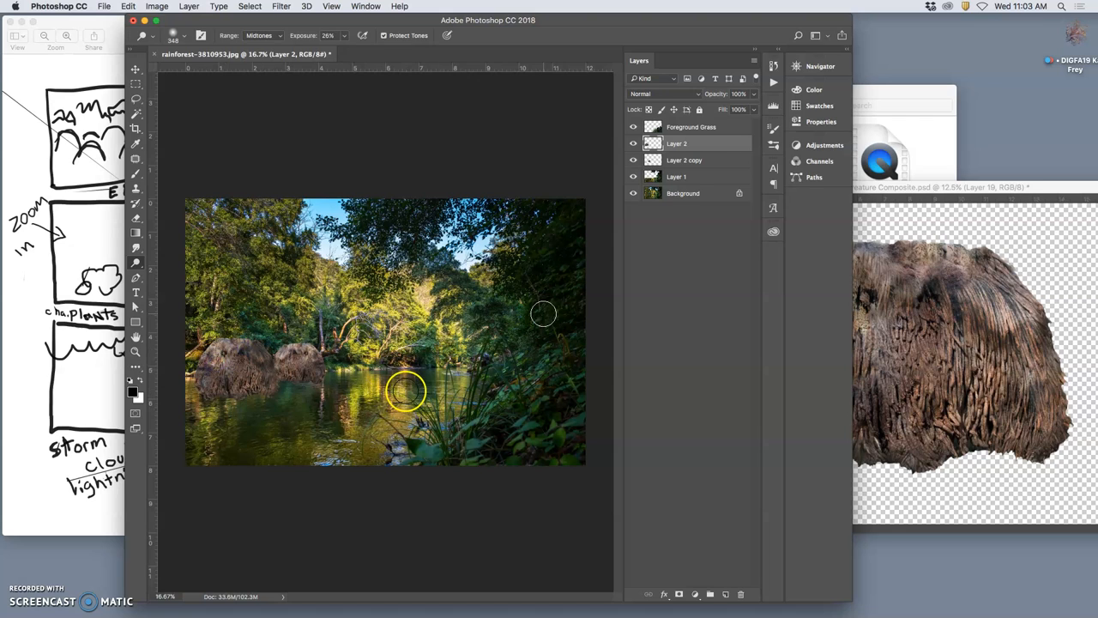
click(683, 160)
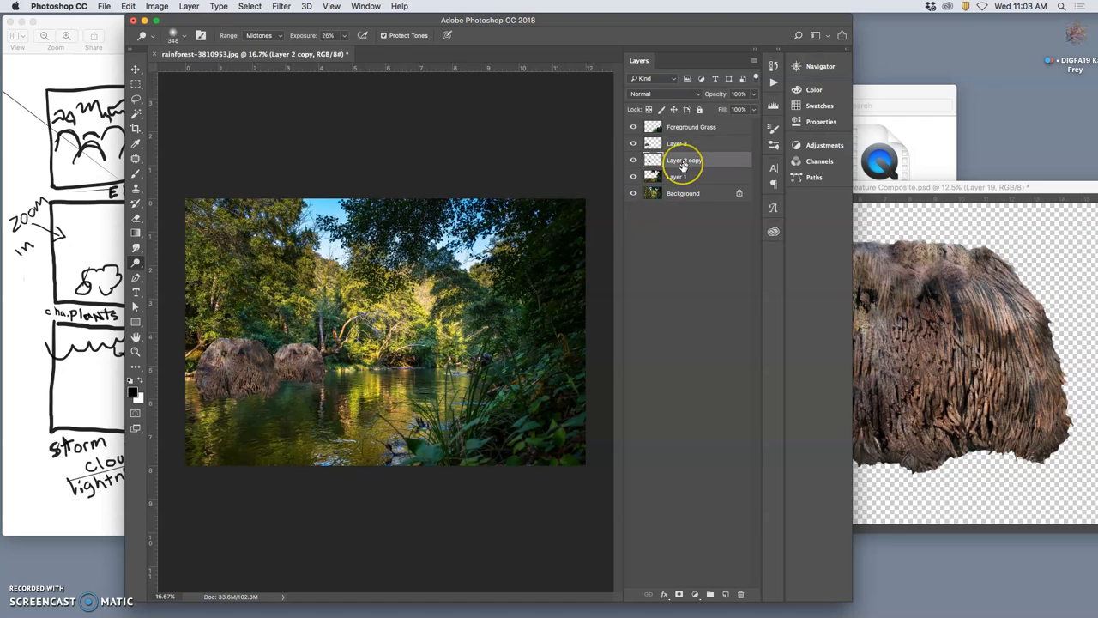
right_click(296, 356)
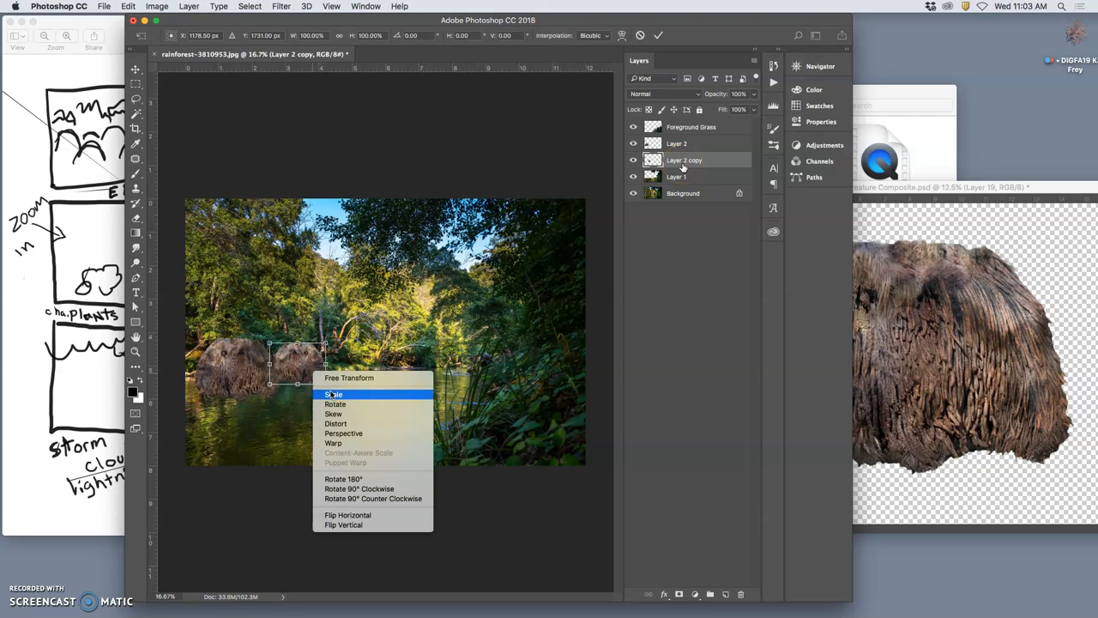
click(333, 443)
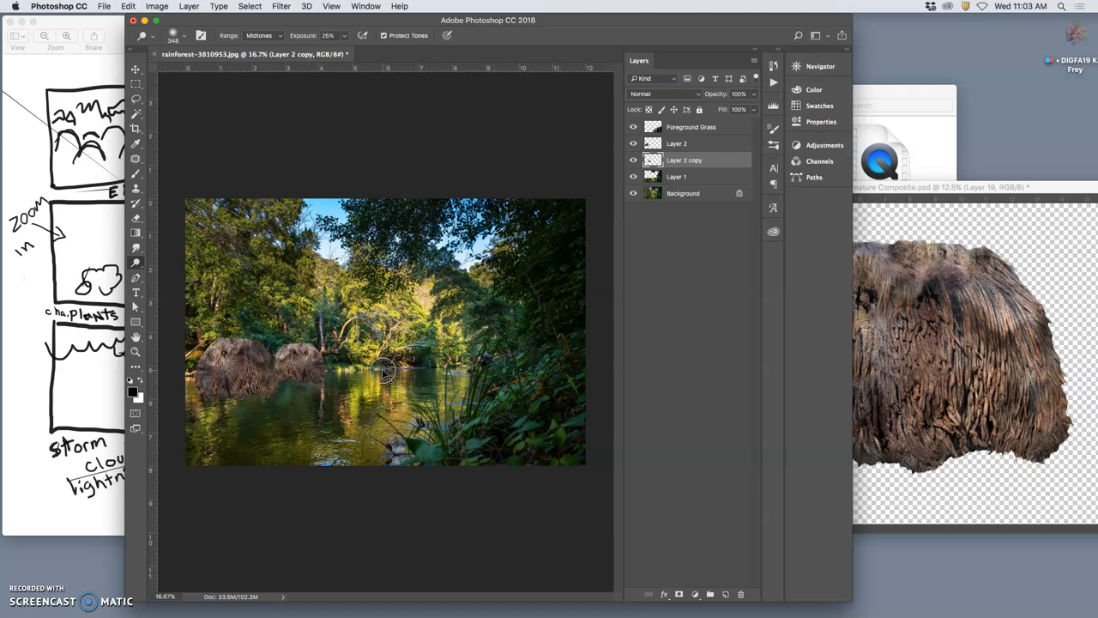
mouse_move(393, 360)
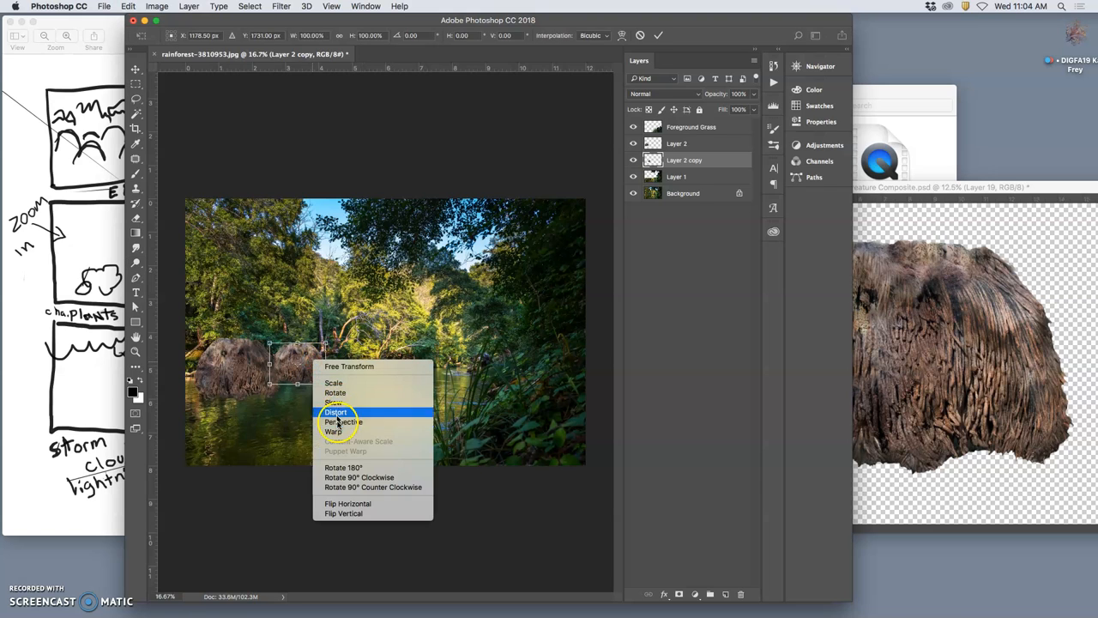
click(333, 431)
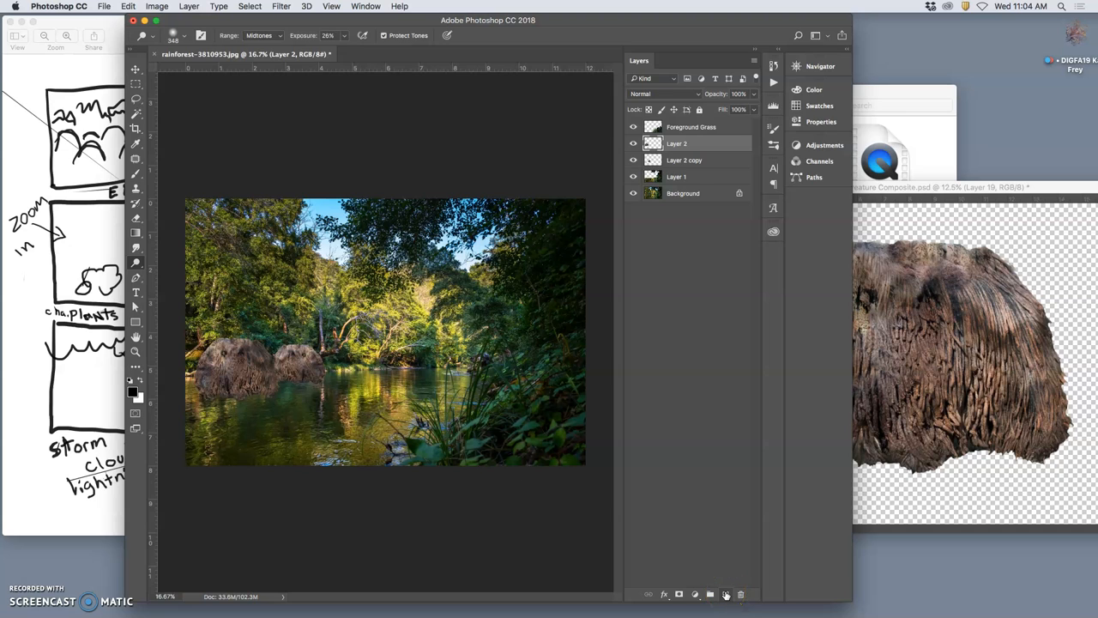
Step: Add a new Layer 3 filled with 50% gray for dodging and burning
click(129, 6)
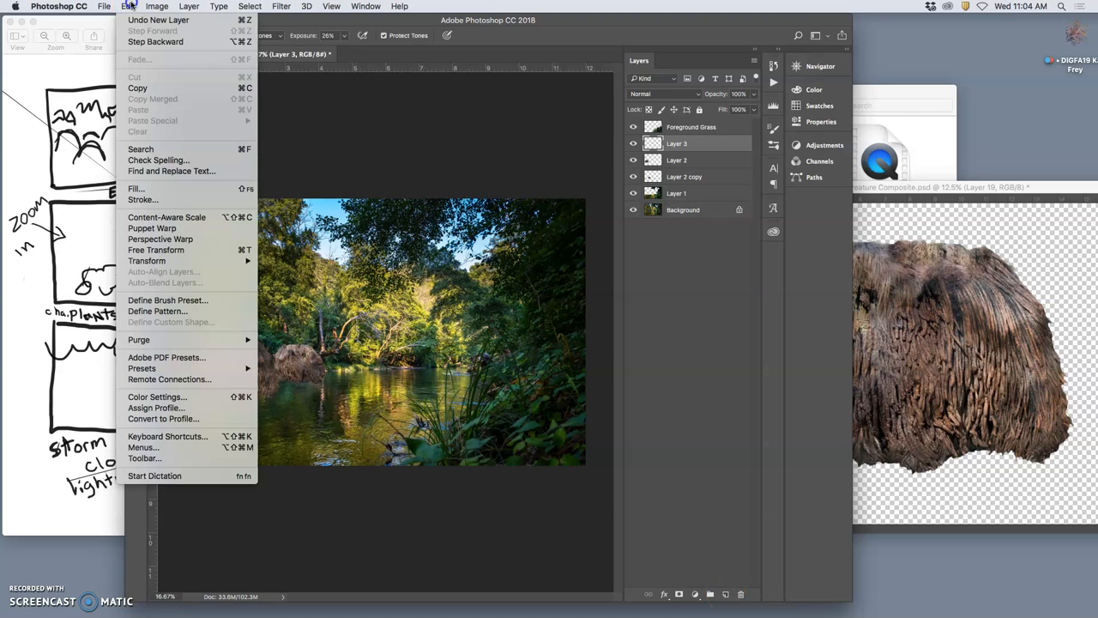
click(135, 188)
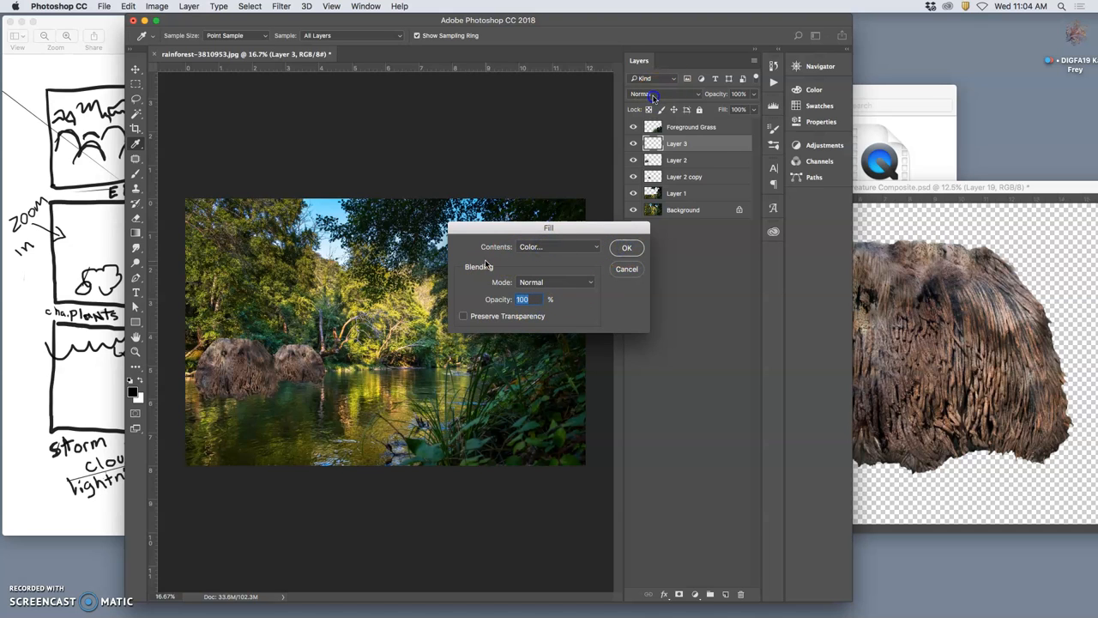
mouse_move(642, 216)
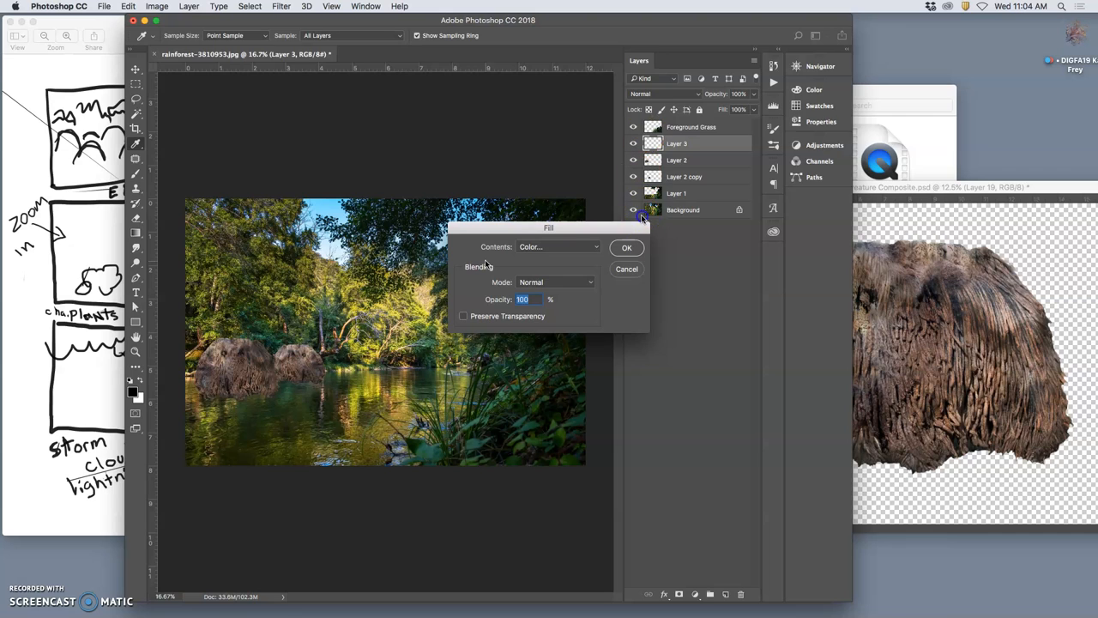
click(627, 247)
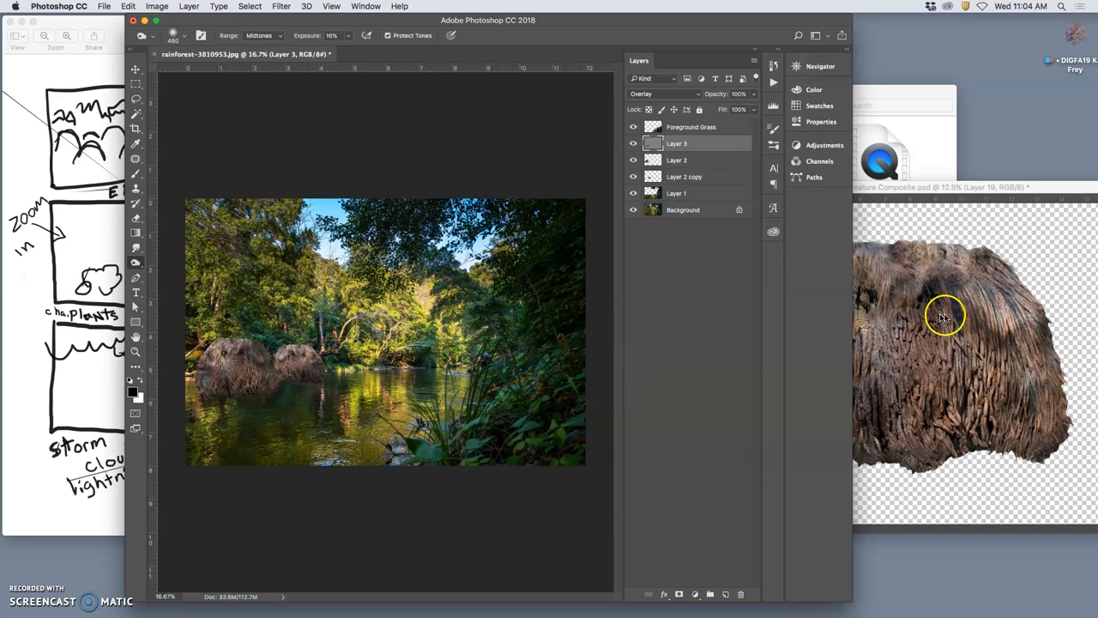
mouse_move(1021, 369)
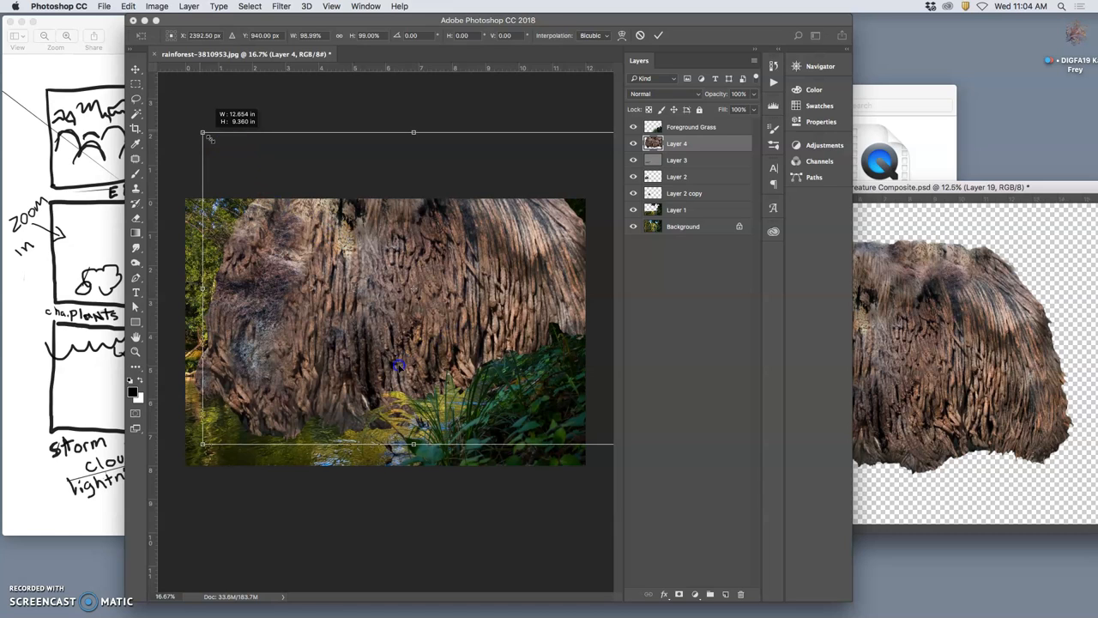
mouse_move(375, 338)
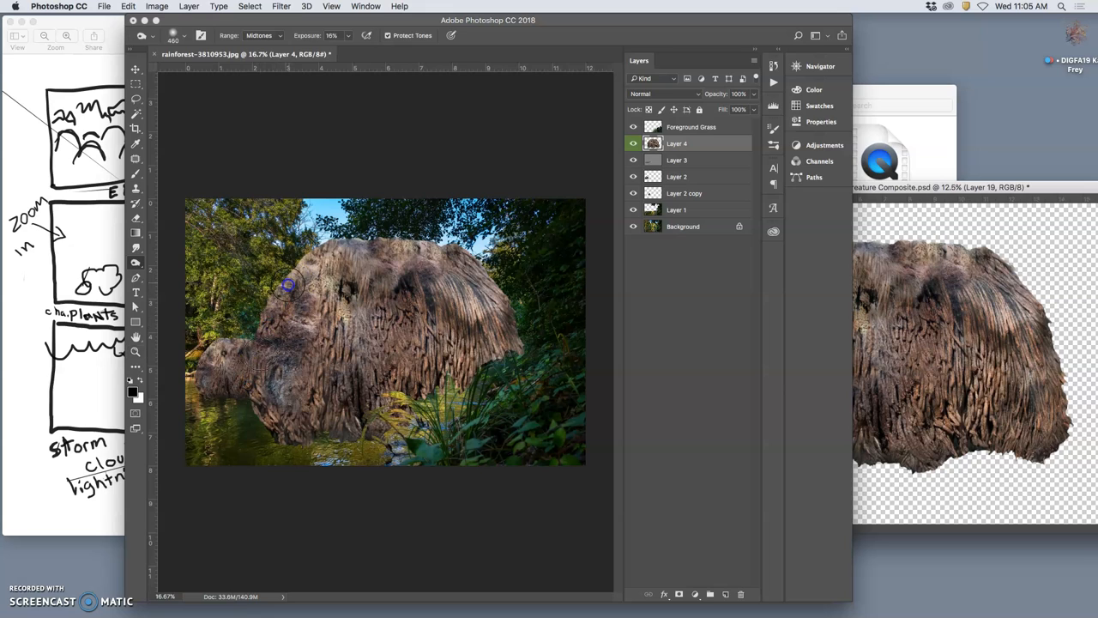
Step: Brush shading over the big mound's fur and its lower part
drag(287, 284, 354, 408)
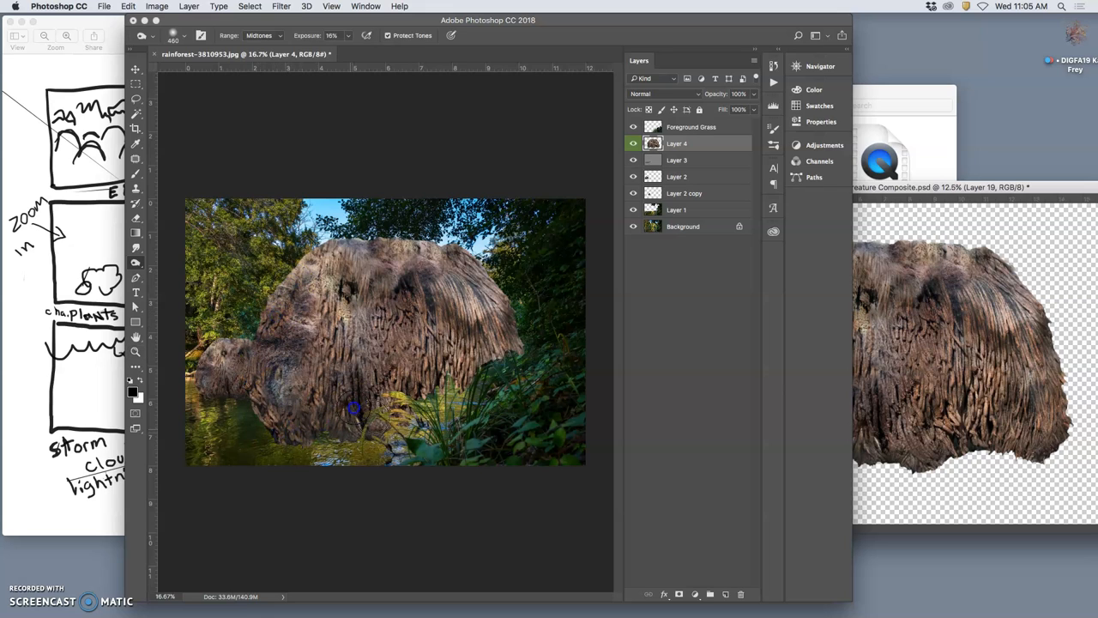
drag(355, 409, 508, 376)
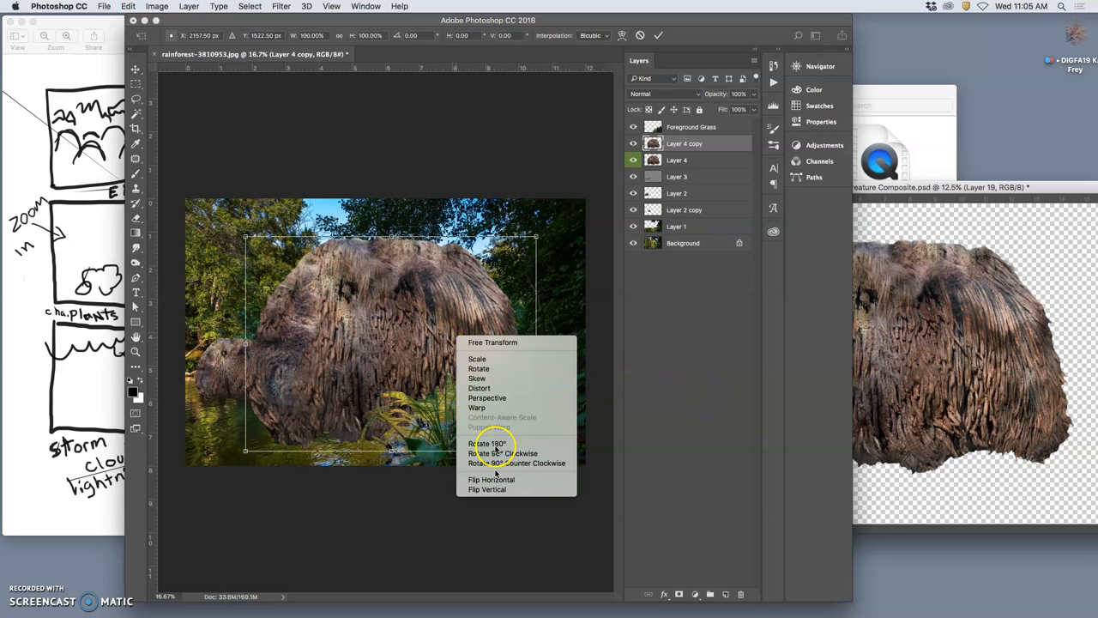
Step: Flip the mound copy vertically and preview a 34.6-pixel Gaussian Blur on it
click(491, 478)
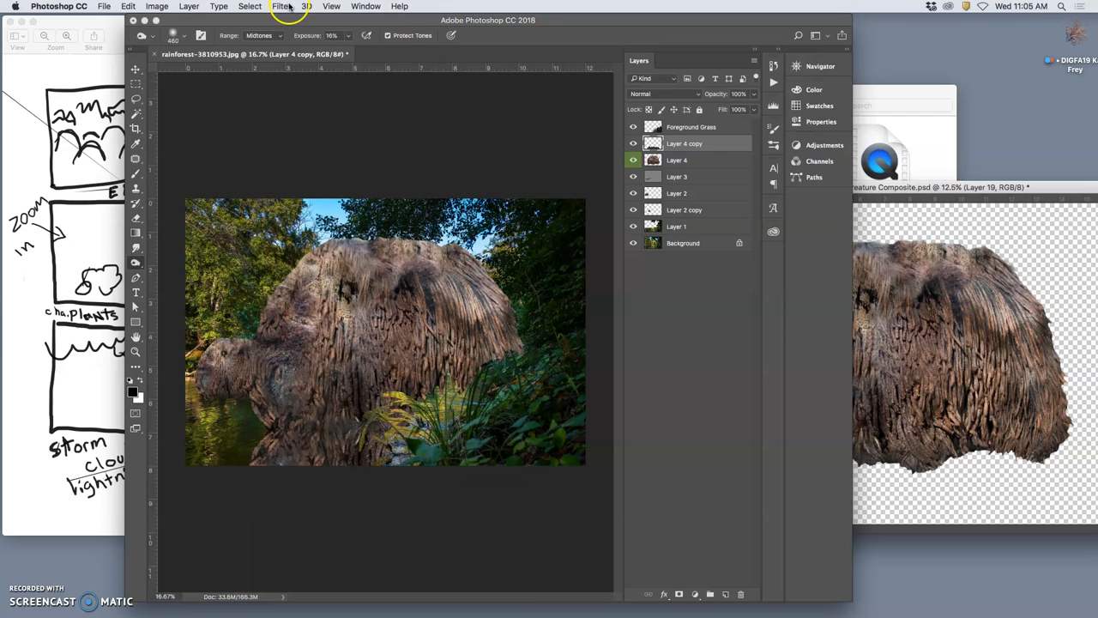
click(281, 6)
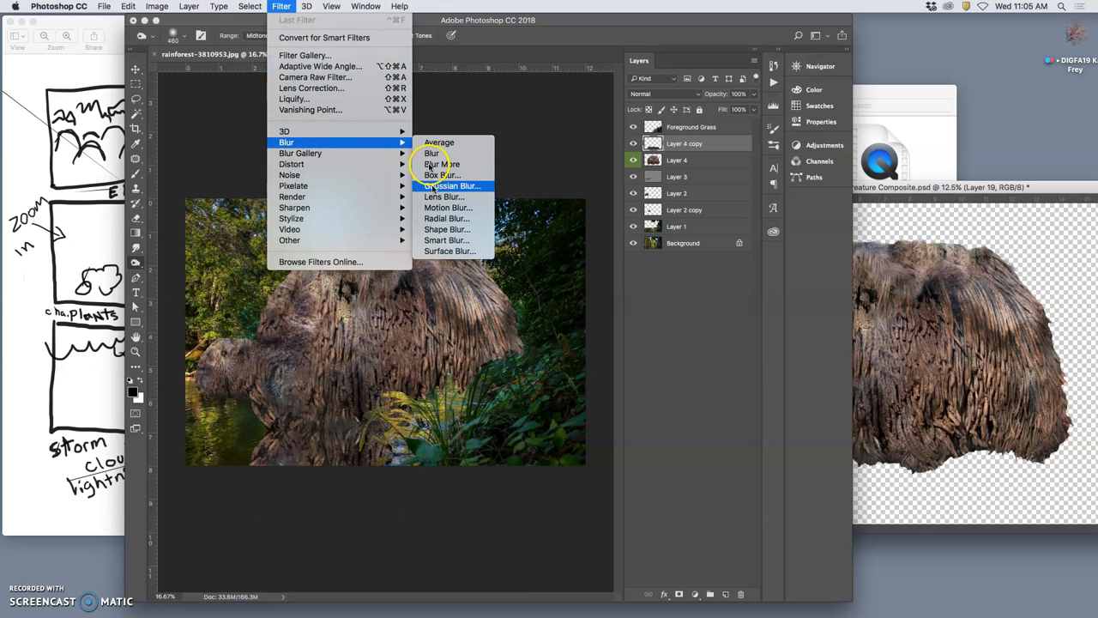
click(453, 186)
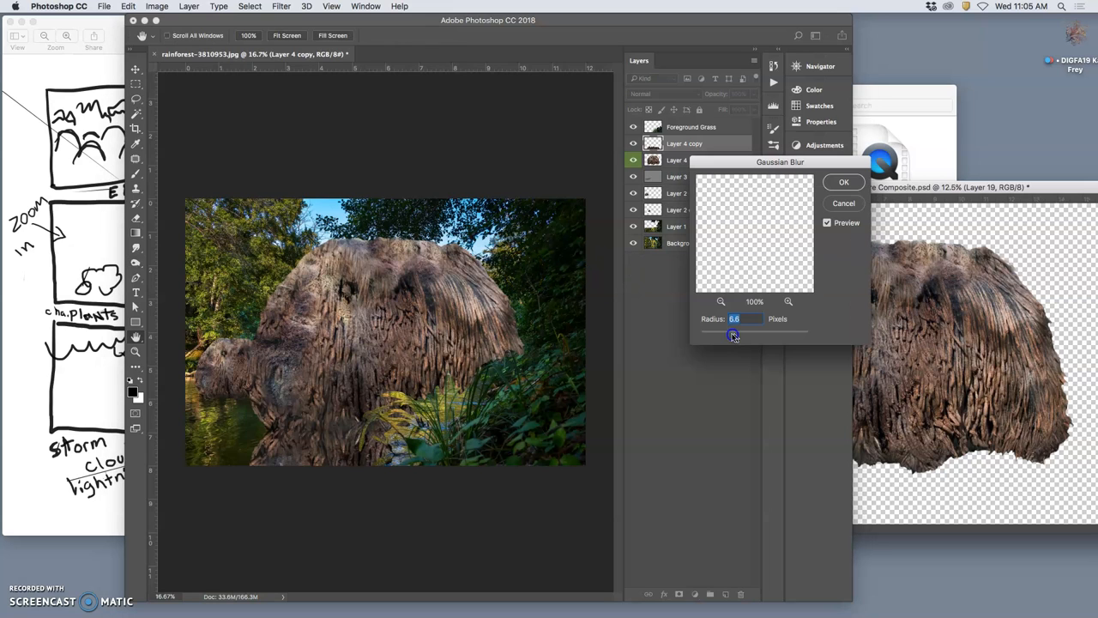
drag(734, 335, 755, 335)
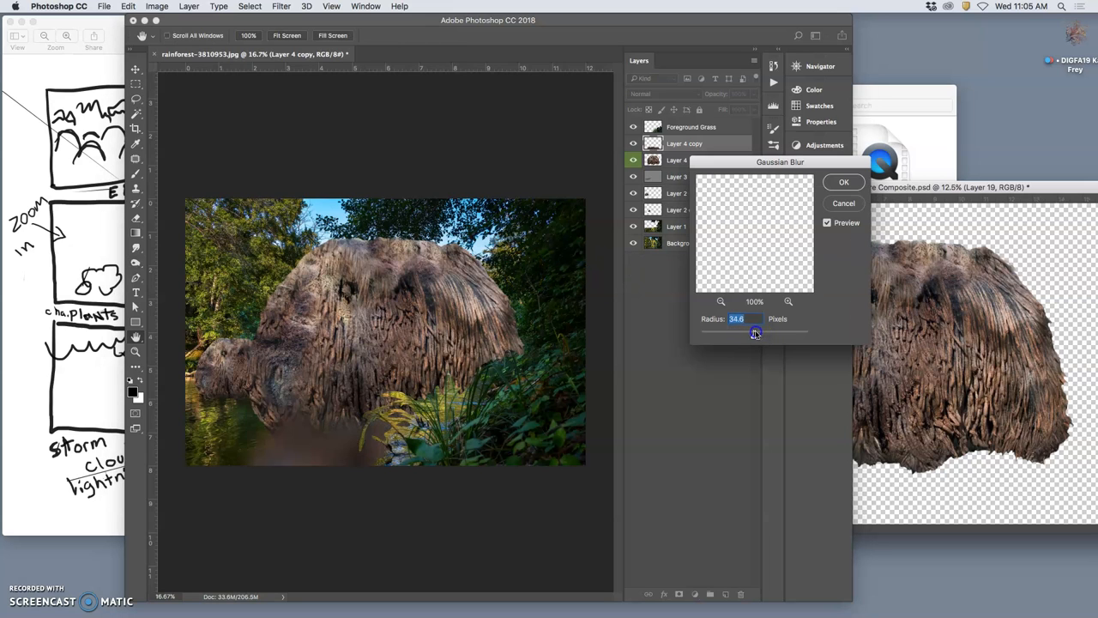
Step: Apply a milder blur to the reflection, then try Overlay and Soft Light blend modes
drag(755, 333, 744, 335)
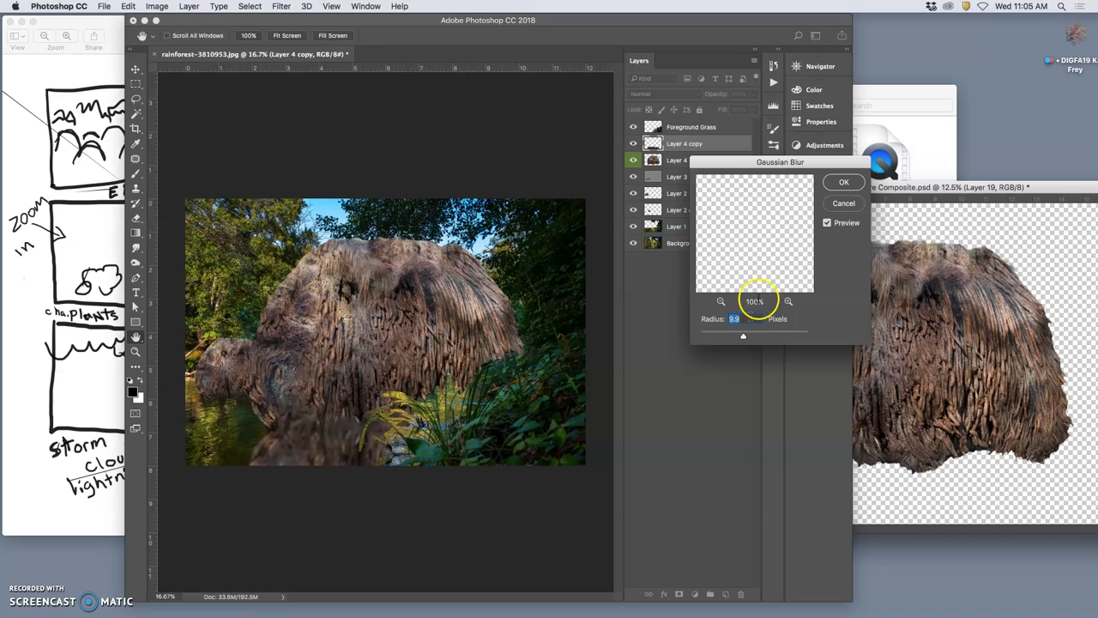
click(843, 182)
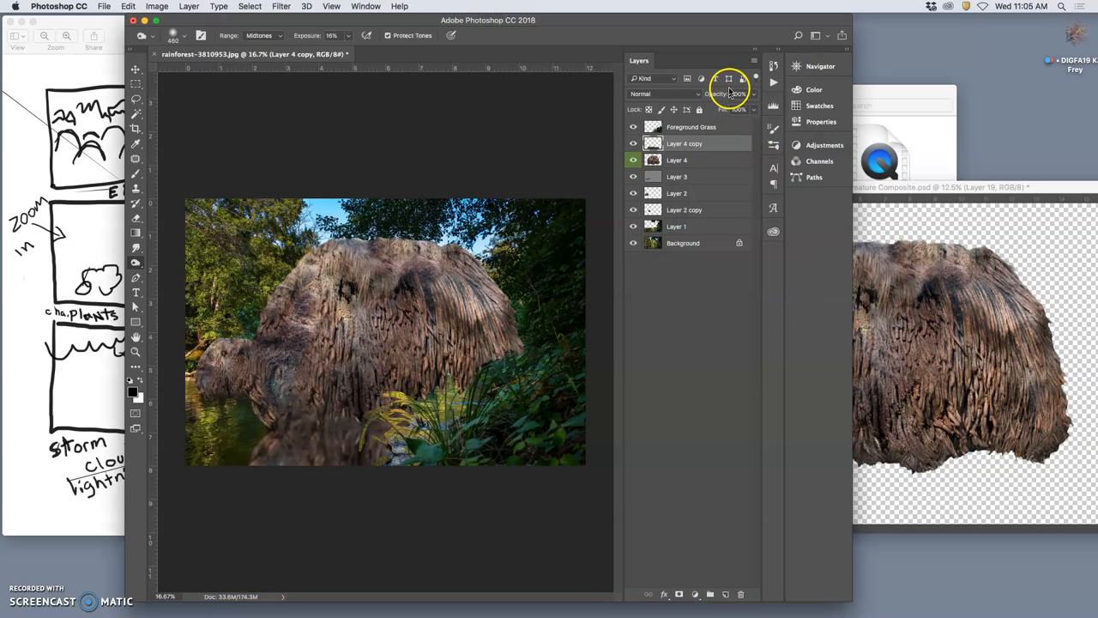
drag(736, 94, 736, 94)
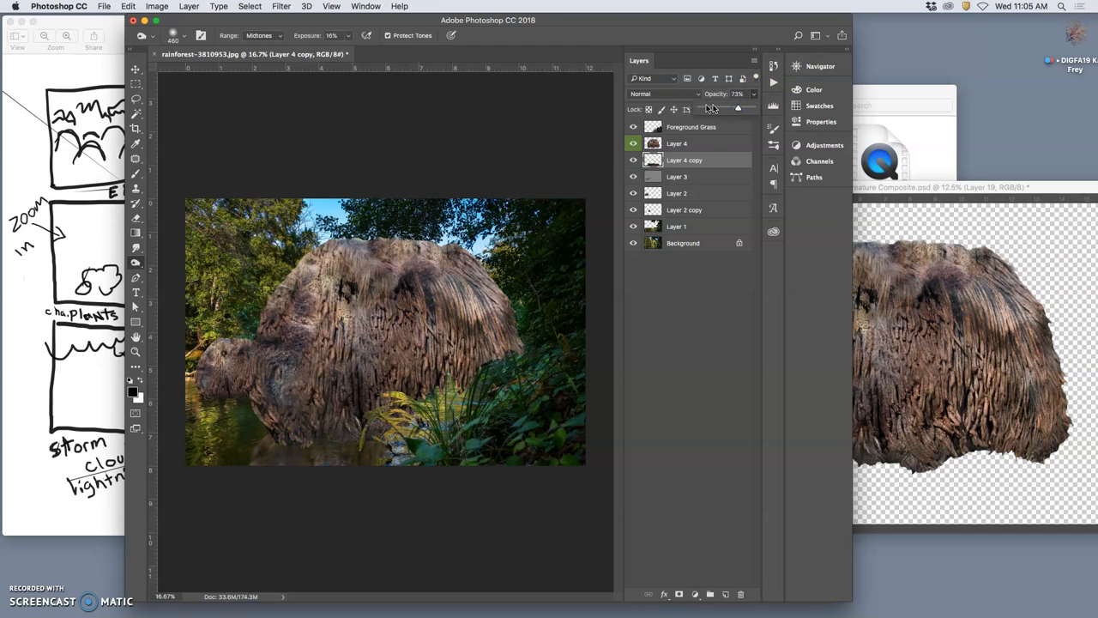
click(665, 94)
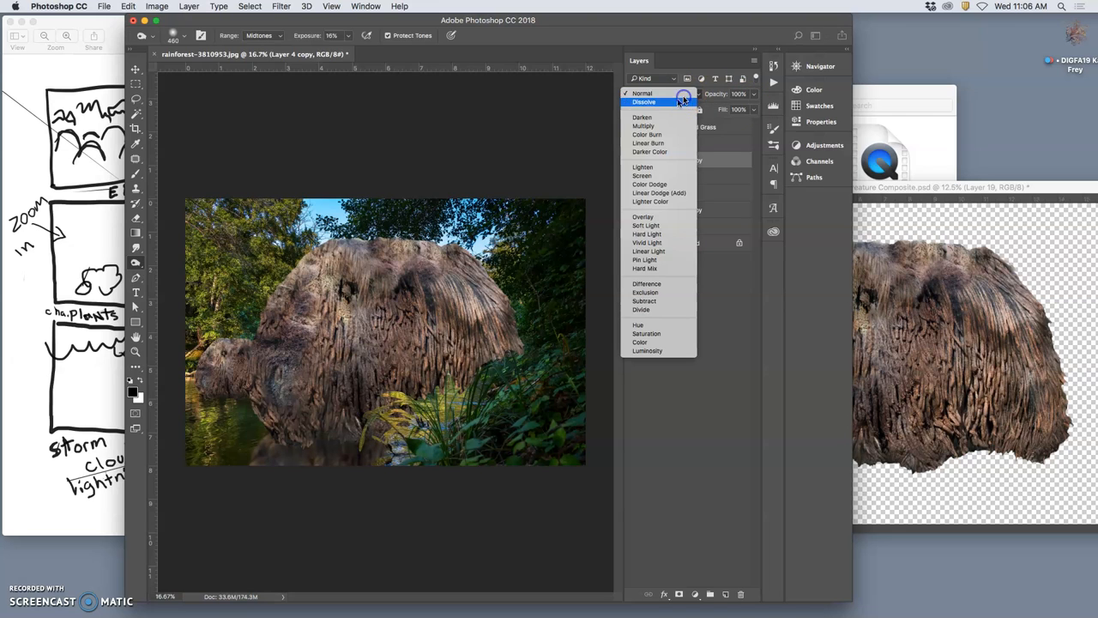
click(643, 216)
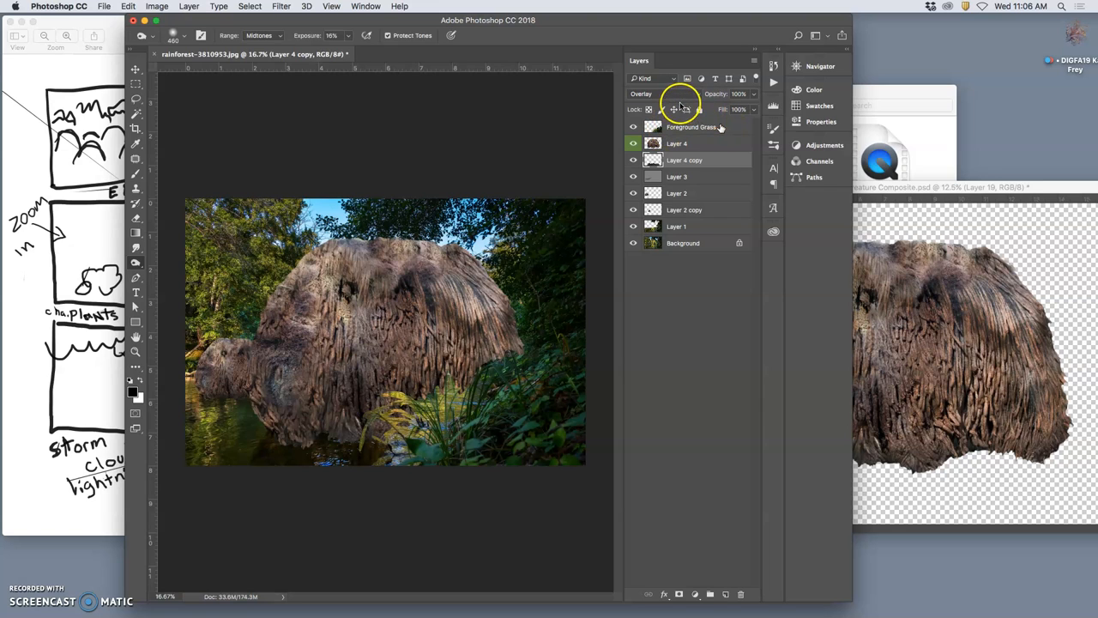
click(661, 94)
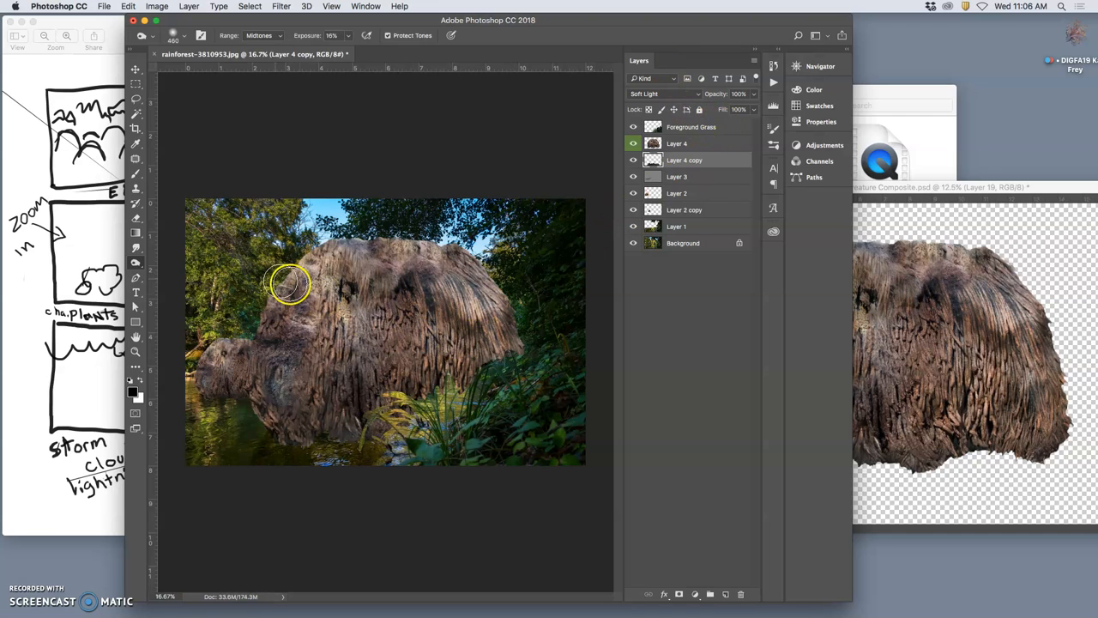
Step: Rename the mound layers to 'hero mound' and 'reflection', then select hero mound
click(633, 143)
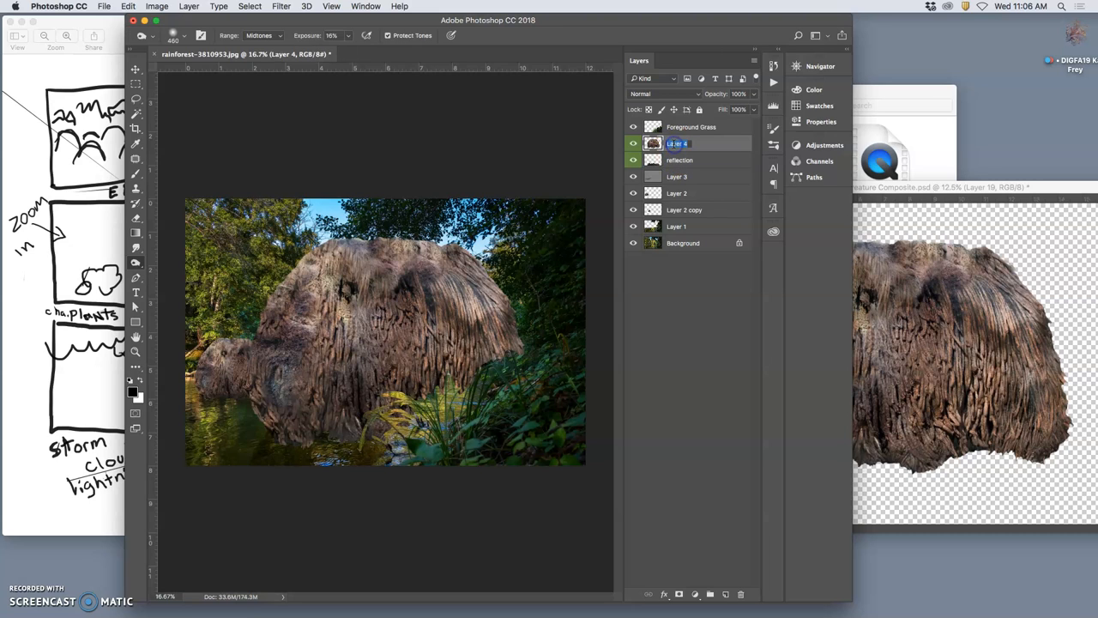
text(he b)
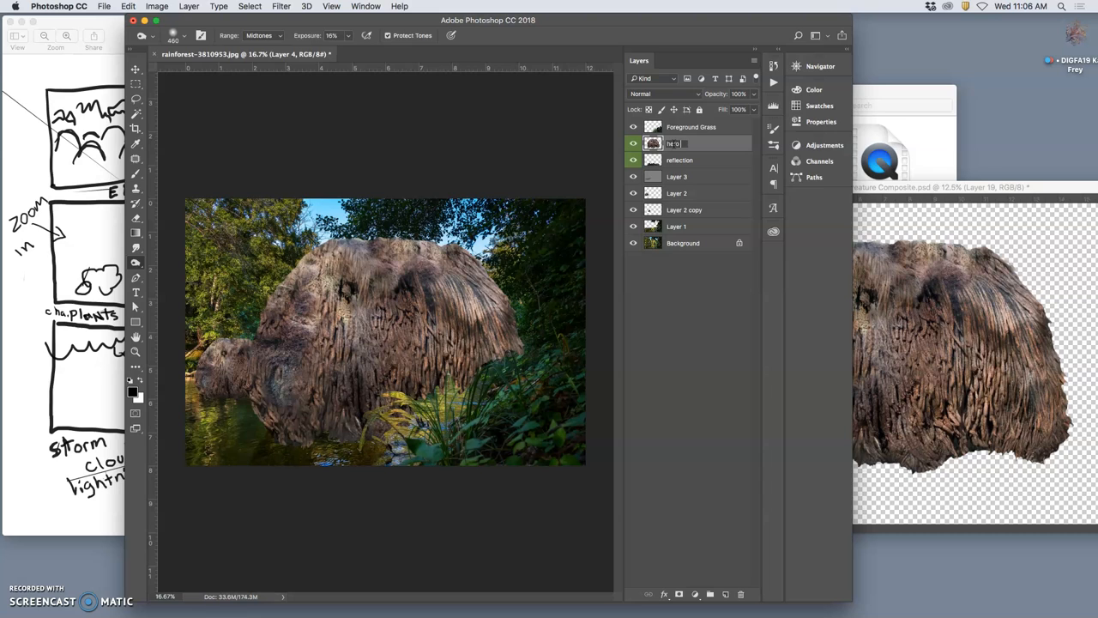
text(lum)
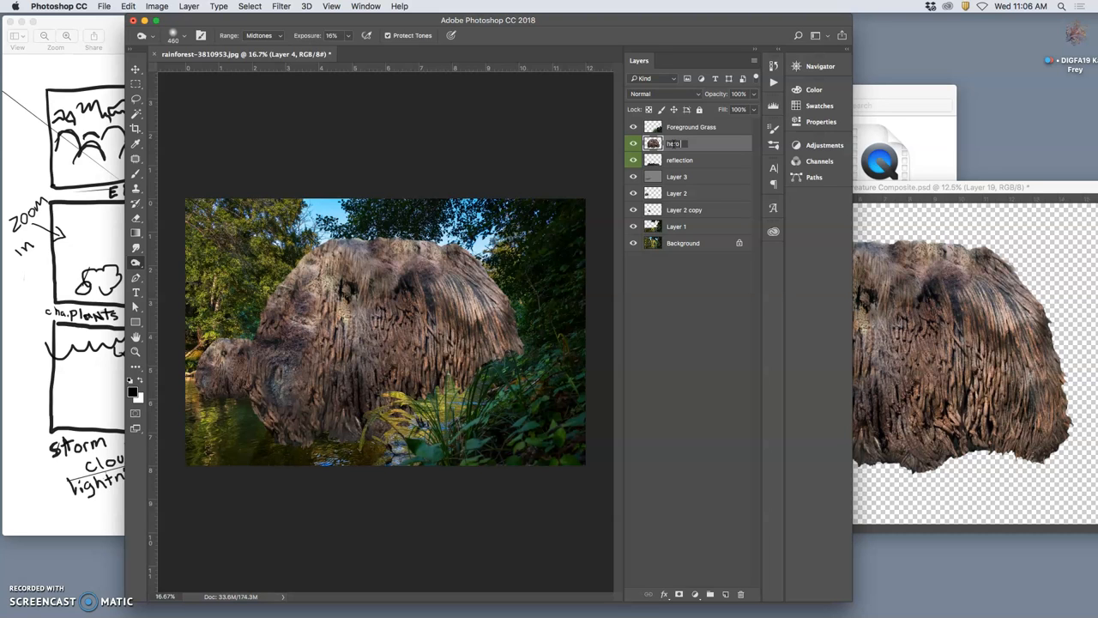
text(mound)
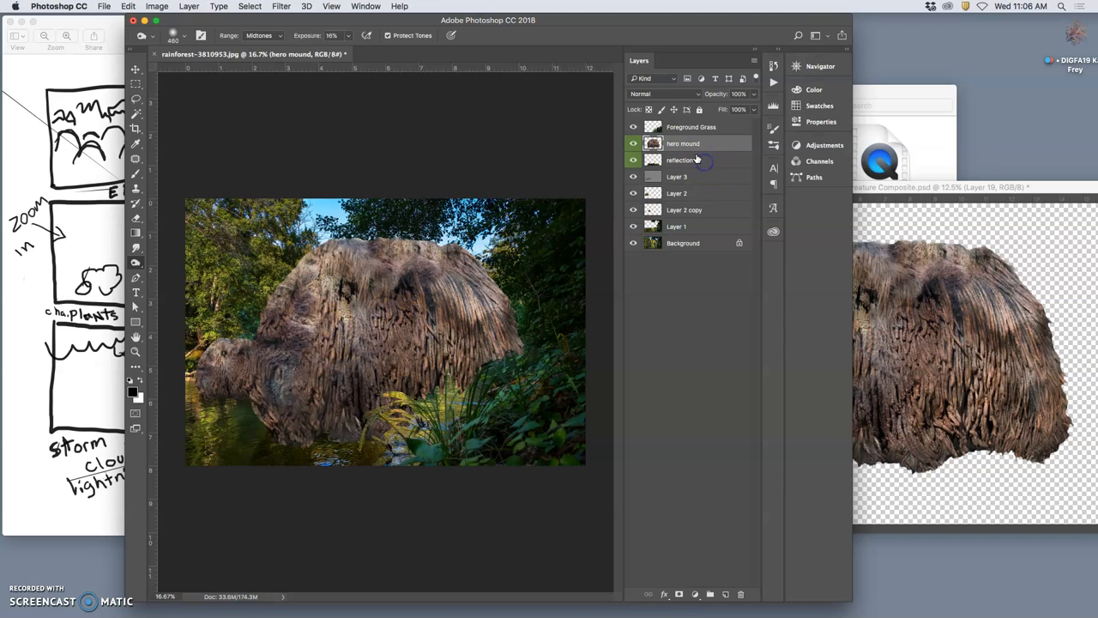
click(687, 143)
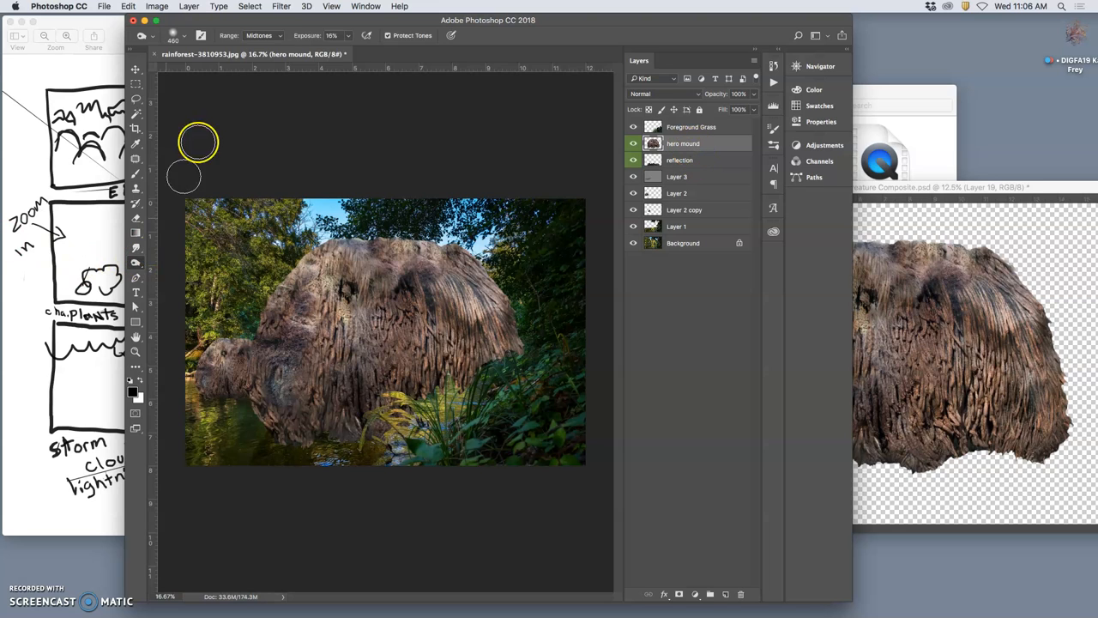
Step: Color Balance the hero mound: midtones toward blue, shadows toward red, highlights toward yellow
click(156, 6)
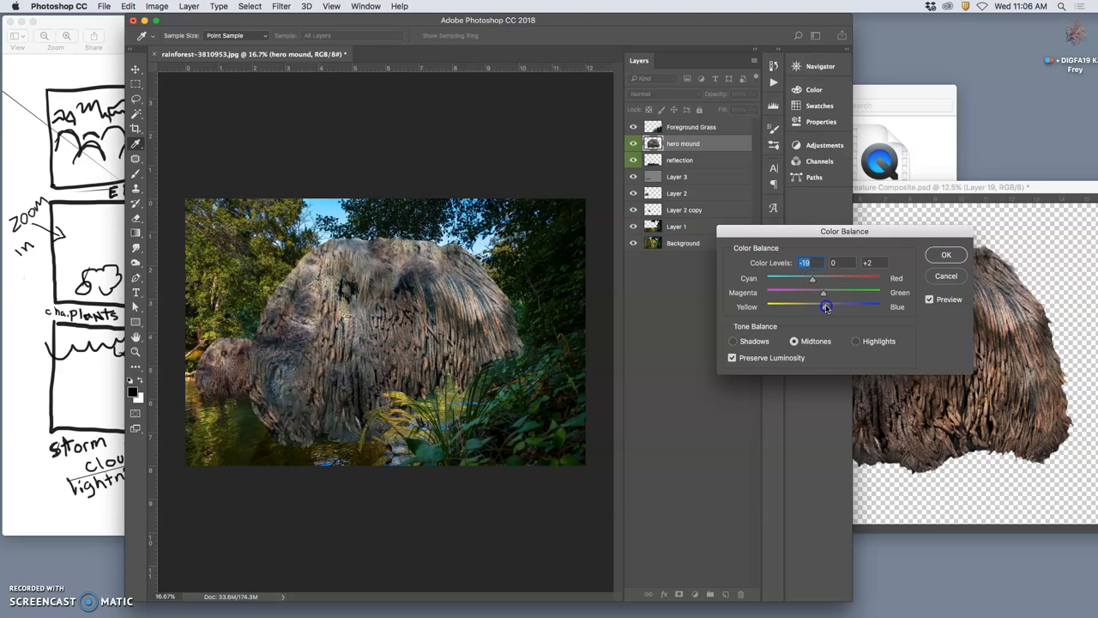
drag(826, 306, 821, 295)
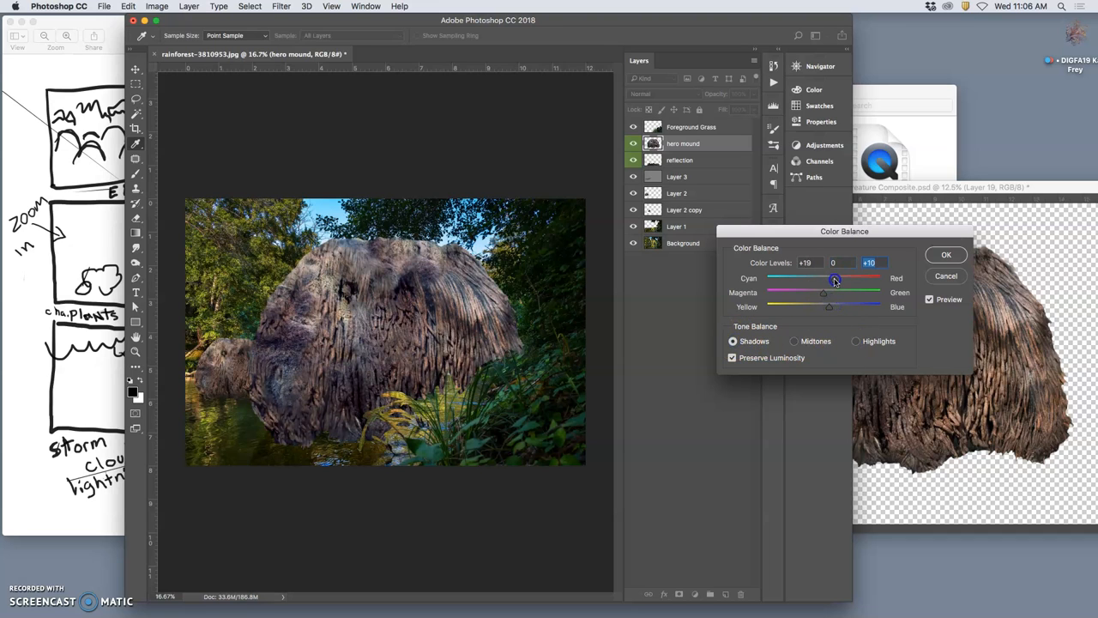
drag(823, 294, 855, 294)
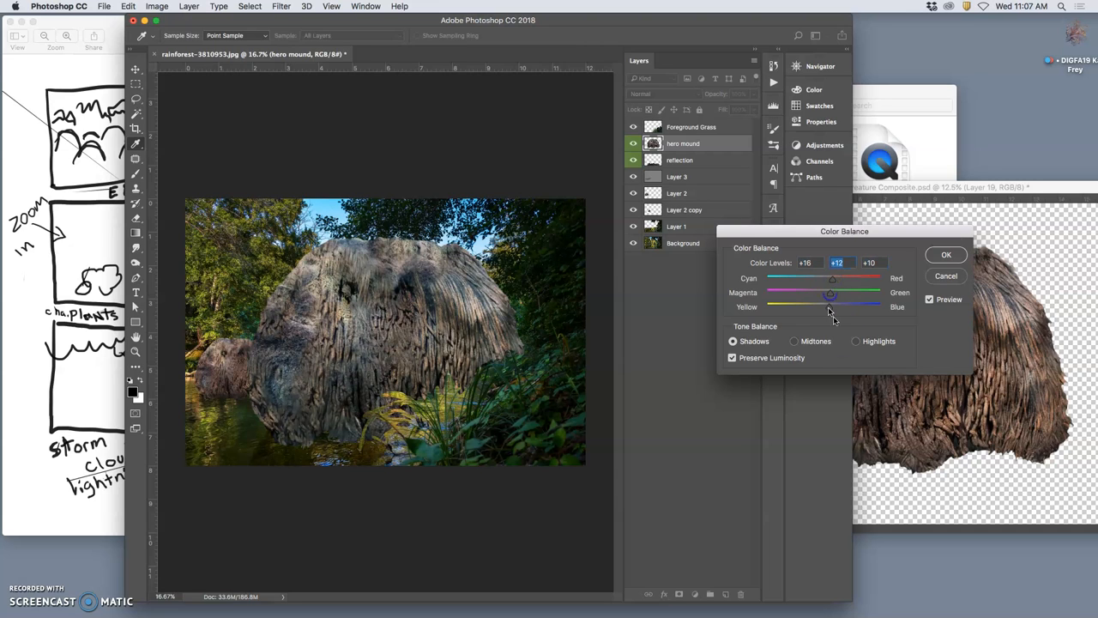
click(855, 340)
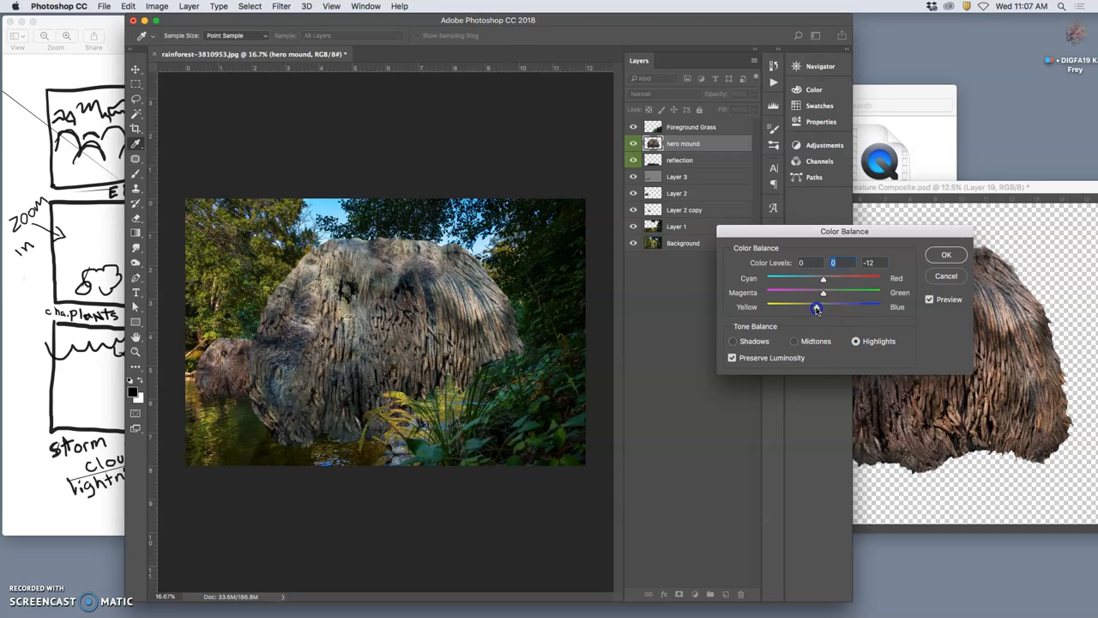
drag(816, 309, 837, 277)
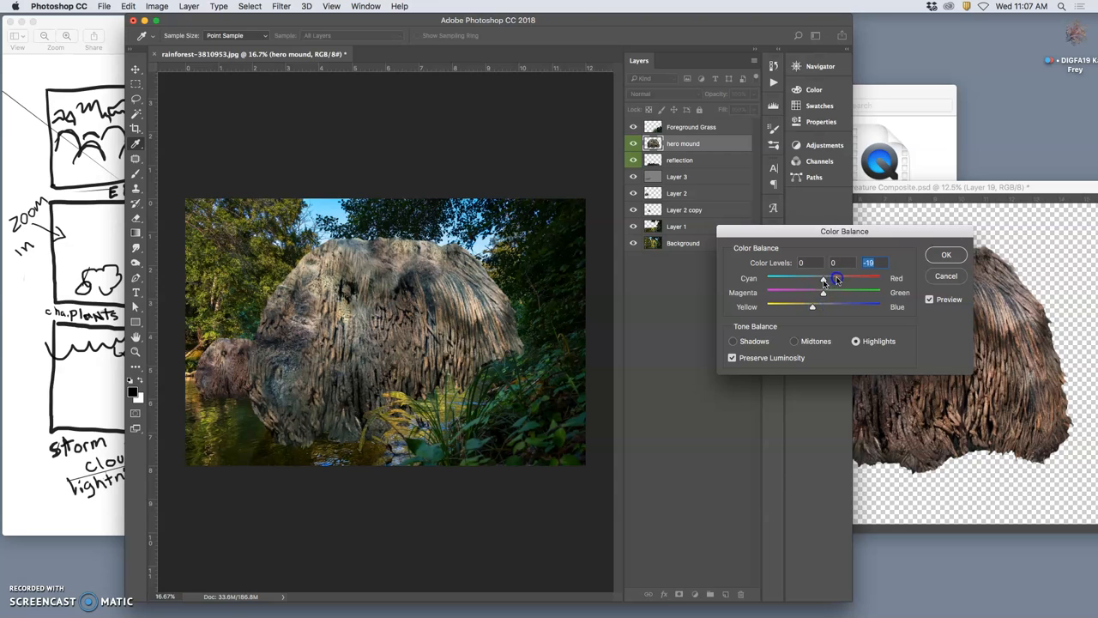
drag(823, 292, 830, 292)
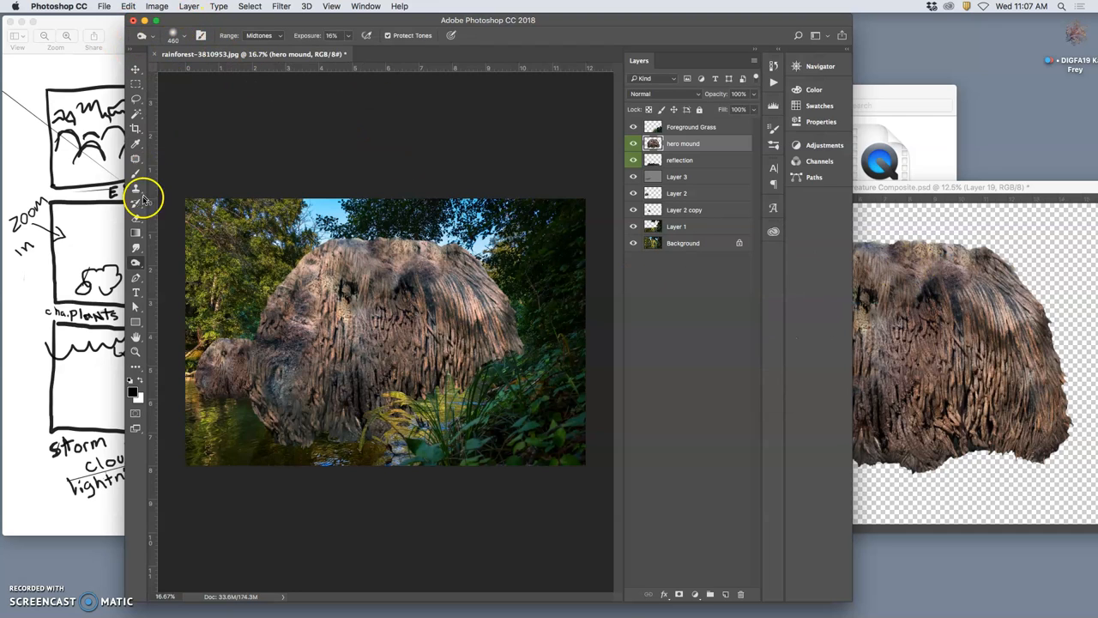
Step: Set the Dodge/Burn tool to the Shadows range at 8% exposure for the mound's lower right
click(186, 35)
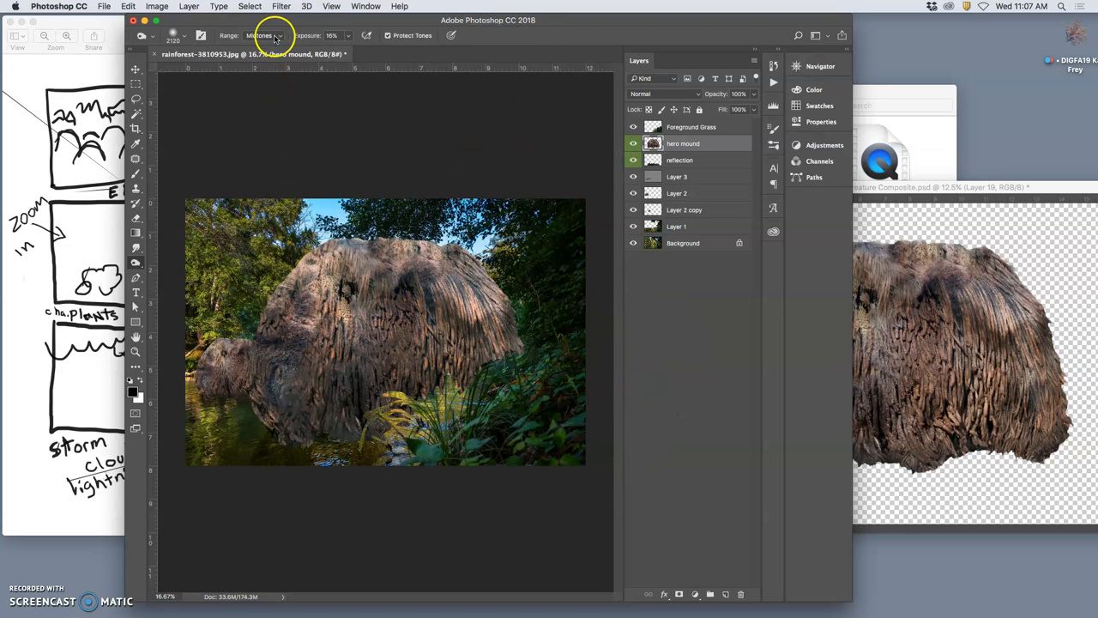
click(262, 35)
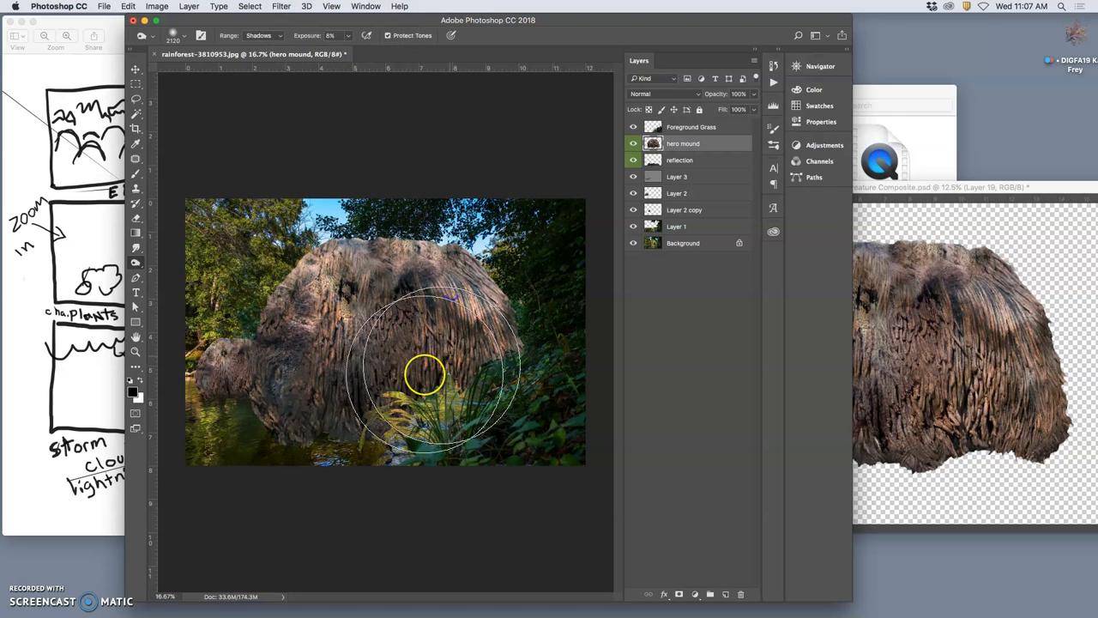
click(157, 6)
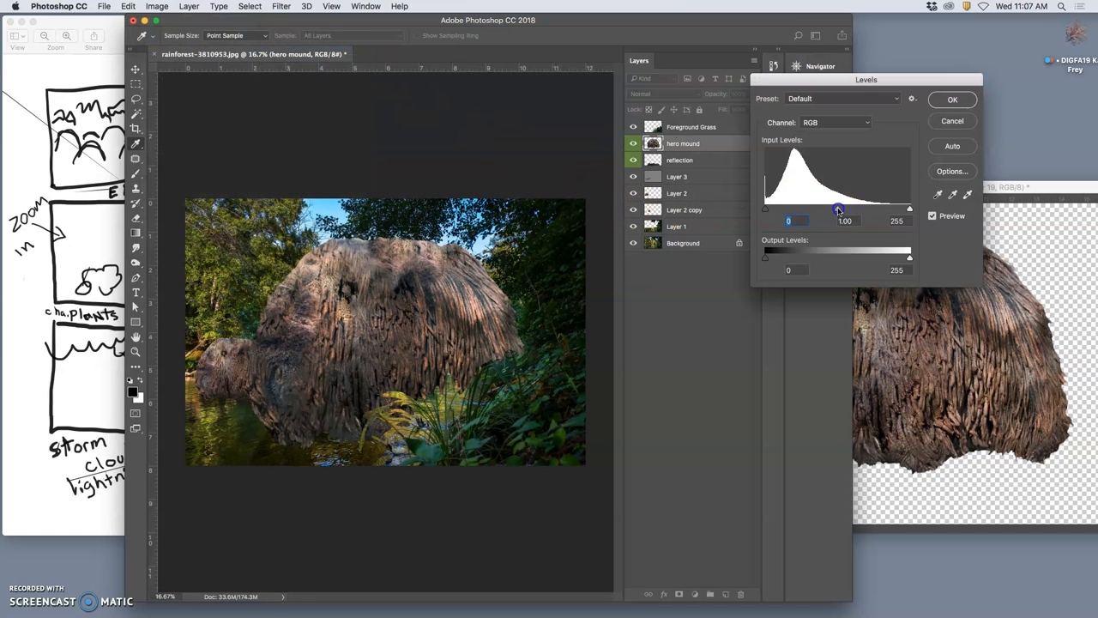
Step: Apply Levels to the hero mound with midtone 0.96 and white input 233
drag(838, 208, 842, 209)
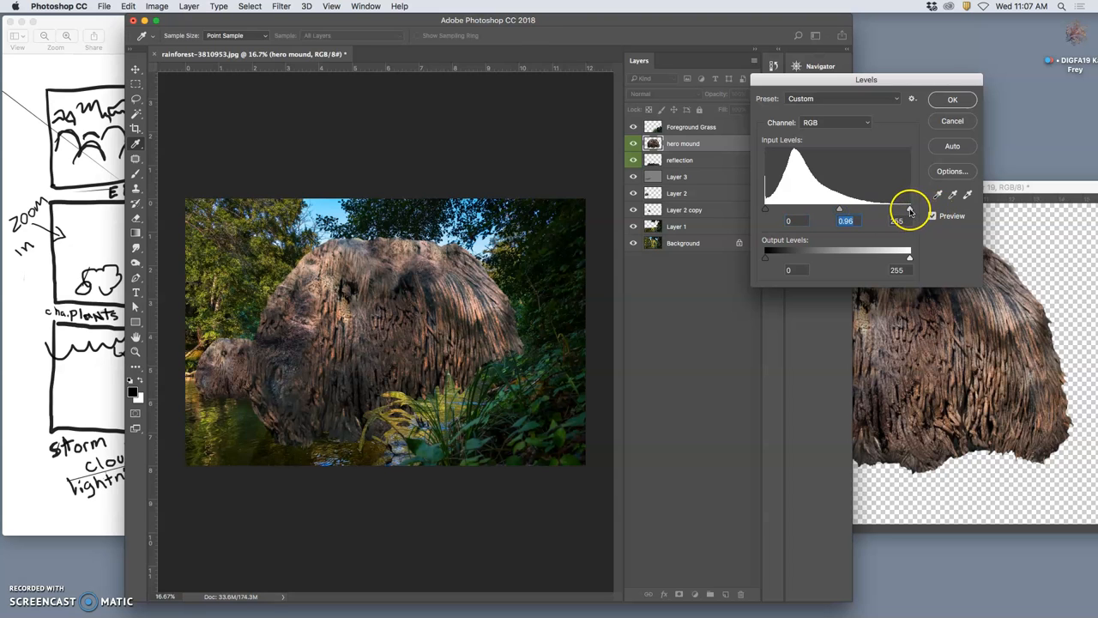
drag(910, 209, 897, 209)
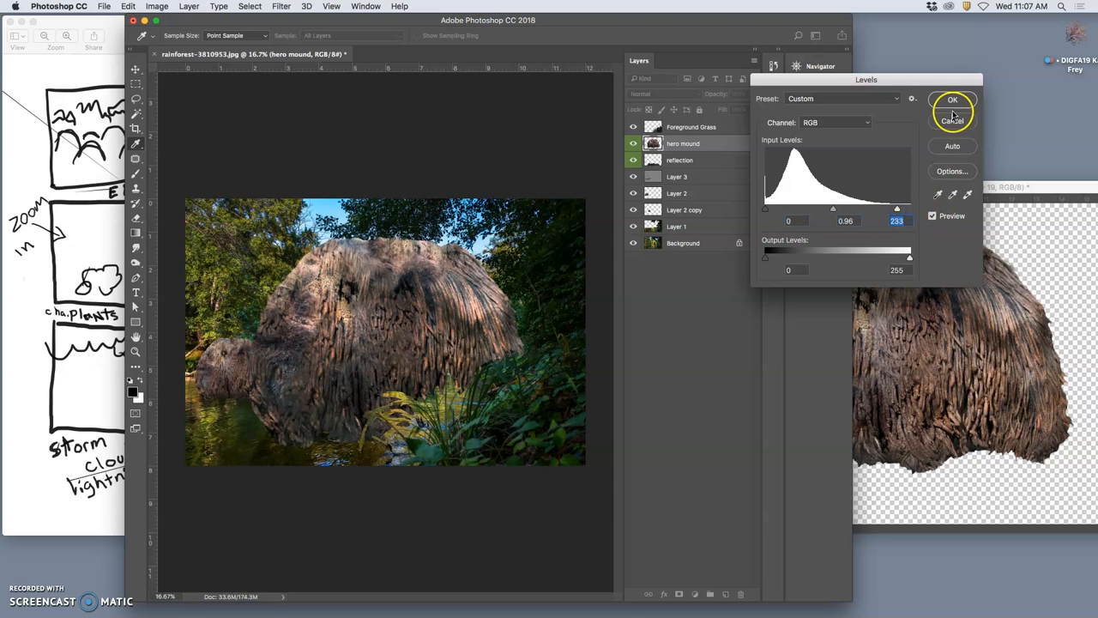
click(953, 99)
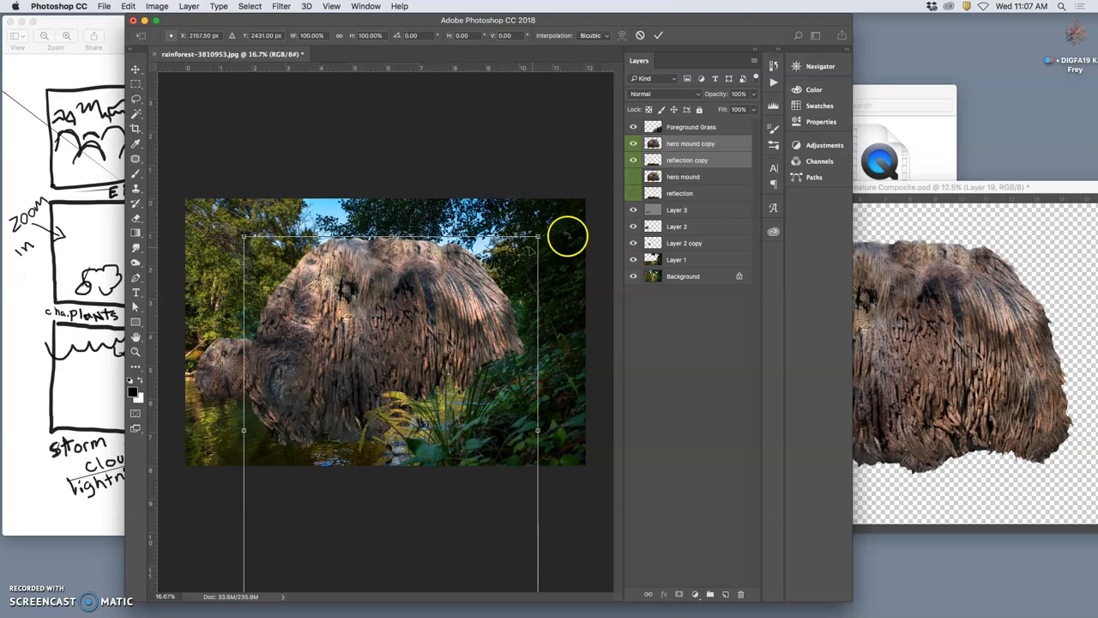
Step: Scale the mound and reflection copies to about 40%, flip, add perspective, and place them in the river
drag(536, 236, 487, 301)
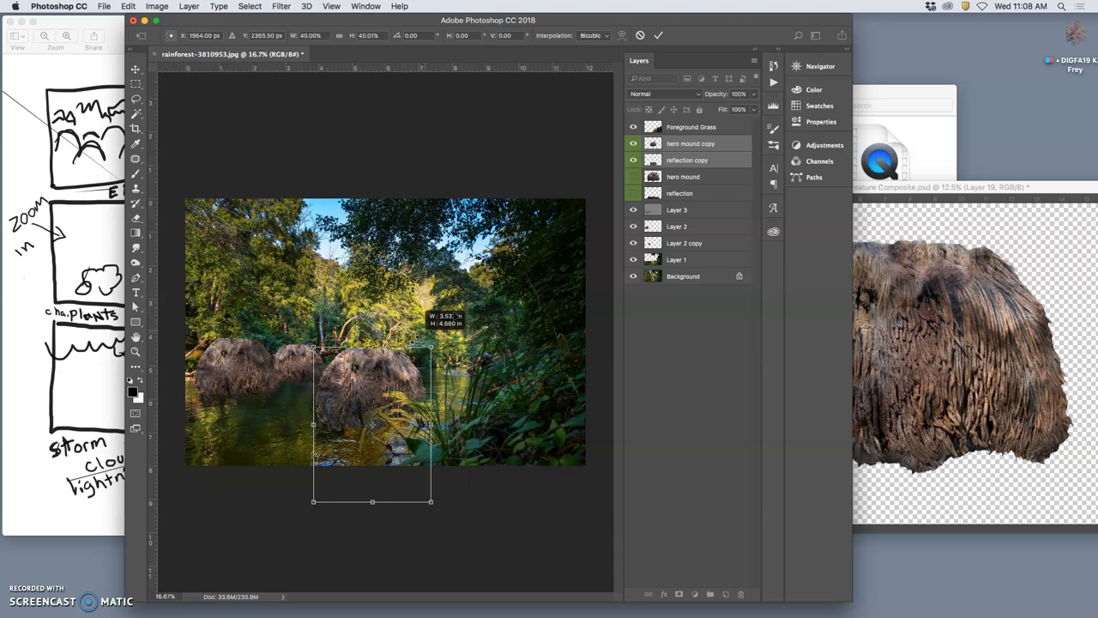
drag(432, 349, 421, 347)
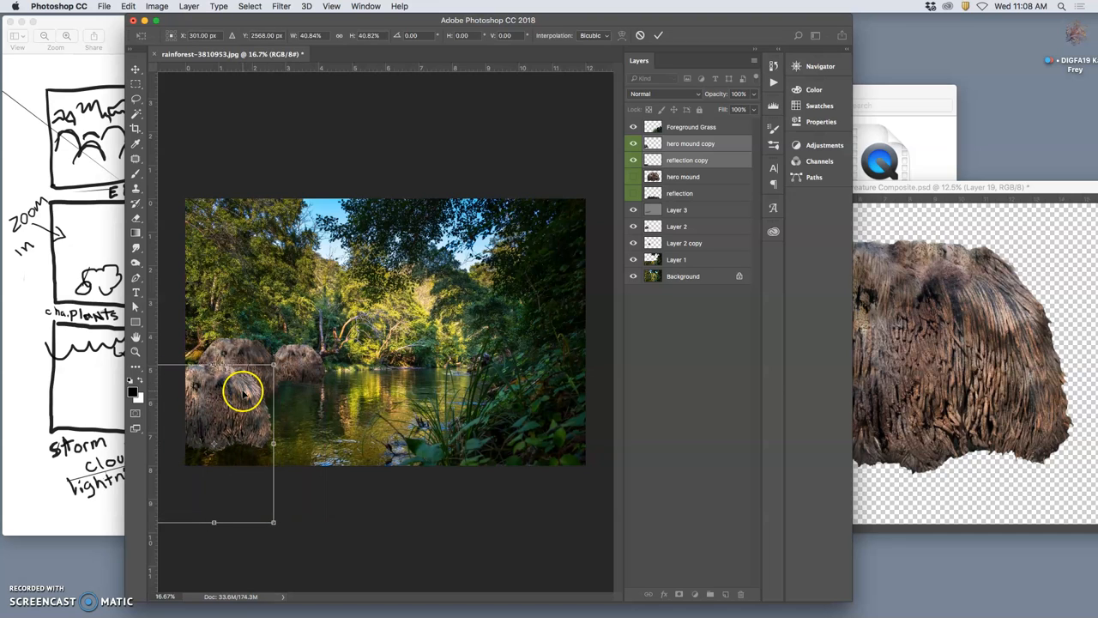
right_click(243, 392)
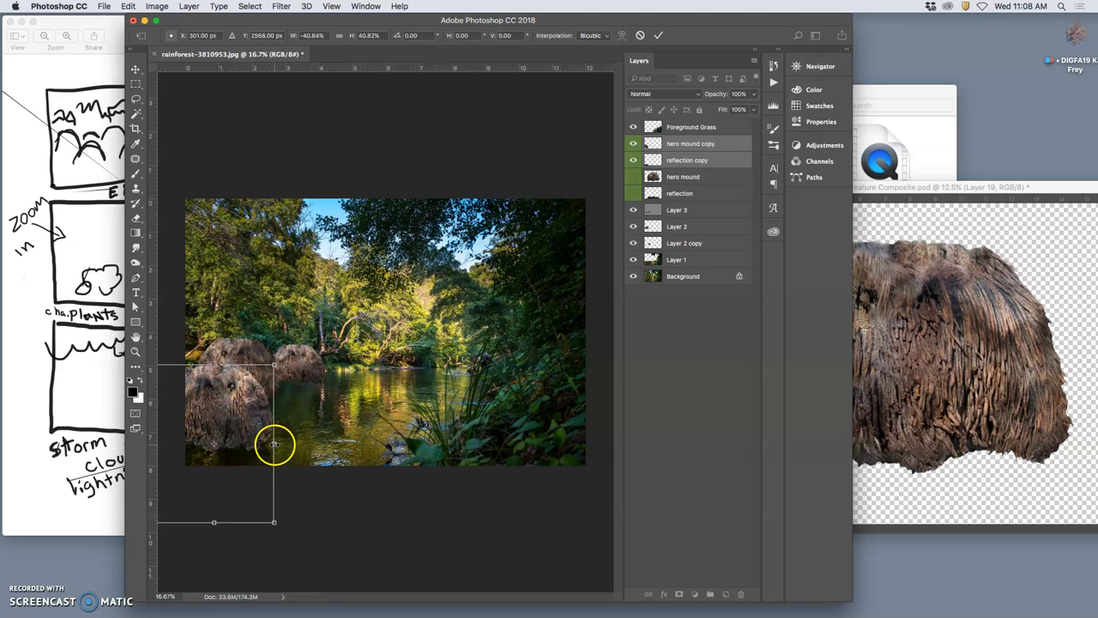
drag(275, 444, 287, 368)
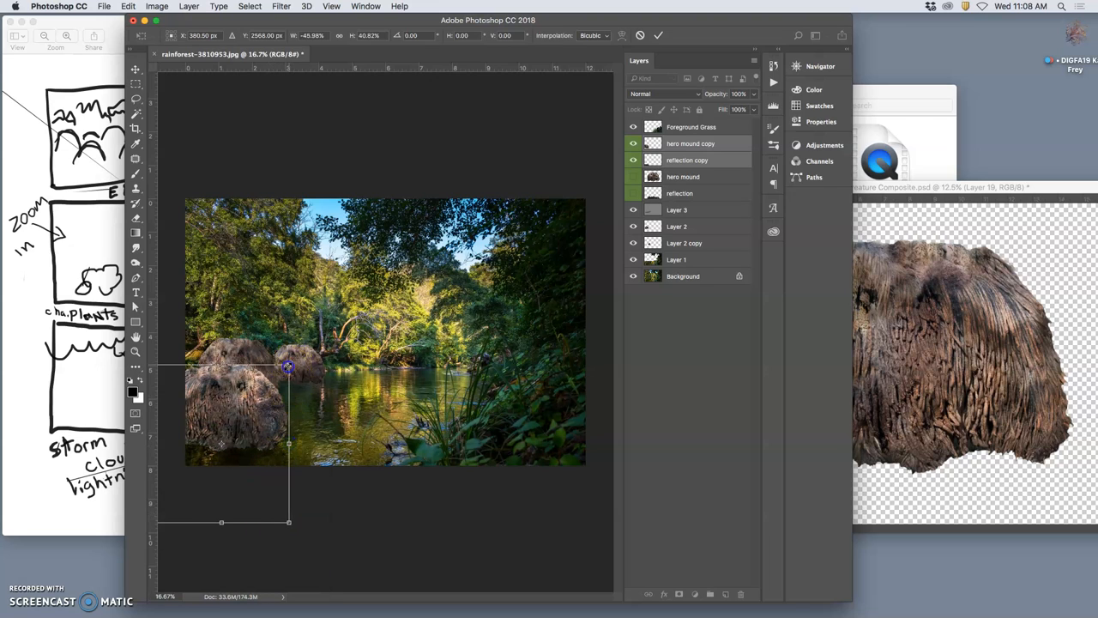
right_click(288, 367)
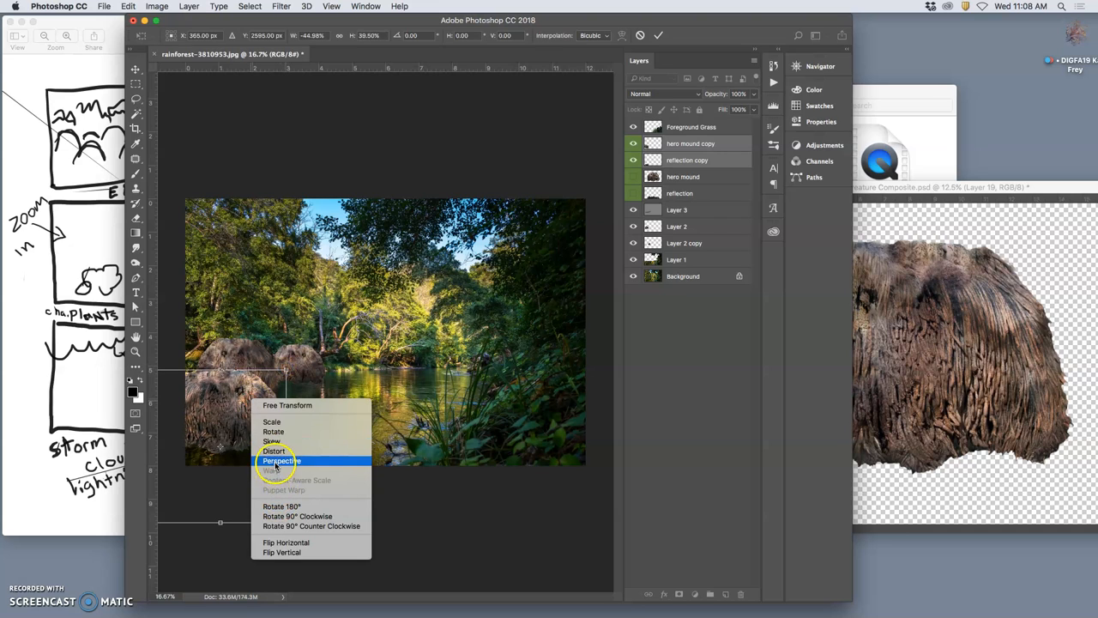
click(281, 461)
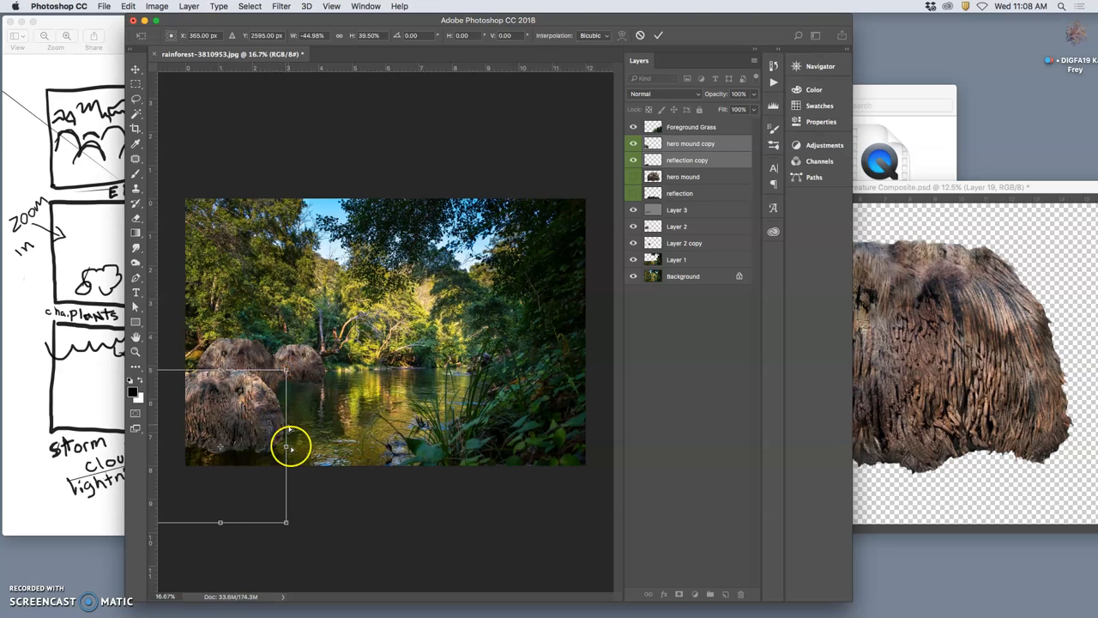
drag(285, 449, 286, 508)
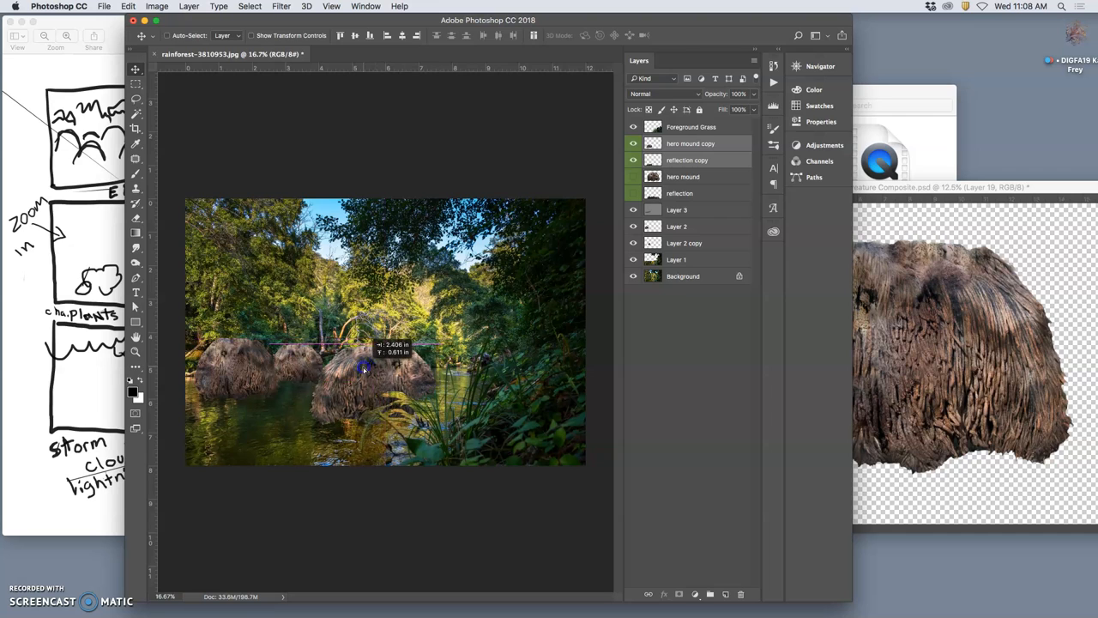
drag(365, 367, 410, 369)
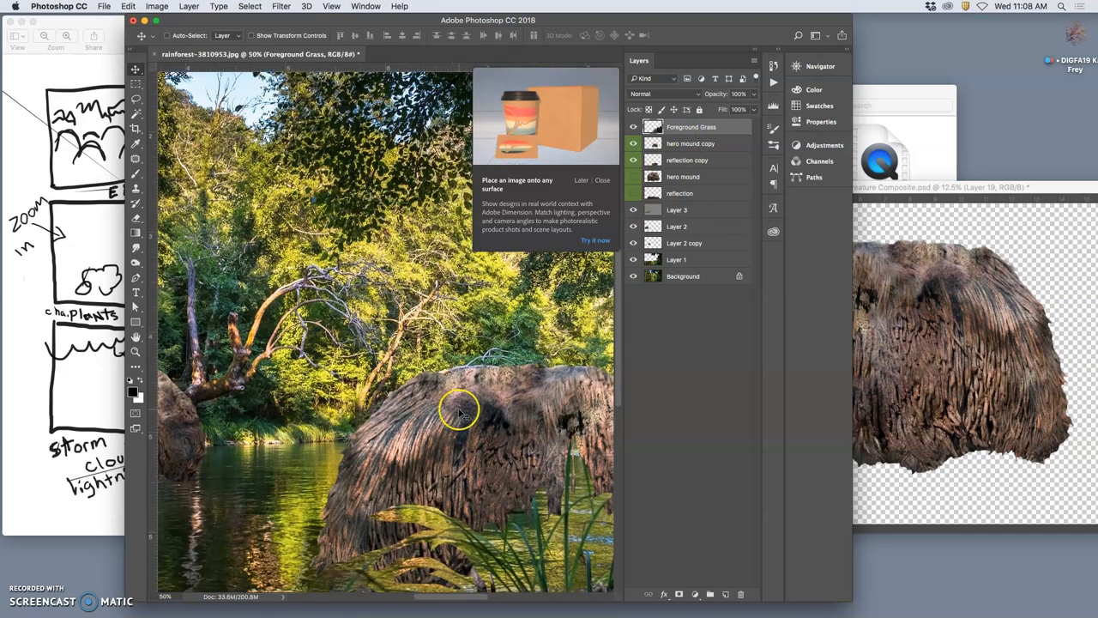
Step: Zoom the view to 50% to work on the foreground grass
scroll(down, 3)
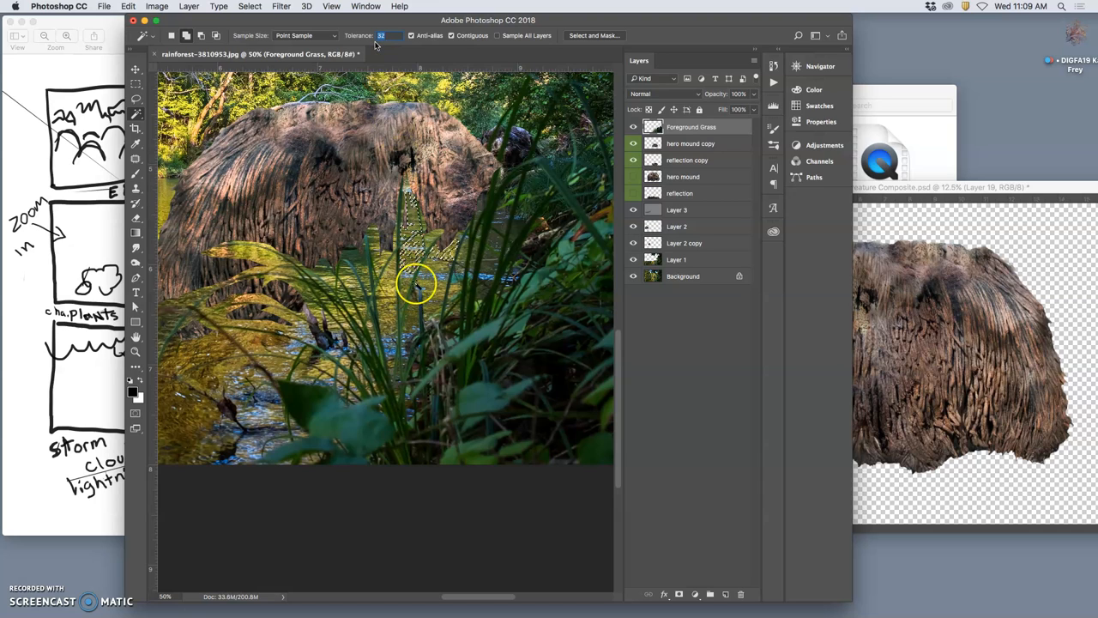
mouse_move(410, 305)
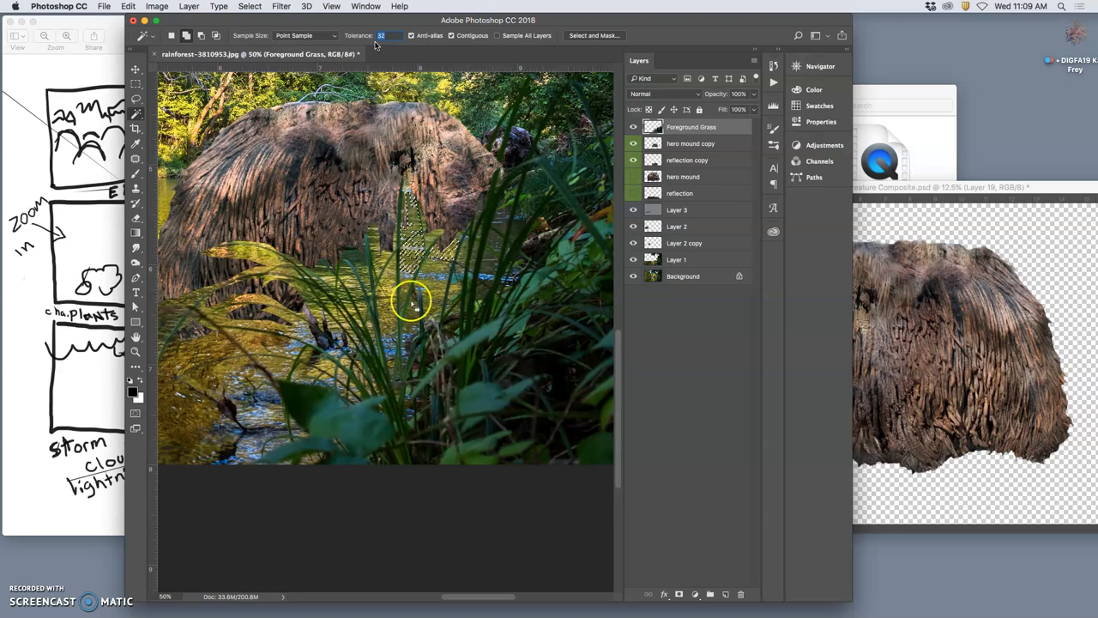
mouse_move(434, 270)
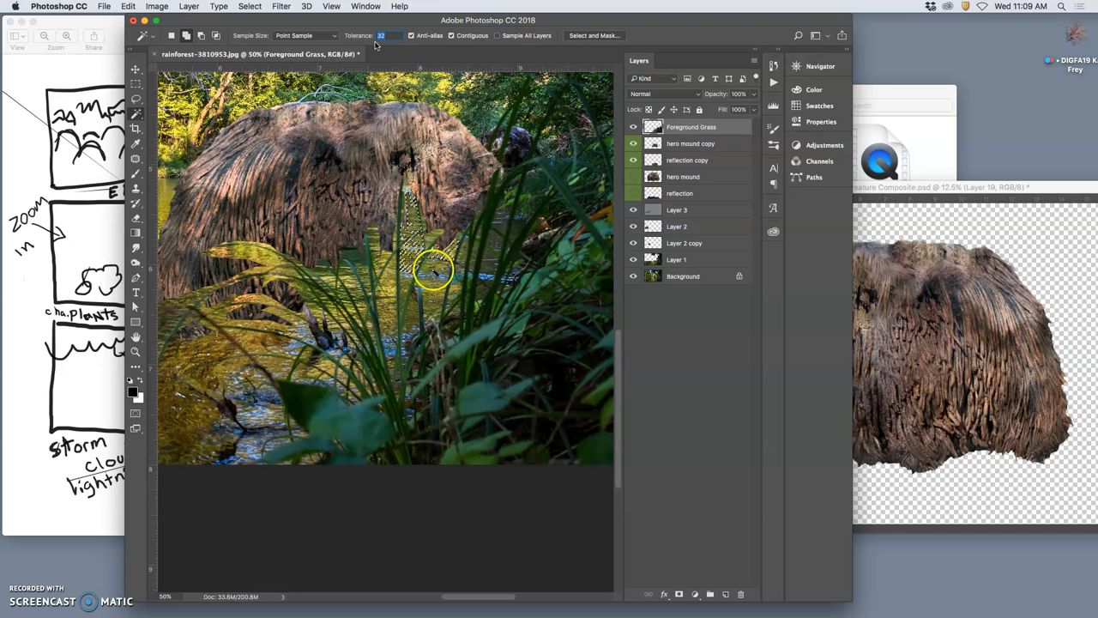